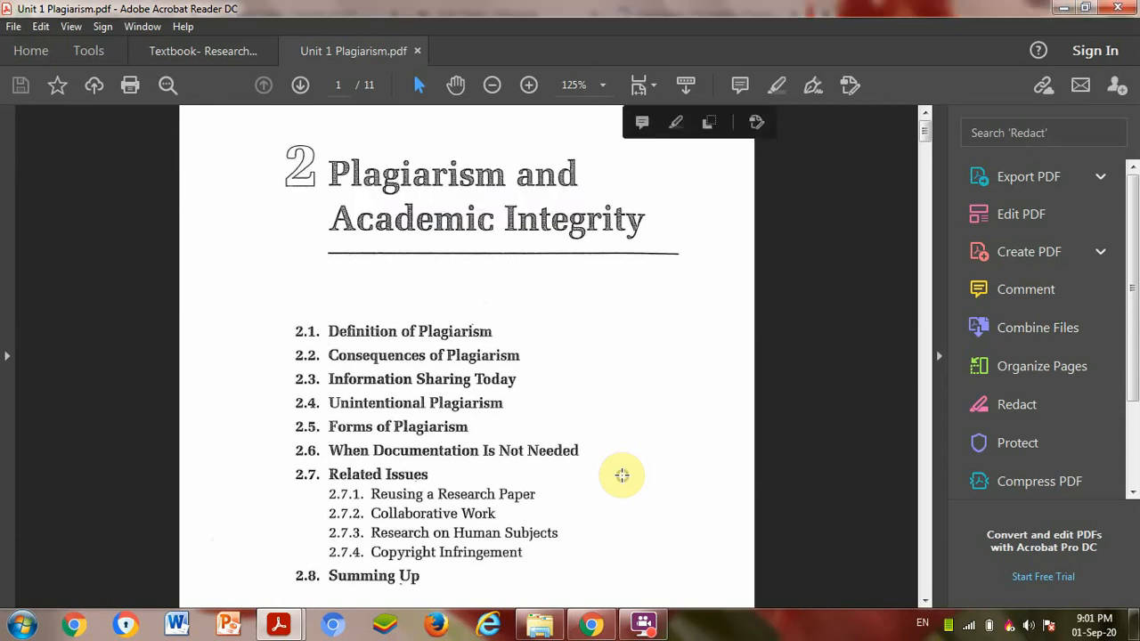
pyautogui.moveTo(774, 445)
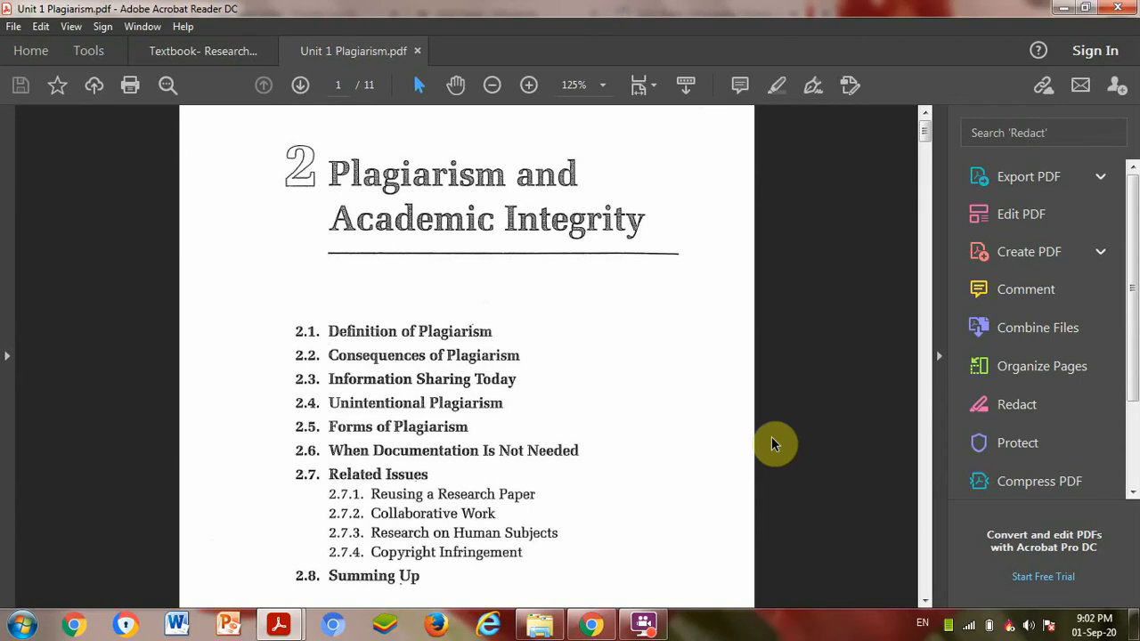
# Highlight the section 2.1 quote "present as new and original an idea or product derived from an existing source" in yellow.
pyautogui.scroll(-3)
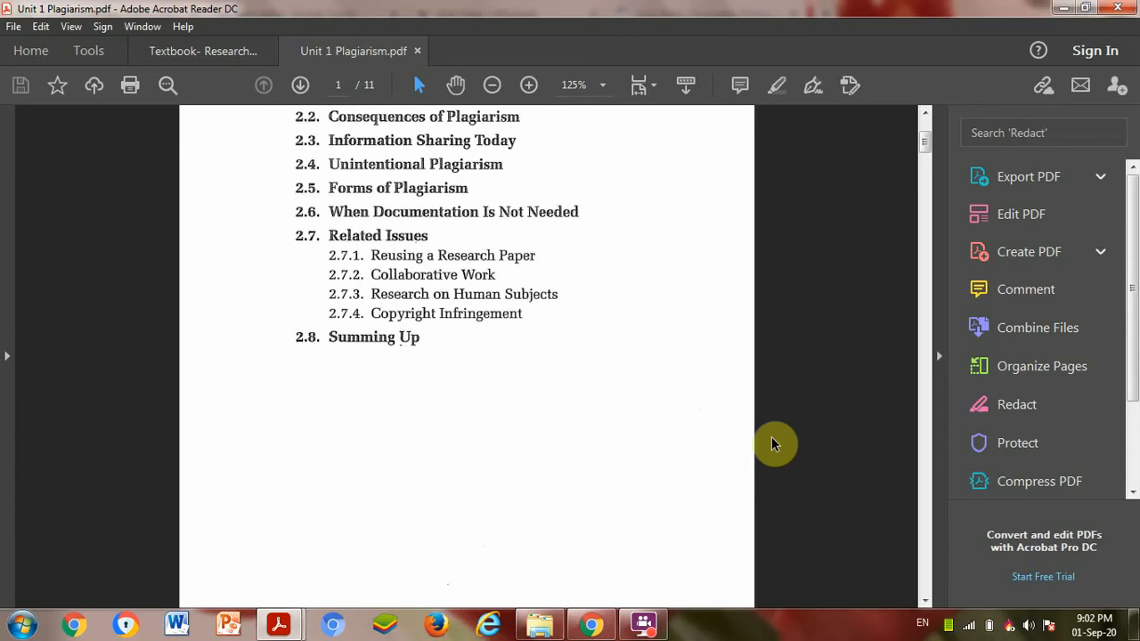
pyautogui.scroll(-3)
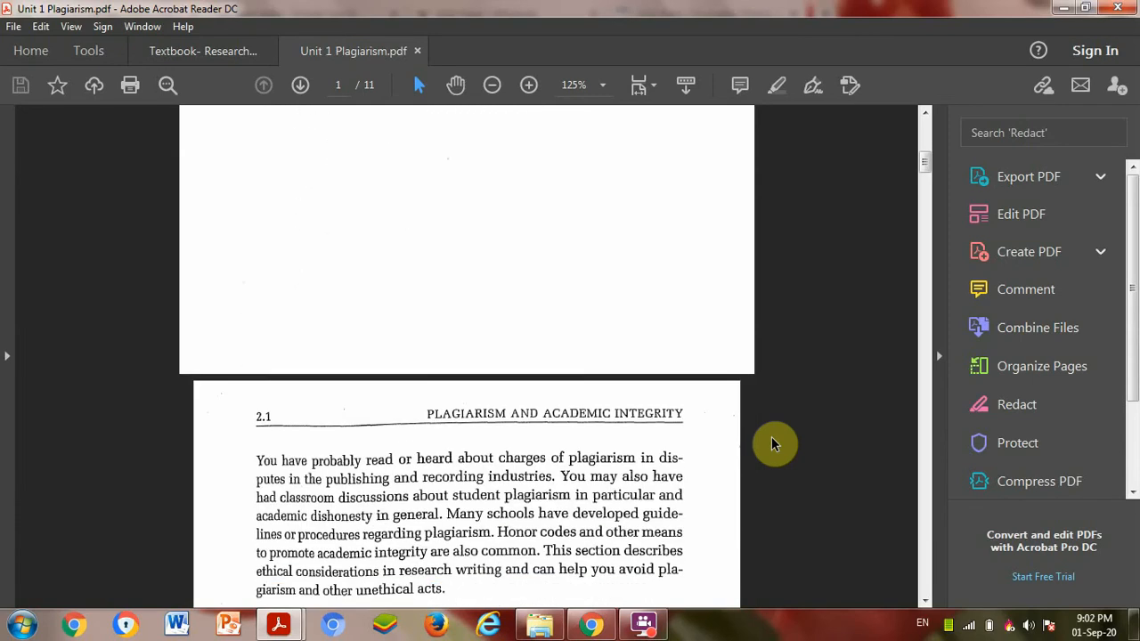
pyautogui.scroll(-3)
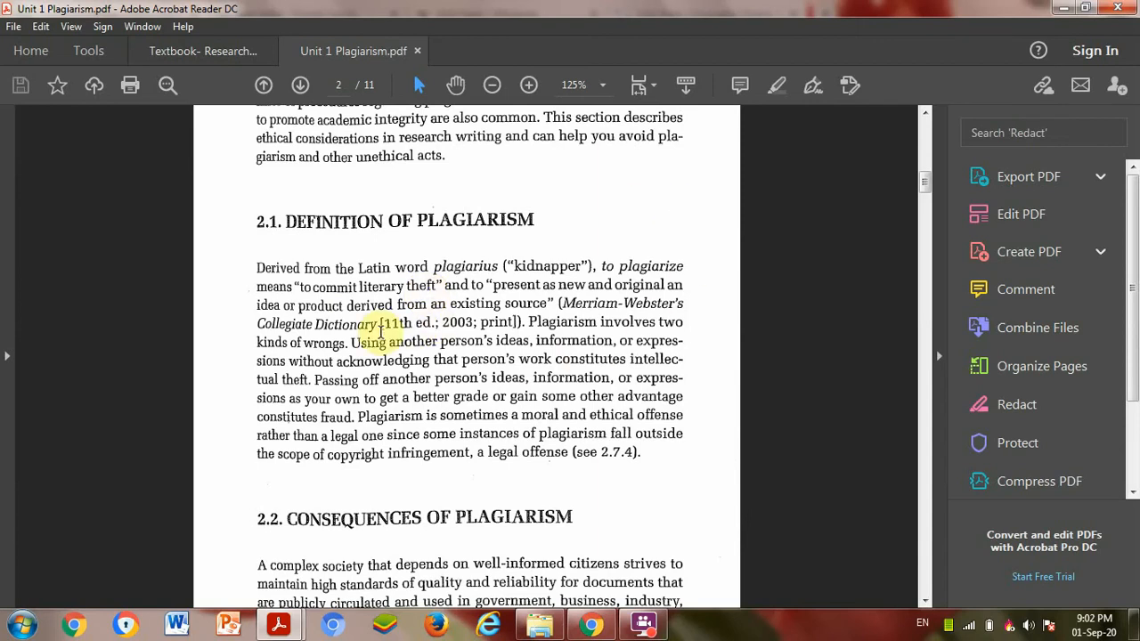
pyautogui.scroll(-3)
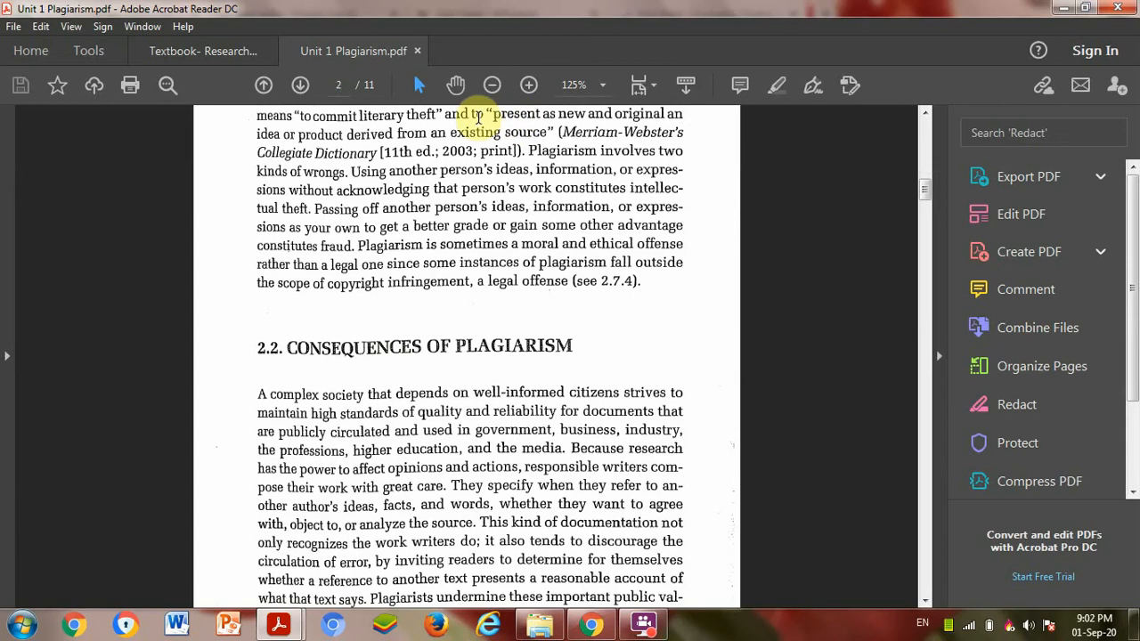
pyautogui.moveTo(488, 114); pyautogui.dragTo(552, 132)
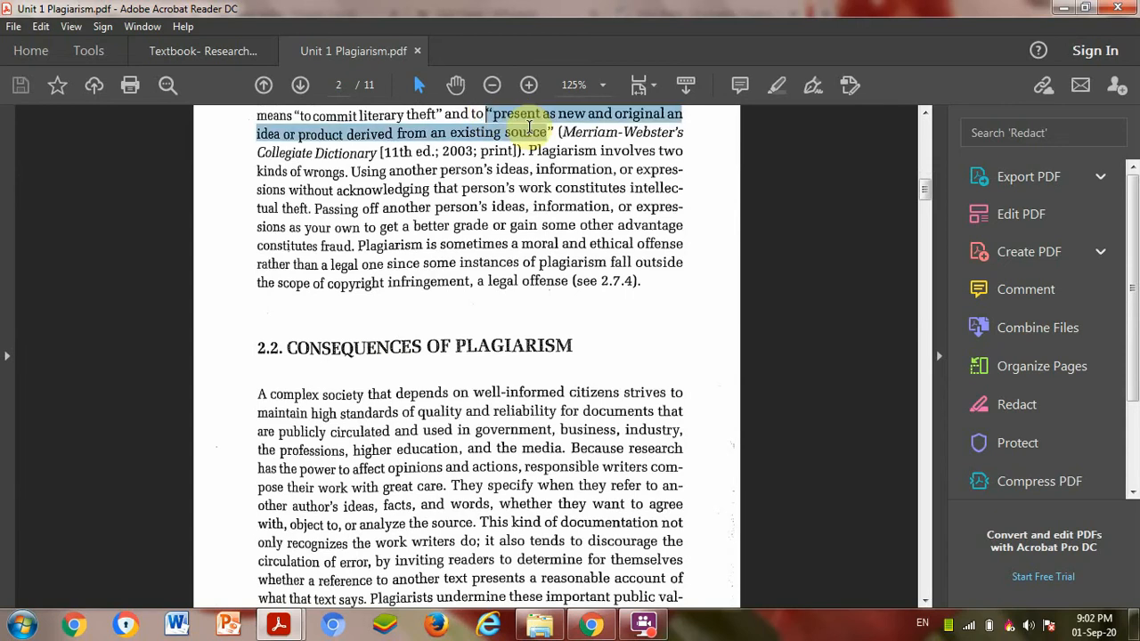
pyautogui.click(531, 134)
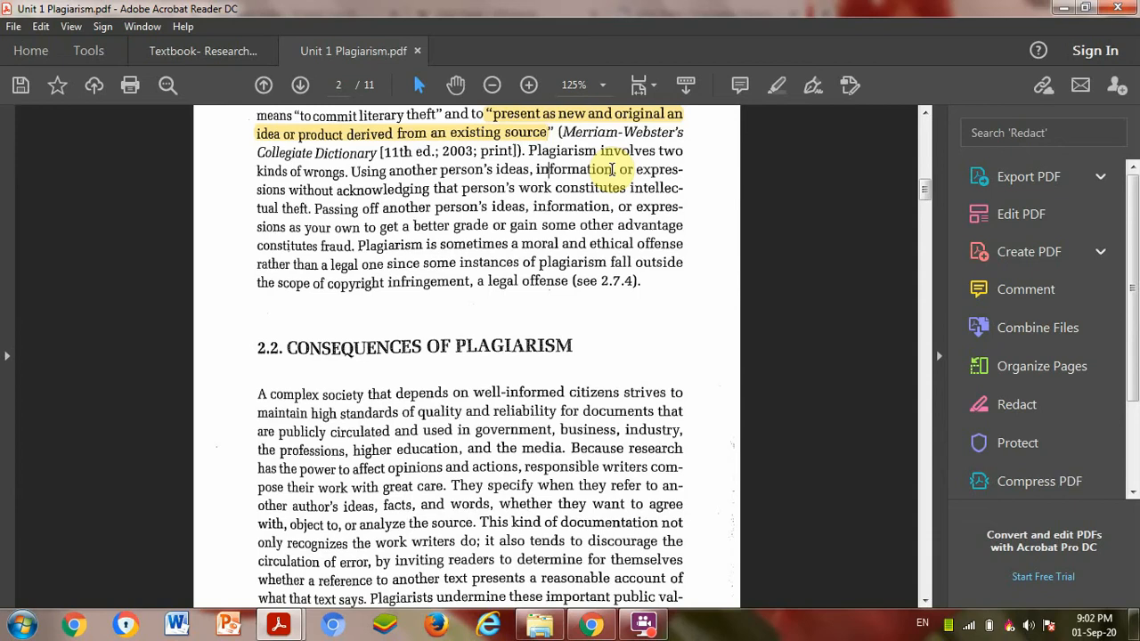
# Scroll through section 2.2 down to page 4, section 2.3 "Information Sharing Today".
pyautogui.scroll(-3)
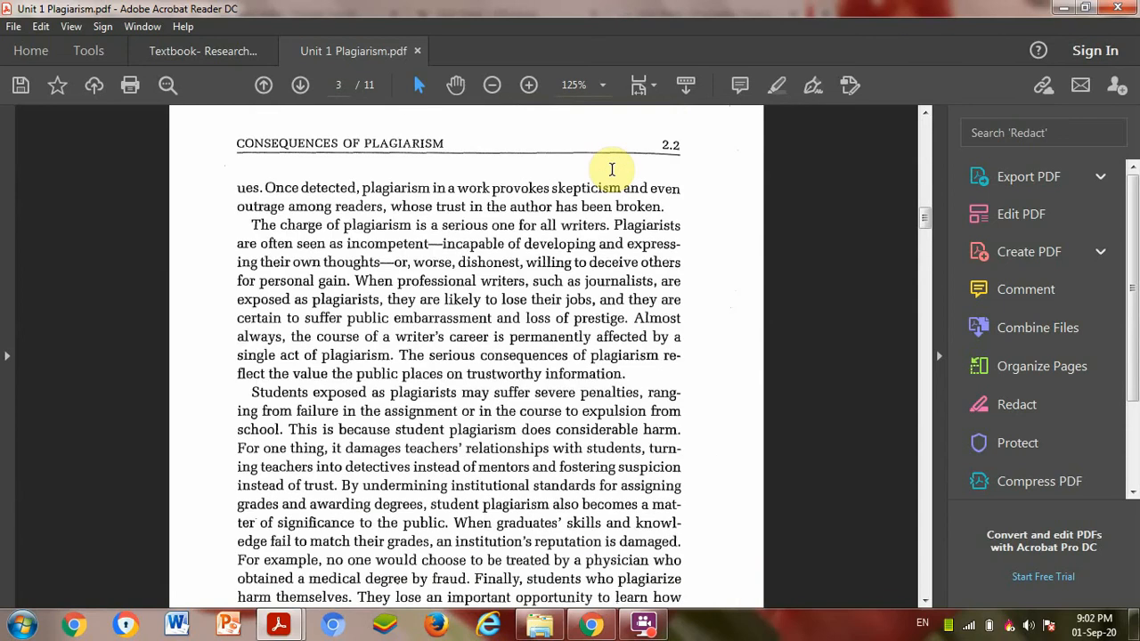
pyautogui.scroll(3)
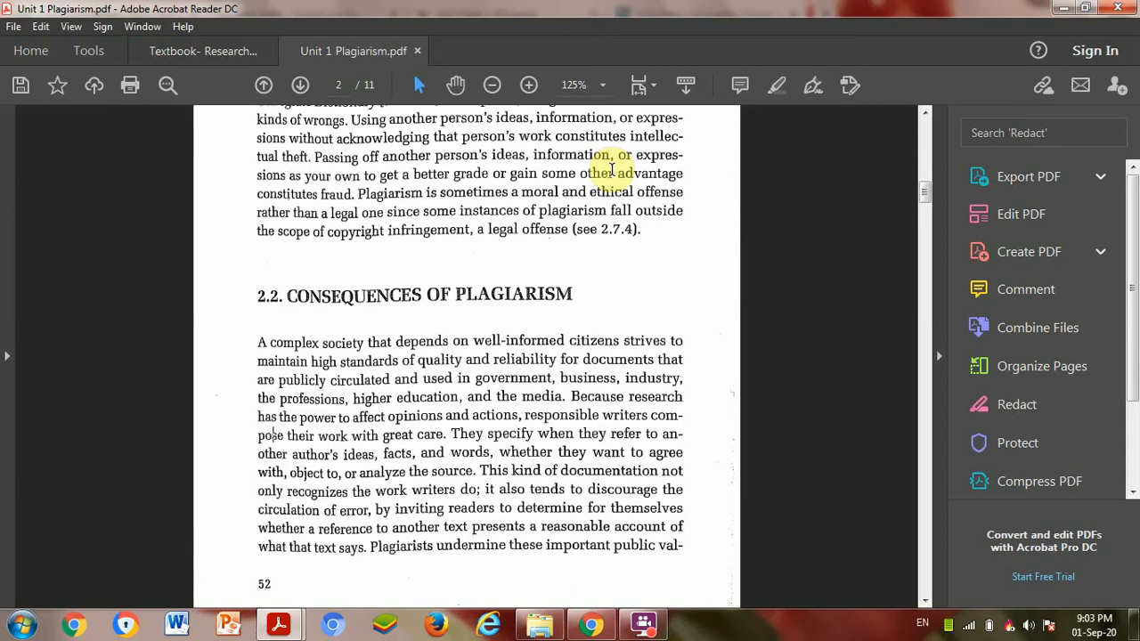
pyautogui.scroll(-3)
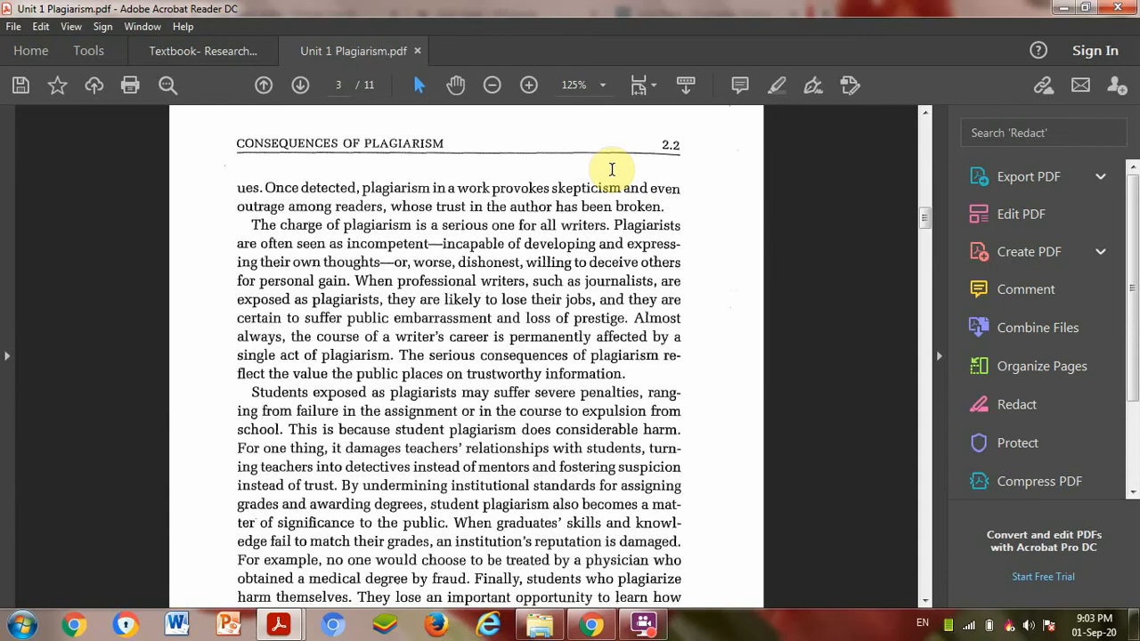
pyautogui.click(300, 86)
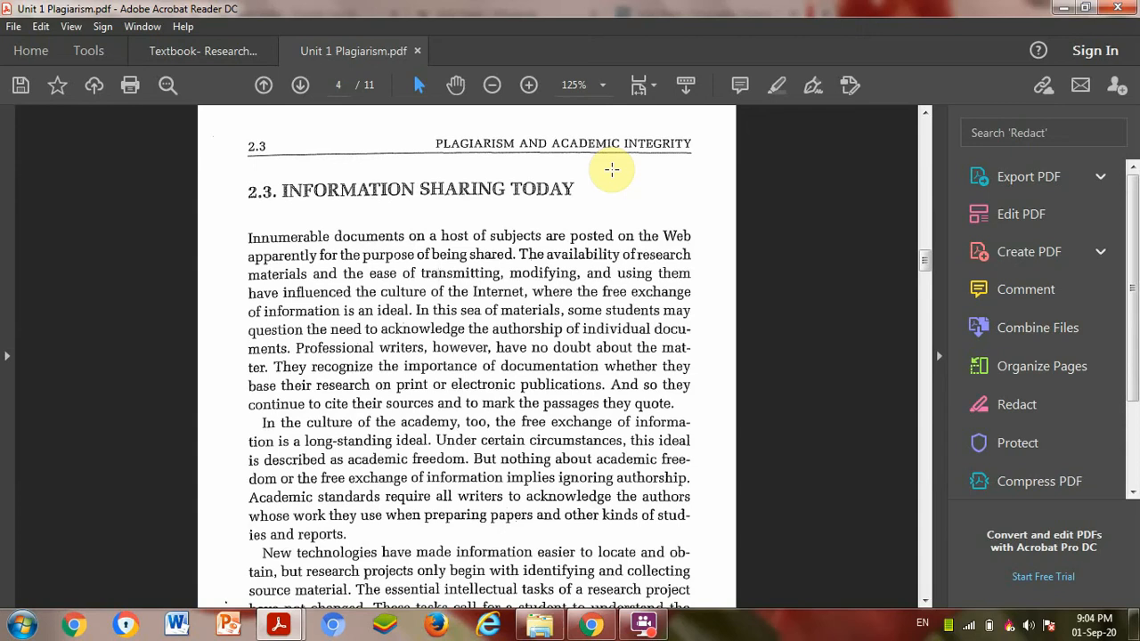
# Scroll past section 2.4 on unintentional plagiarism to page 6, section 2.5 "Forms of Plagiarism".
pyautogui.scroll(-3)
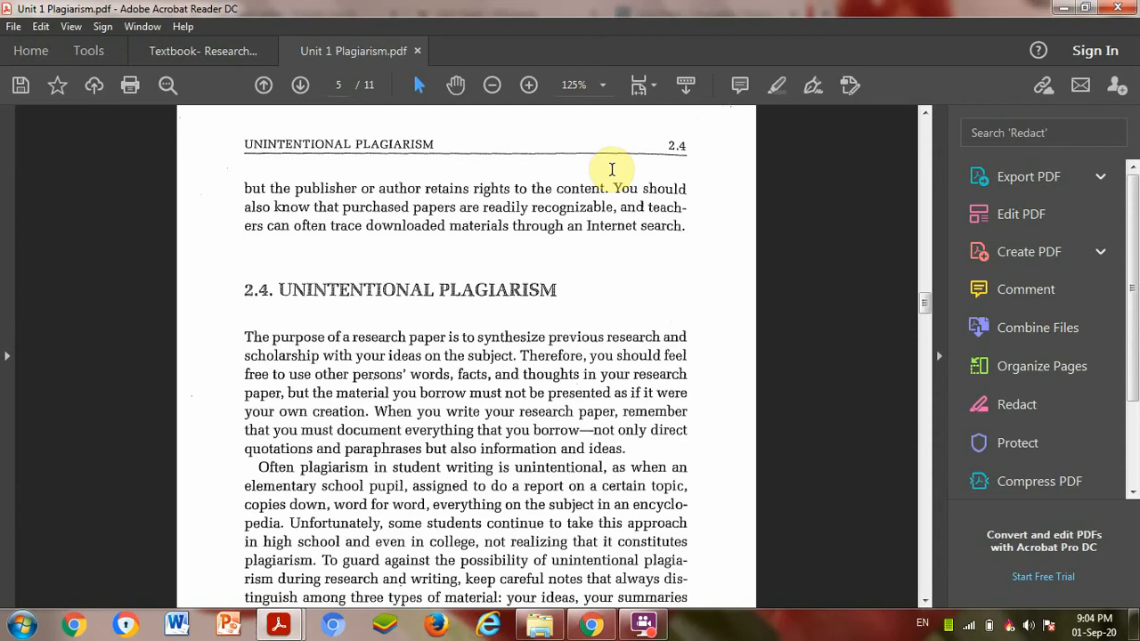
pyautogui.scroll(3)
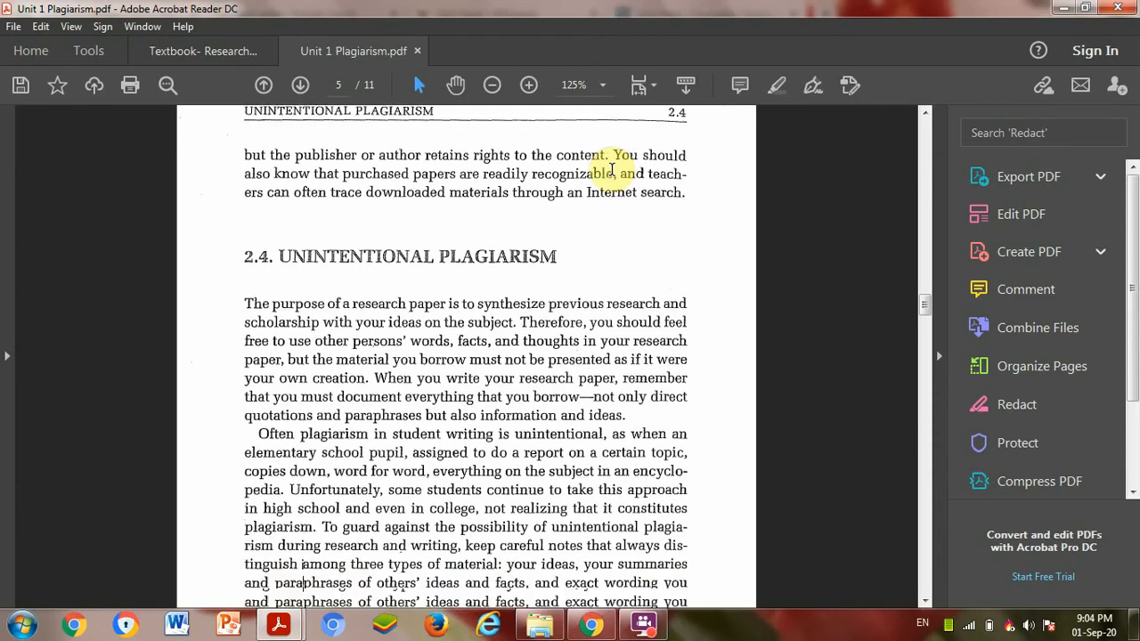
pyautogui.scroll(-3)
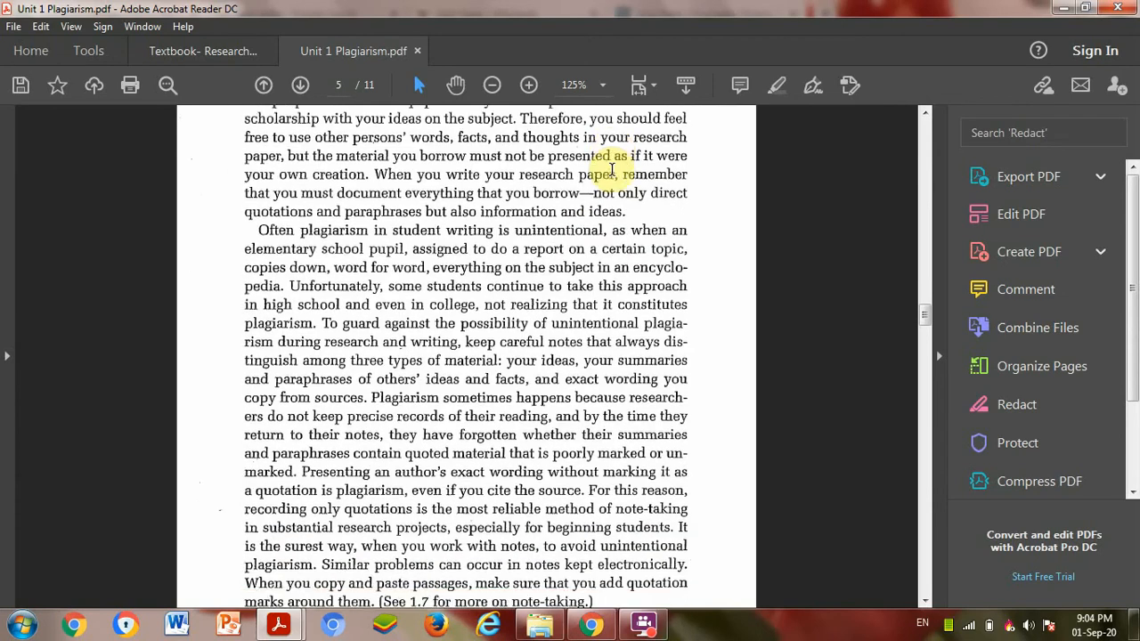
pyautogui.click(300, 86)
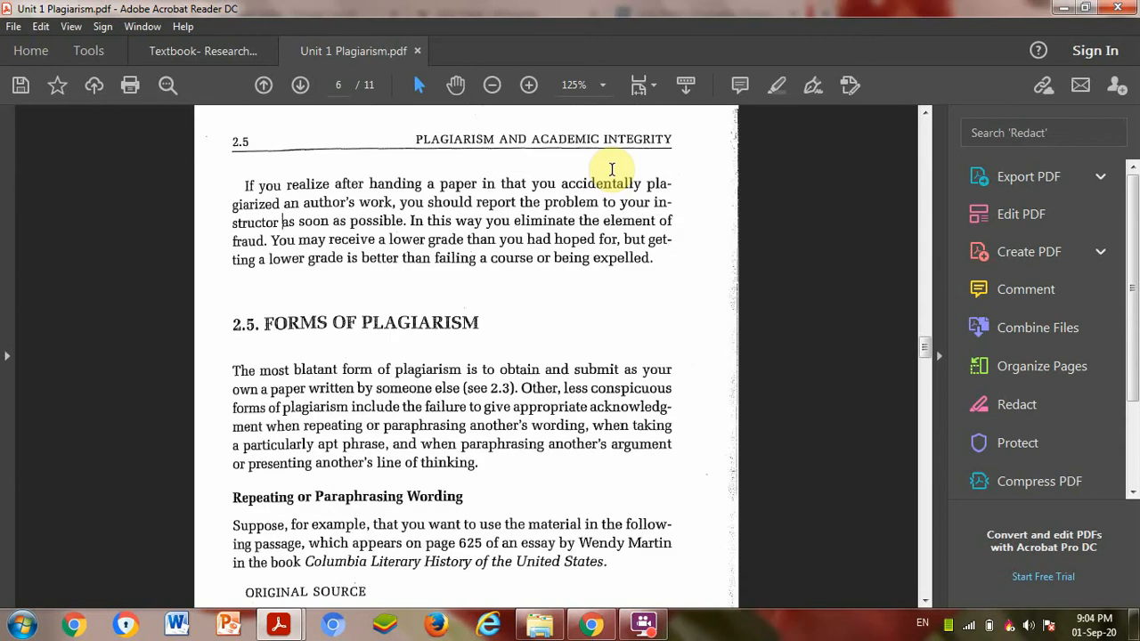
pyautogui.scroll(-3)
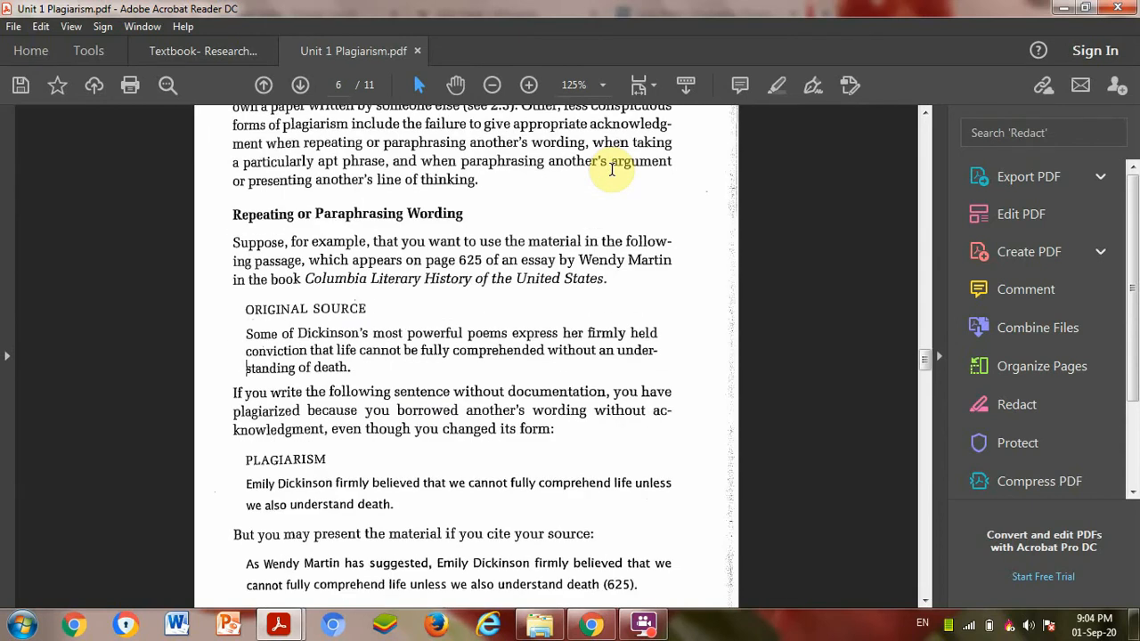
pyautogui.scroll(3)
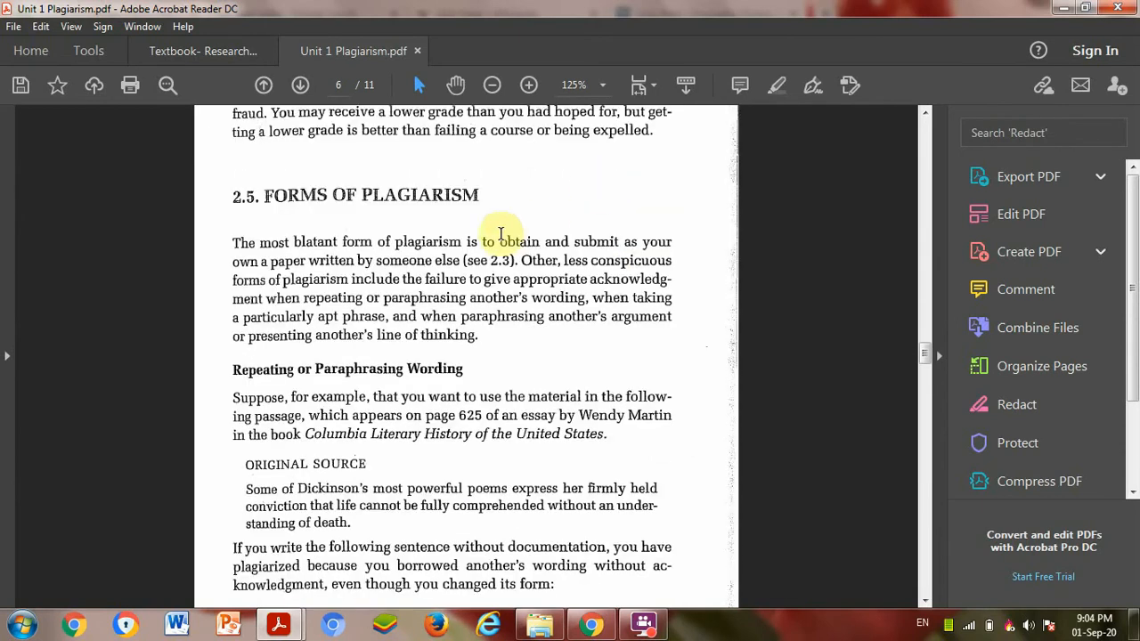
# Highlight the "Forms of Plagiarism" heading and scroll to the Dickinson original source passage.
pyautogui.doubleClick(371, 195)
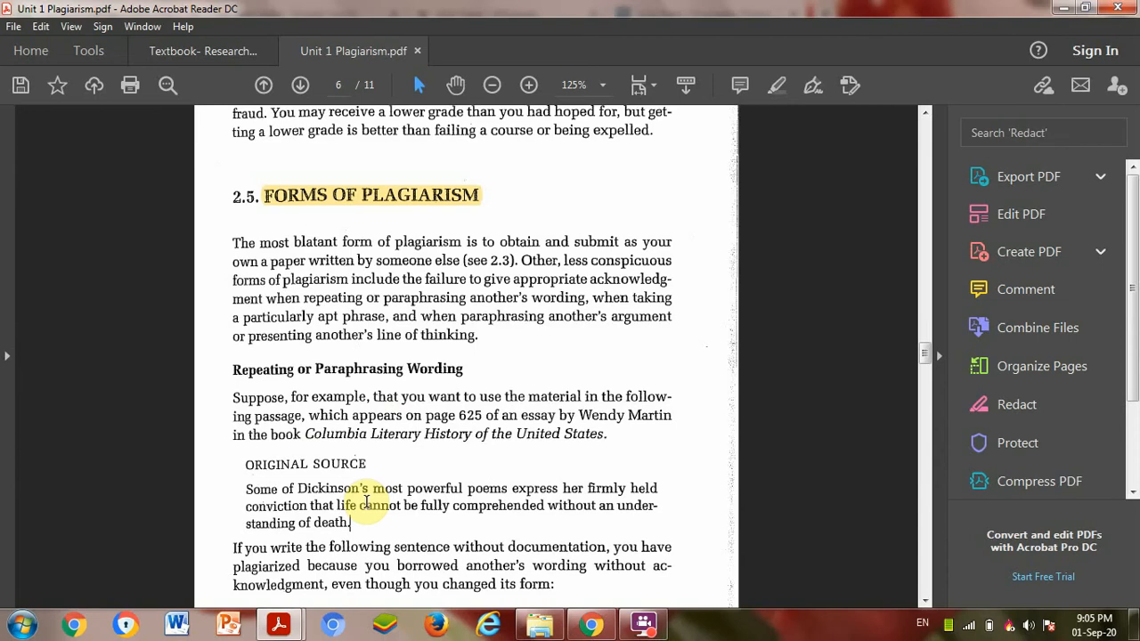
pyautogui.scroll(-3)
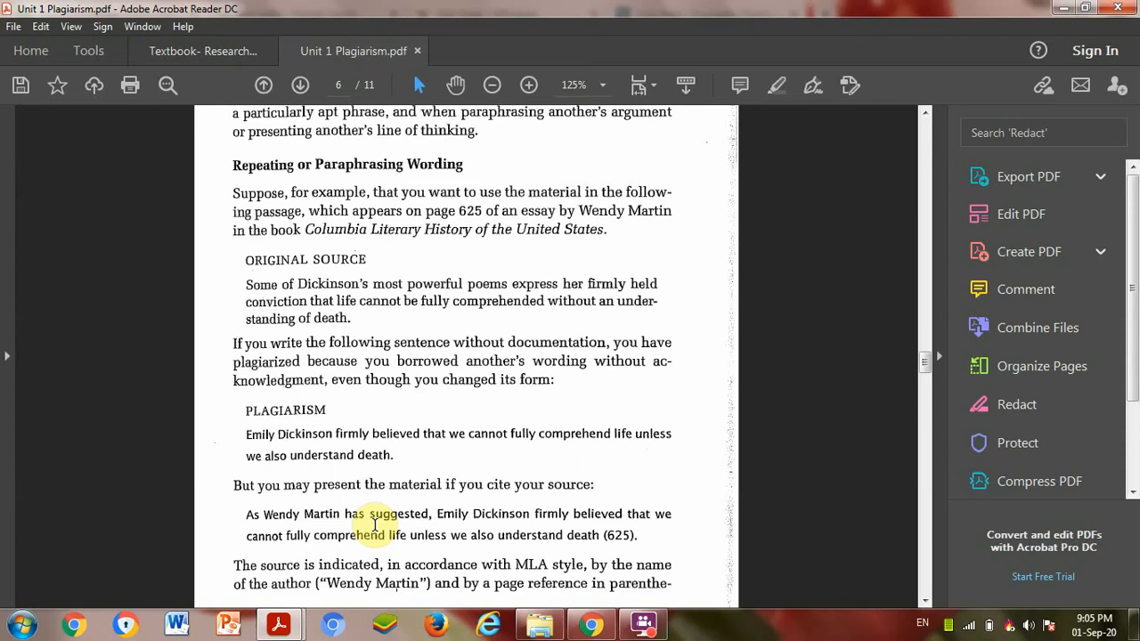
pyautogui.moveTo(276, 399)
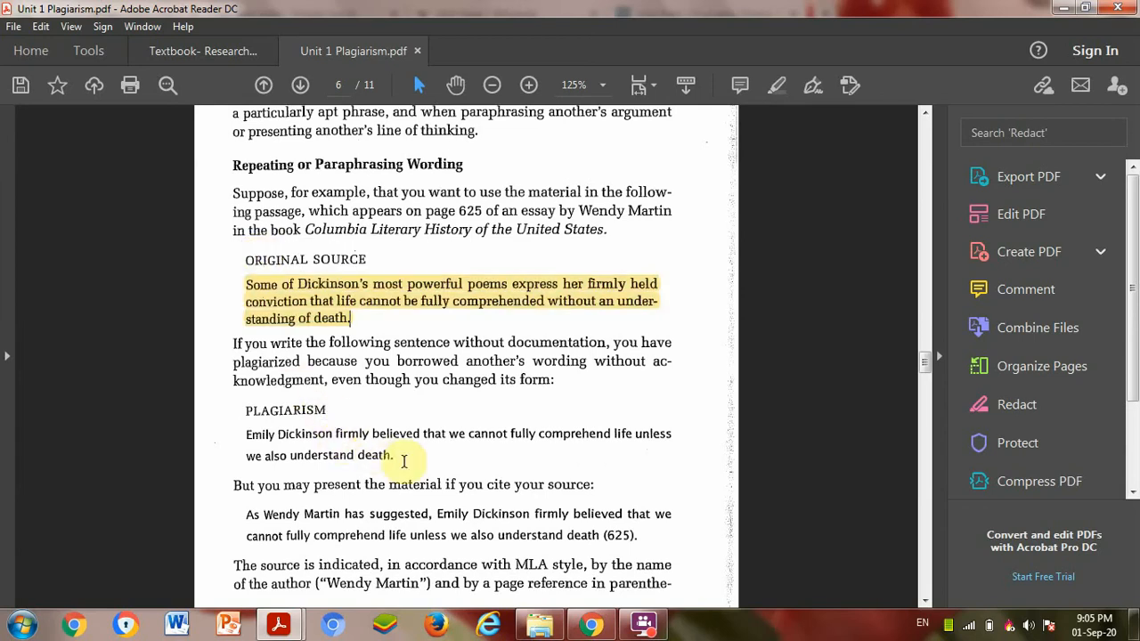
# Highlight the plagiarized rewording of the Dickinson passage on page 6.
pyautogui.moveTo(246, 434); pyautogui.dragTo(394, 456)
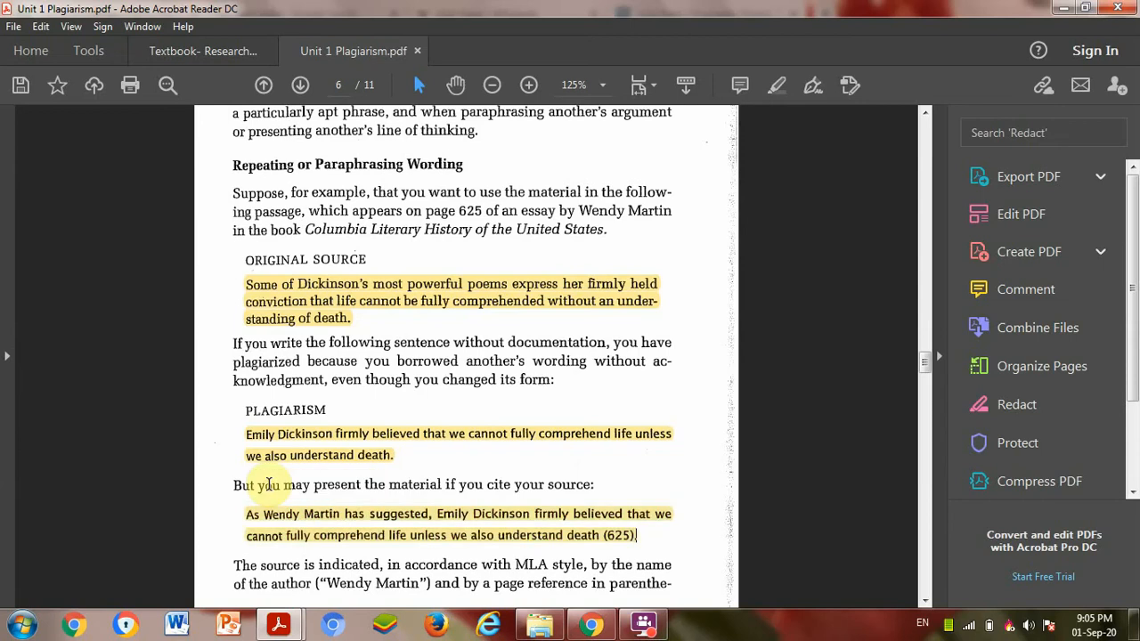
pyautogui.moveTo(406, 545)
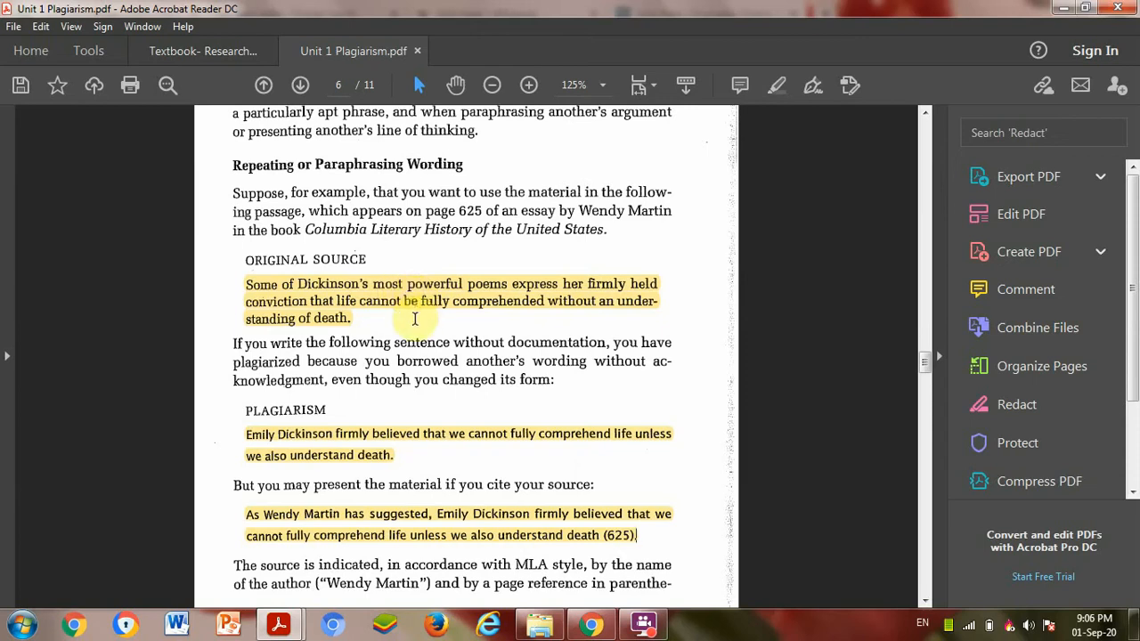
pyautogui.moveTo(414, 319)
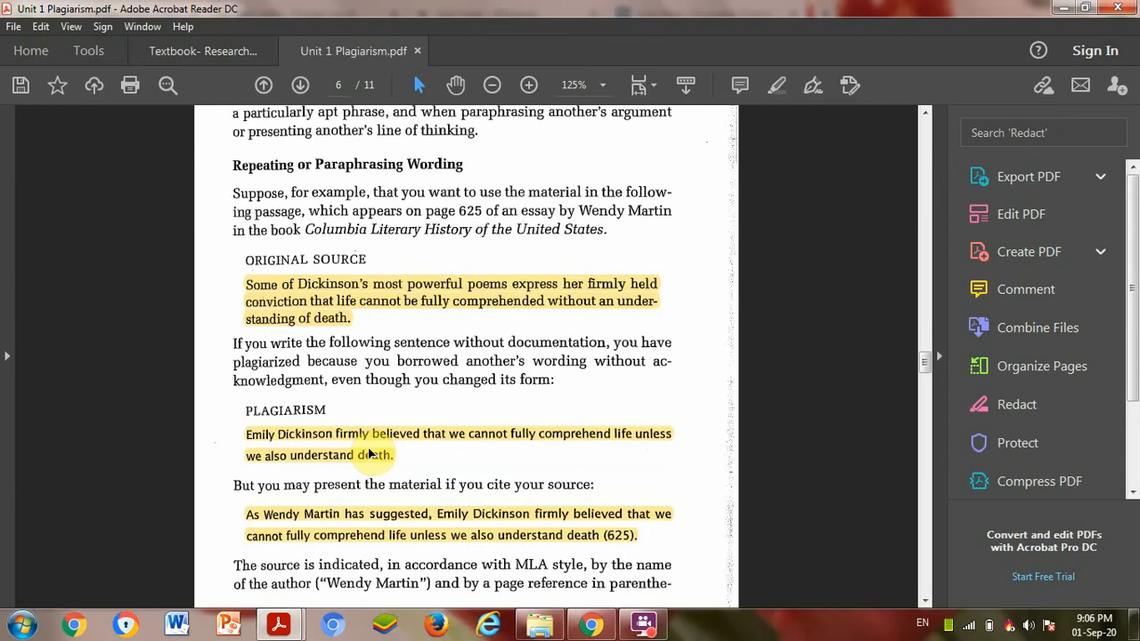
pyautogui.moveTo(396, 437)
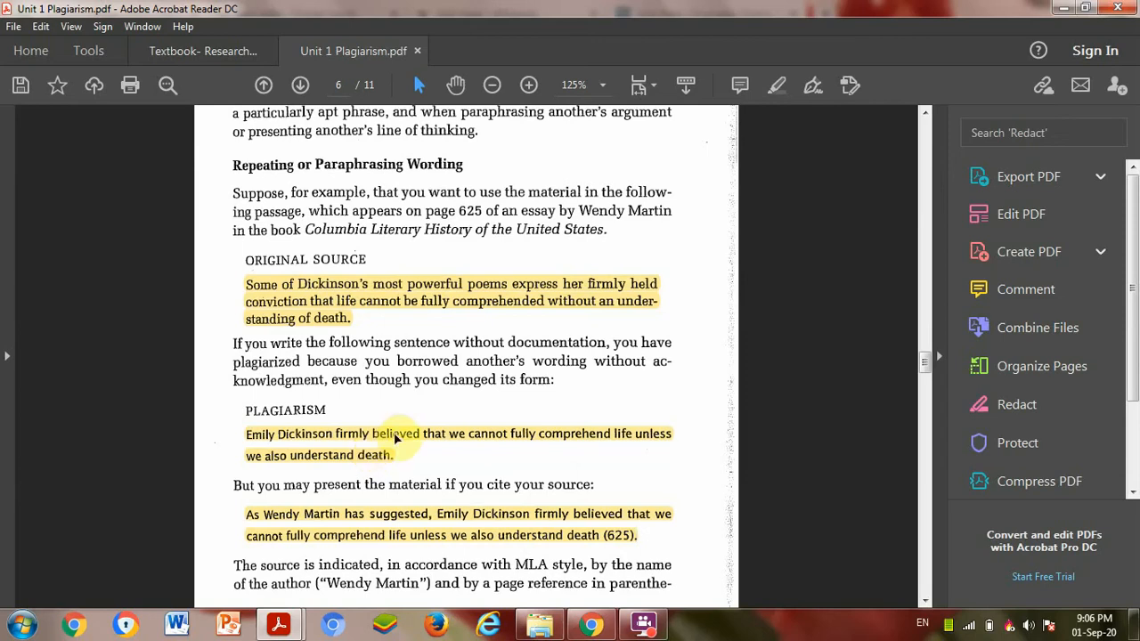
pyautogui.moveTo(448, 294)
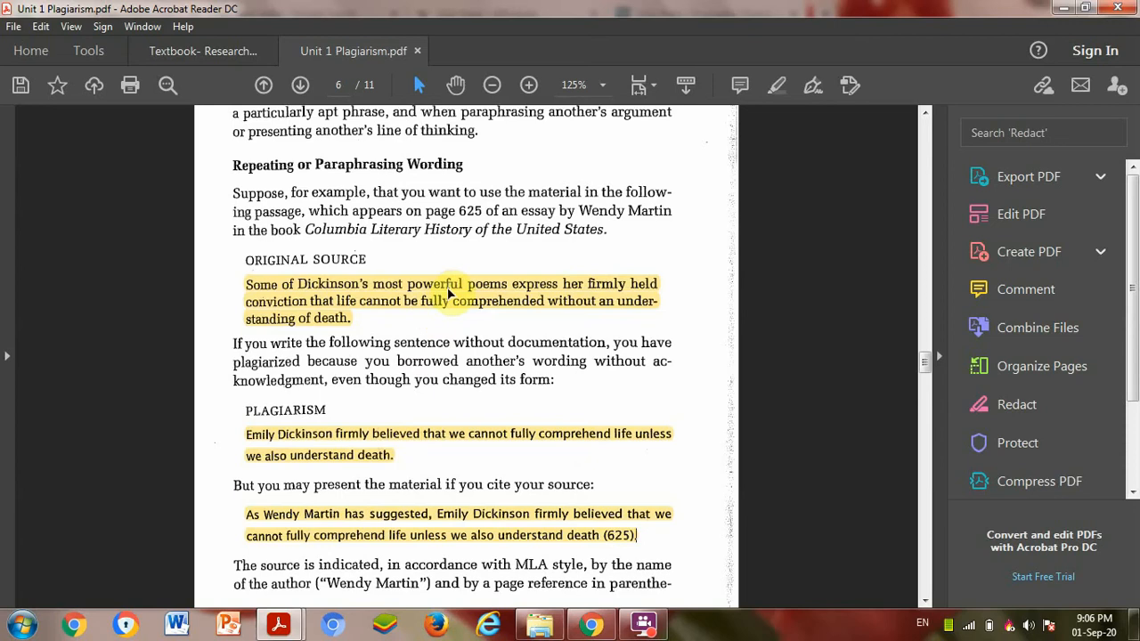
pyautogui.moveTo(463, 488)
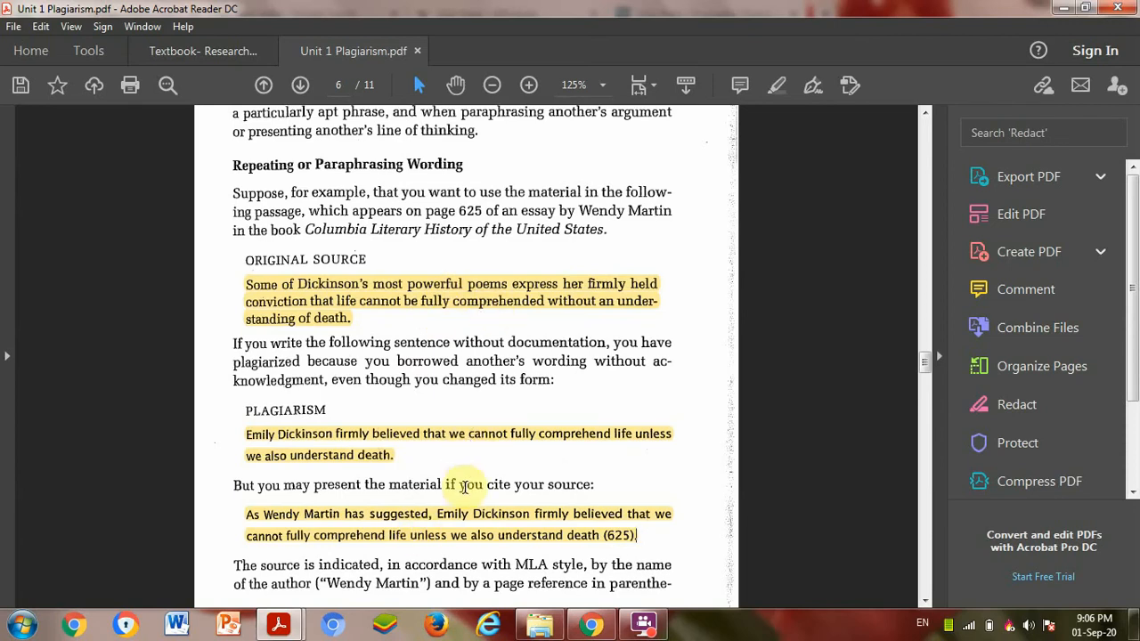
pyautogui.moveTo(466, 534)
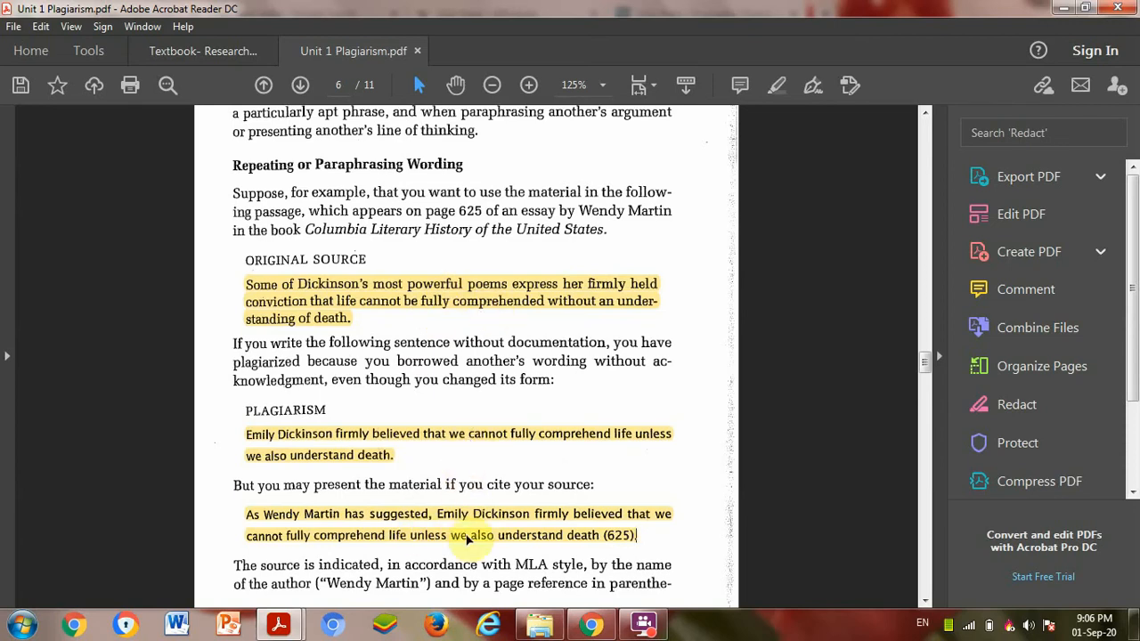
pyautogui.moveTo(294, 525)
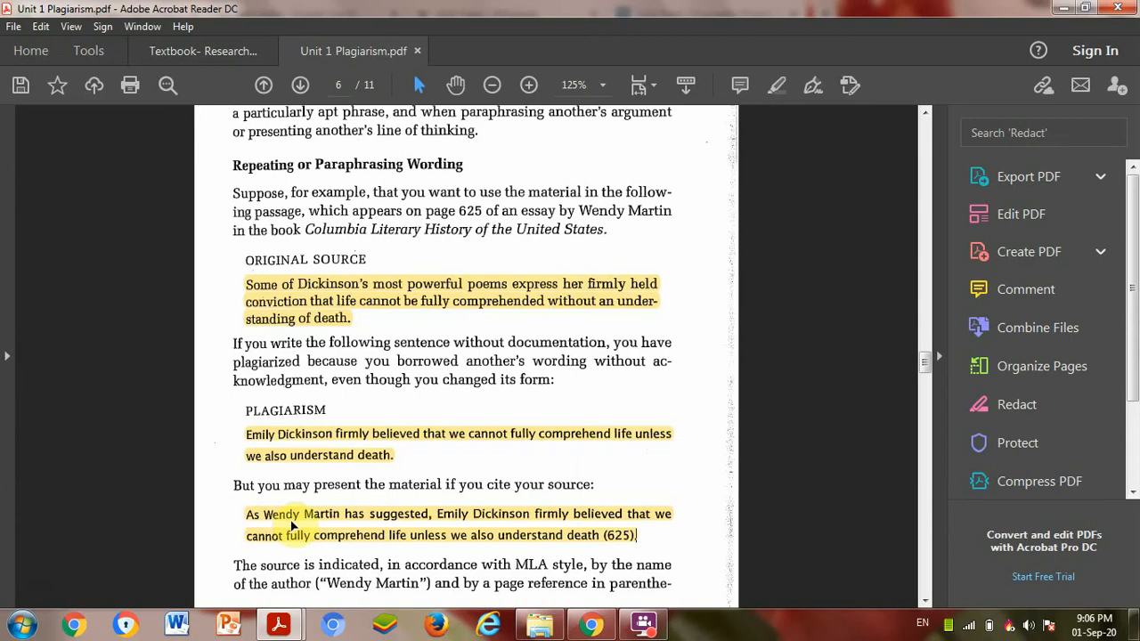
pyautogui.moveTo(342, 277)
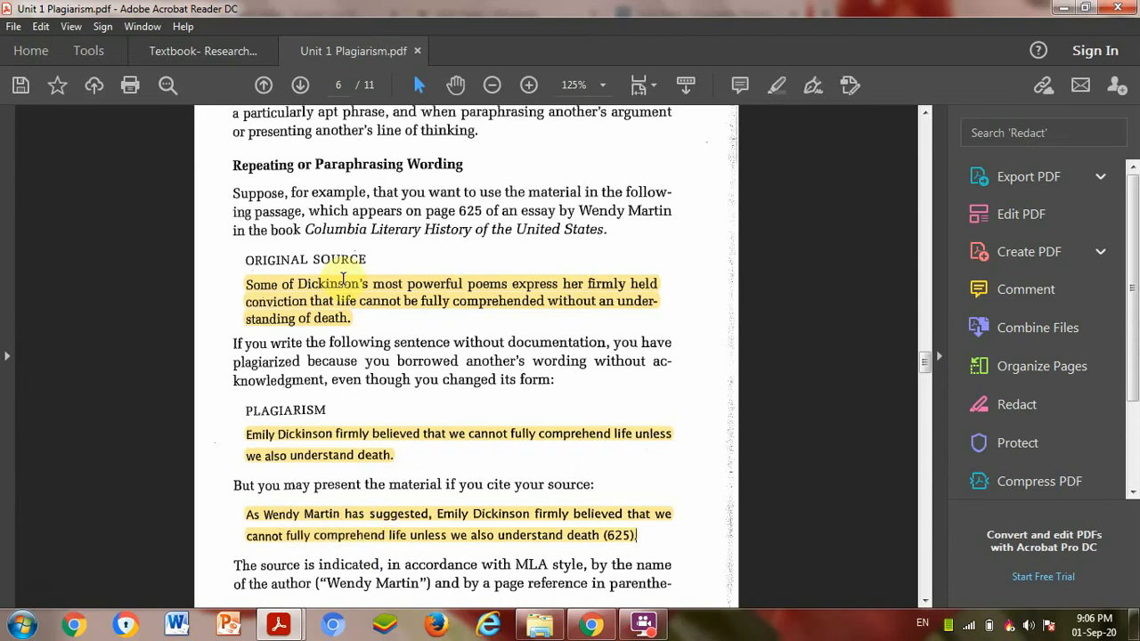
pyautogui.moveTo(543, 178)
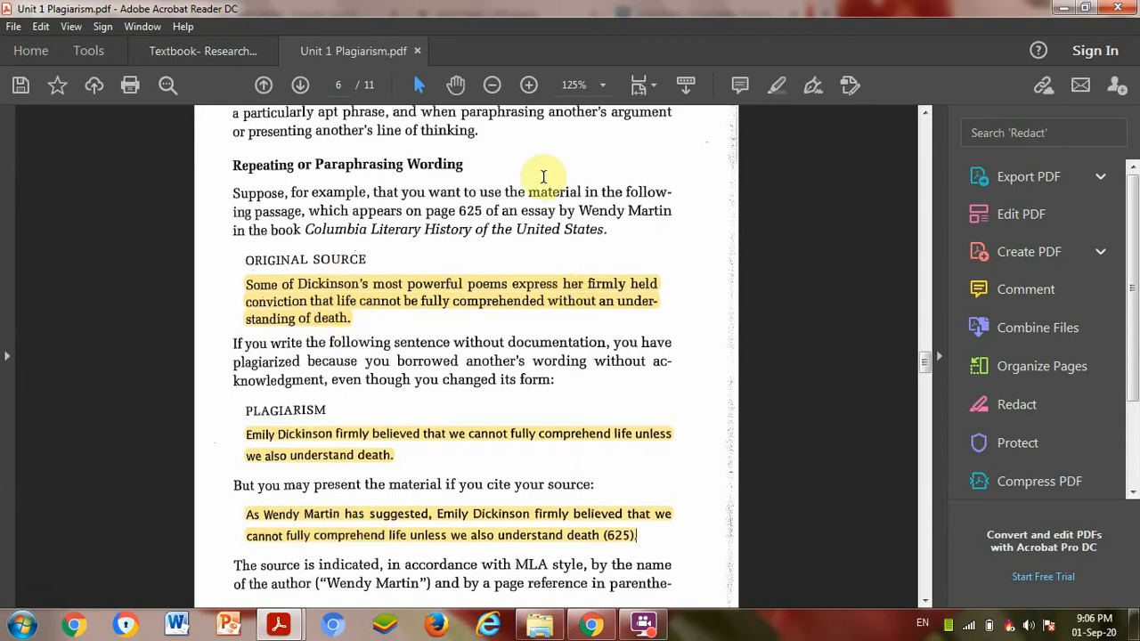
# Highlight "Wendy Martin in the book Columbia Literary History of the United States".
pyautogui.moveTo(577, 210); pyautogui.dragTo(610, 228)
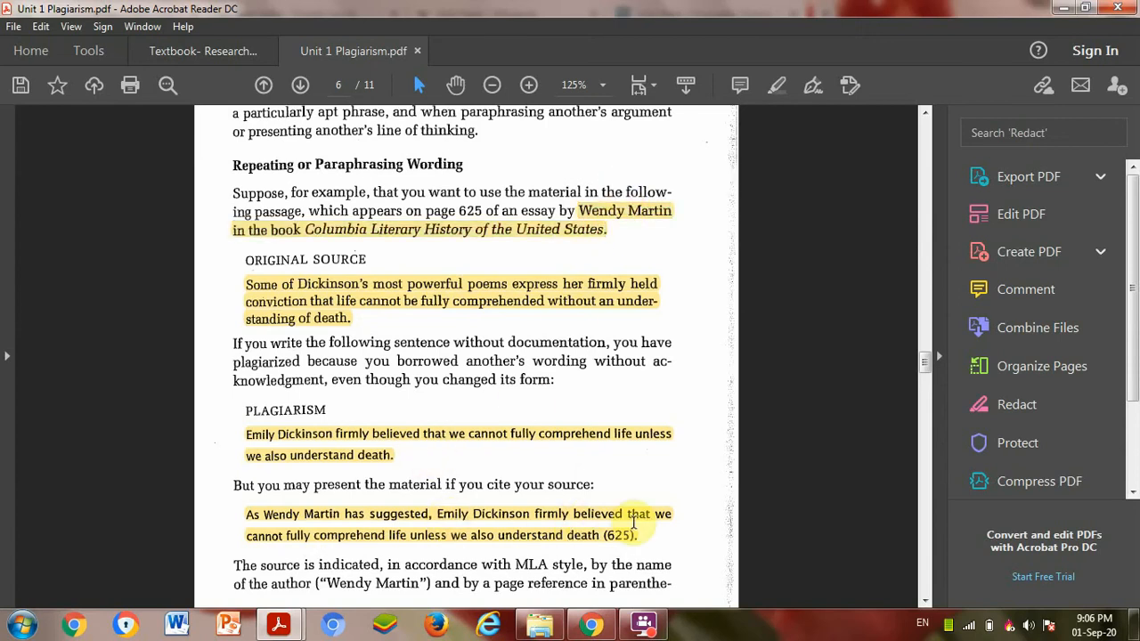
pyautogui.moveTo(620, 283)
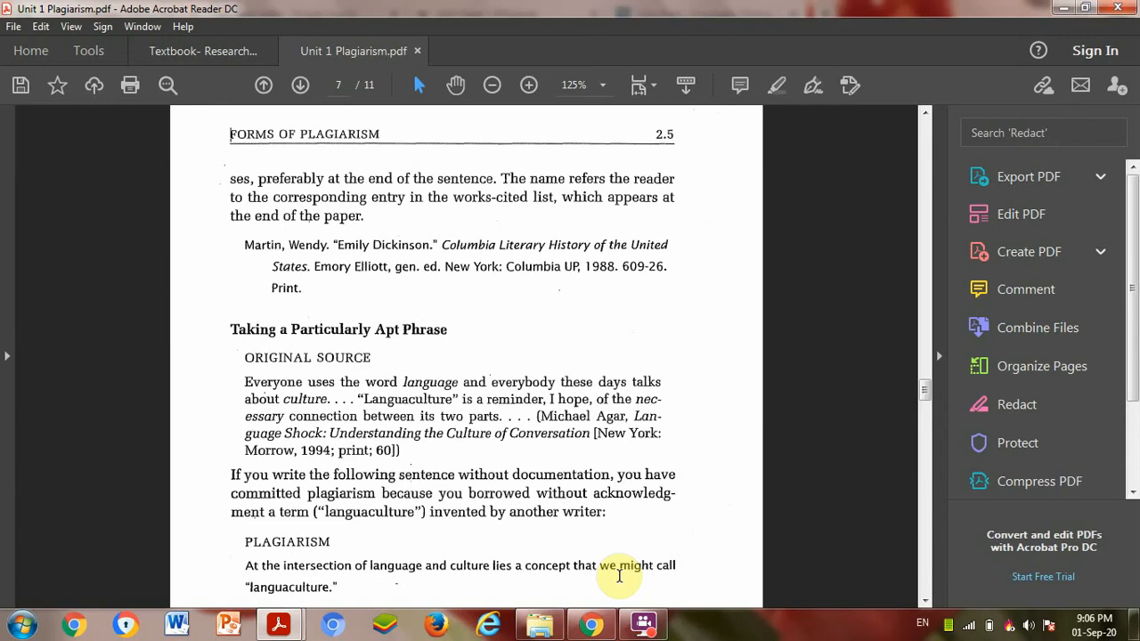
pyautogui.moveTo(253, 395)
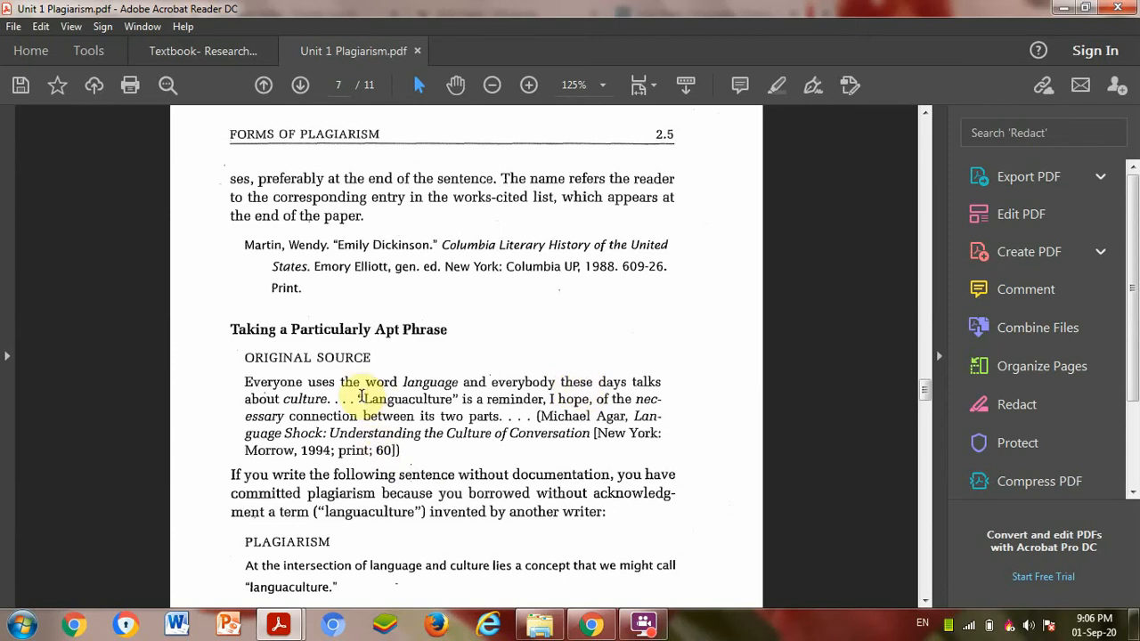
# Highlight "Languaculture", the plagiarized languaculture sentence, and its correctly cited Michael Agar version on page 7.
pyautogui.doubleClick(406, 399)
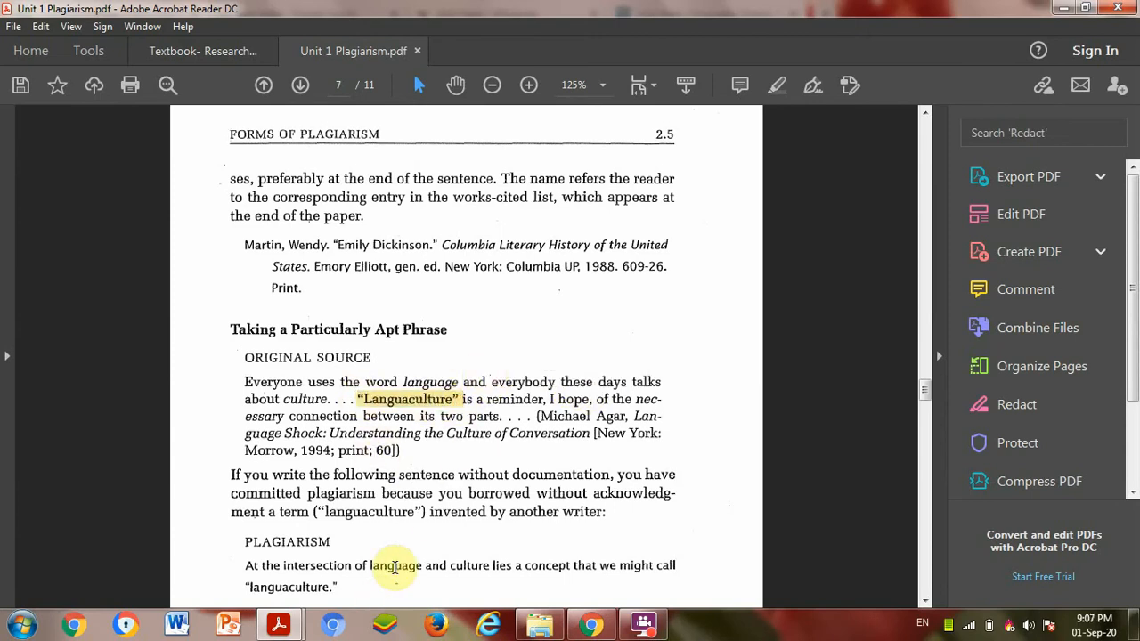
pyautogui.moveTo(249, 571)
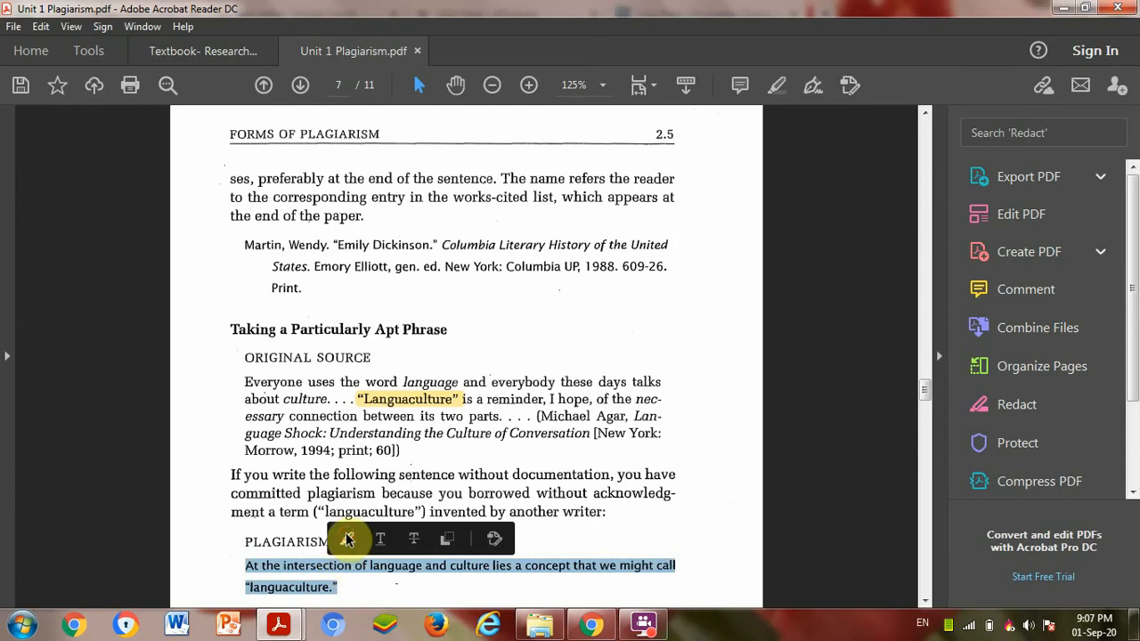
pyautogui.click(349, 538)
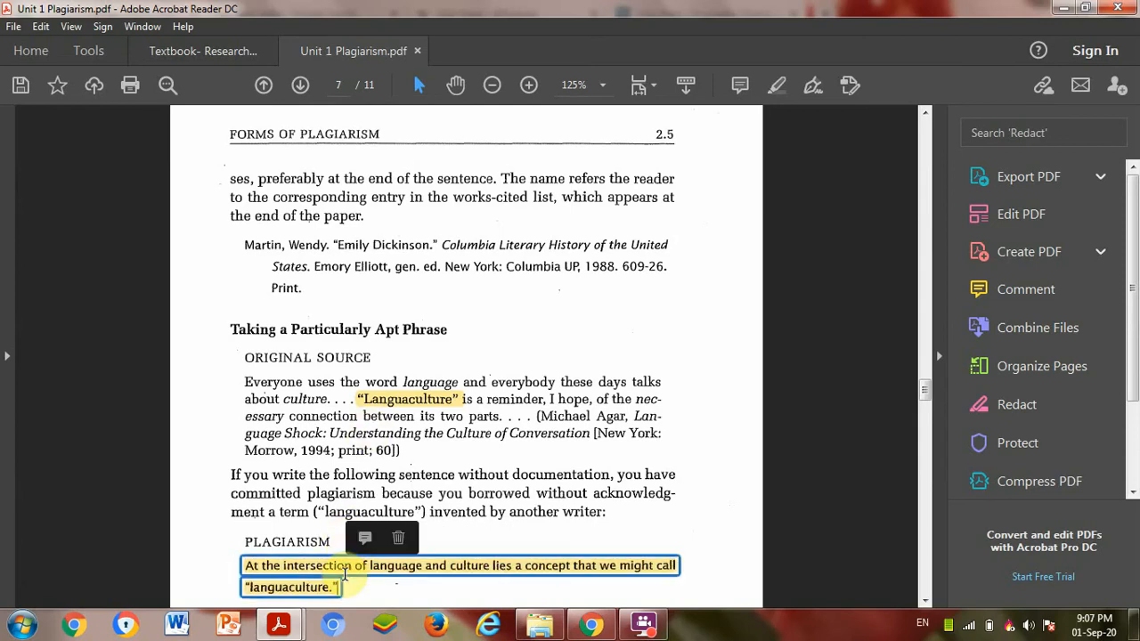
pyautogui.scroll(-3)
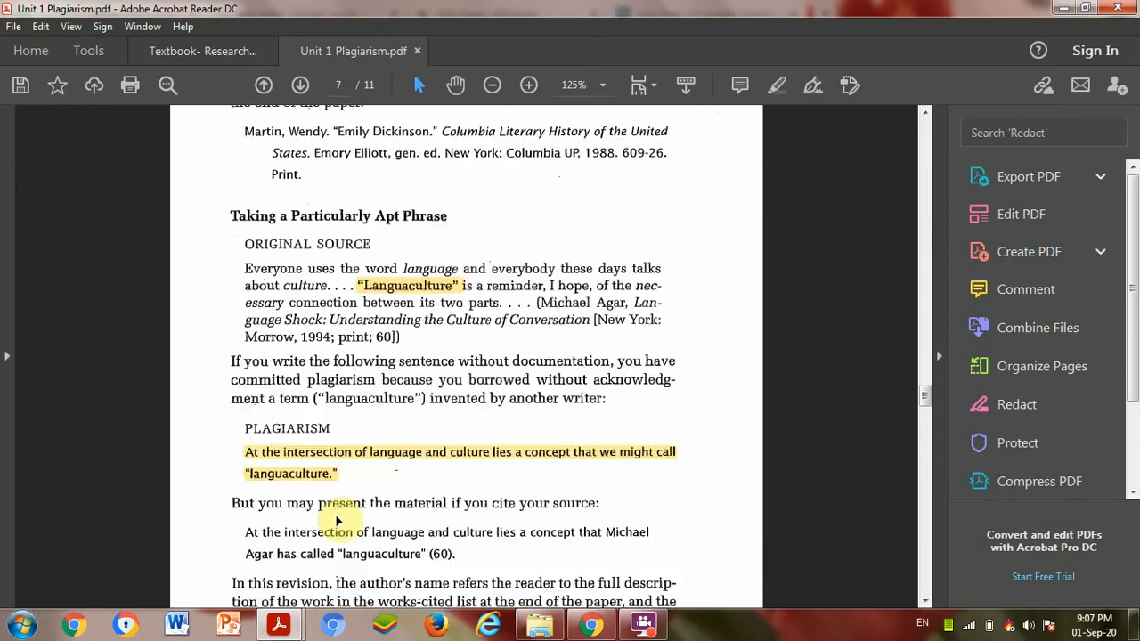
pyautogui.scroll(3)
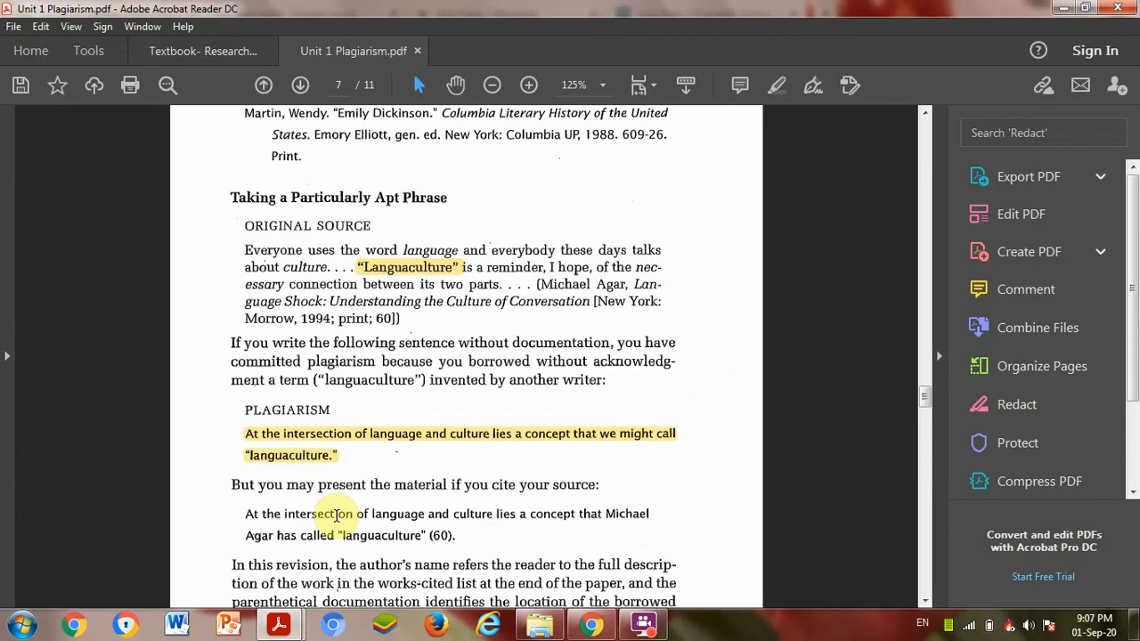
pyautogui.moveTo(278, 549)
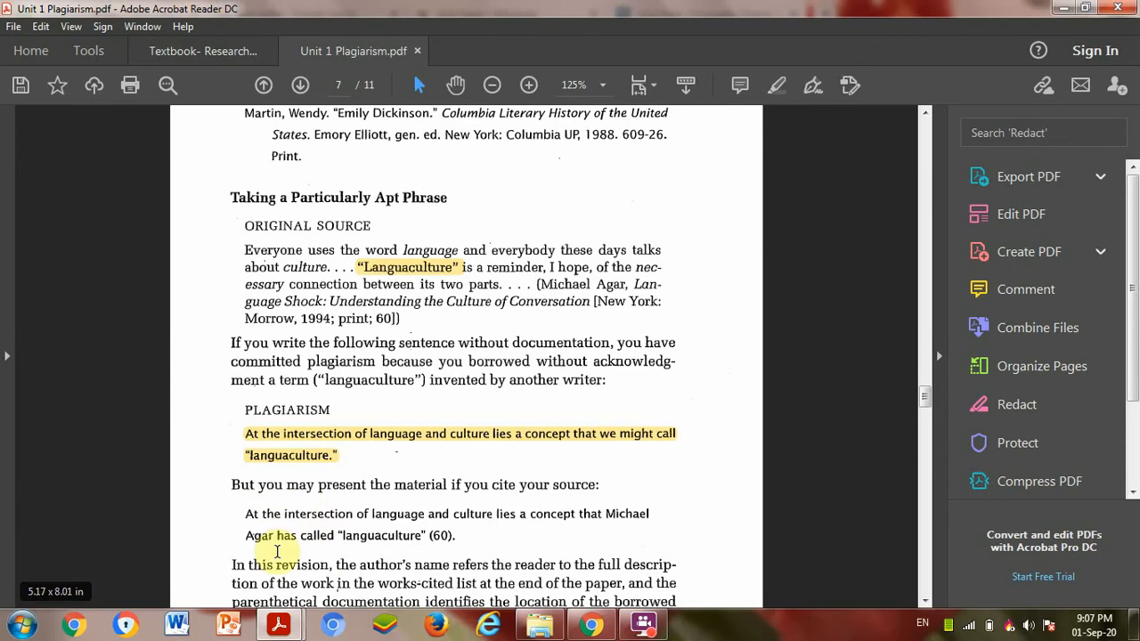
pyautogui.moveTo(278, 497)
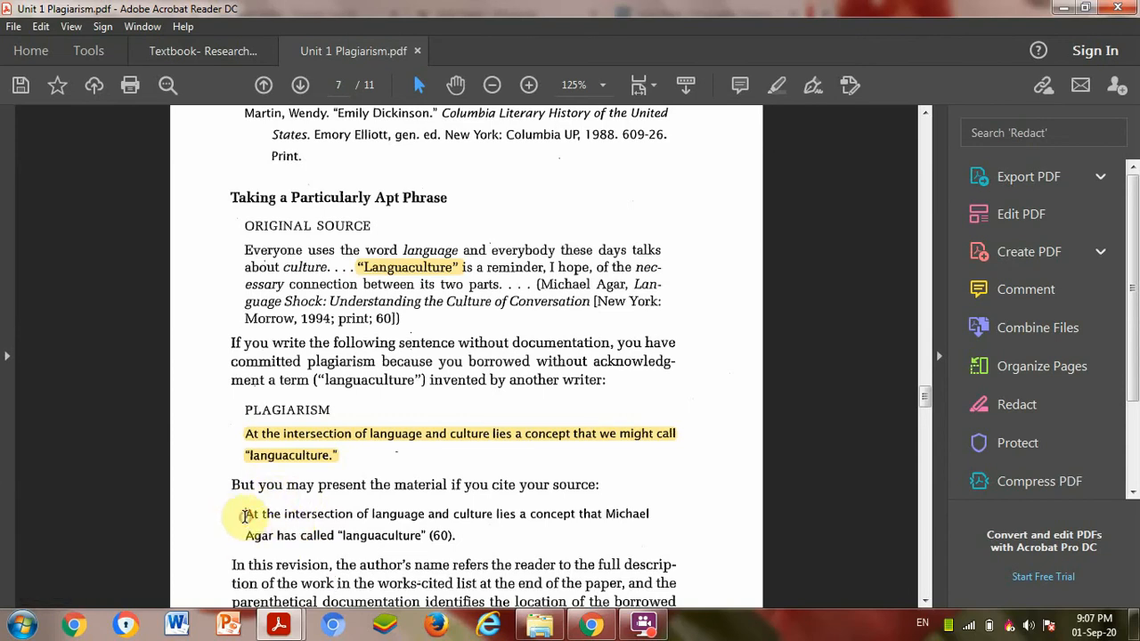
pyautogui.moveTo(245, 513); pyautogui.dragTo(454, 534)
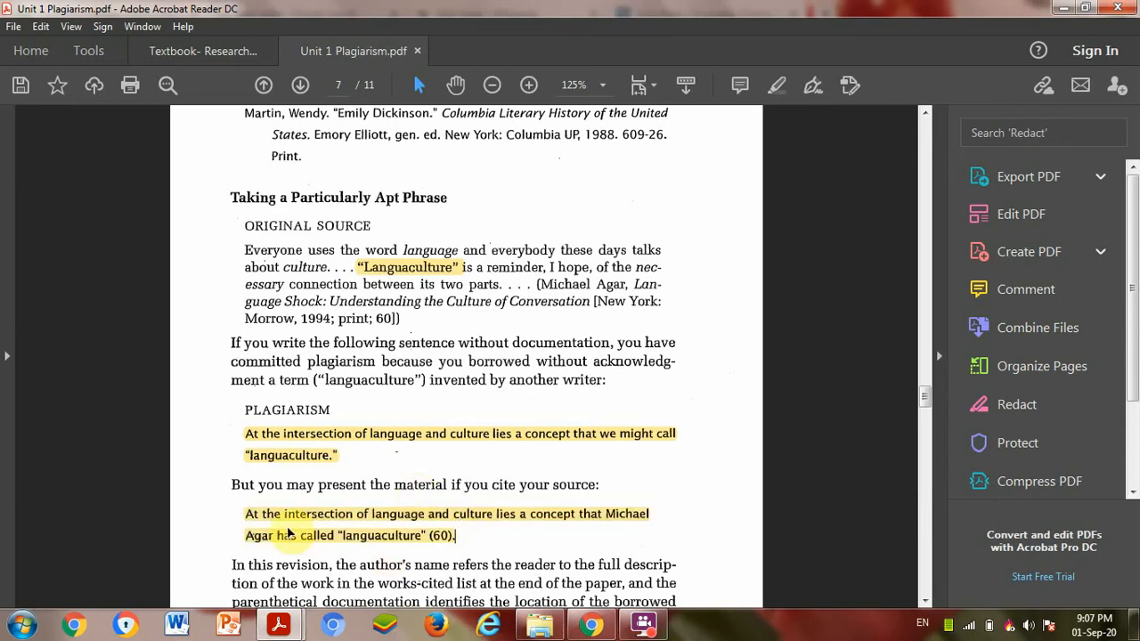
pyautogui.moveTo(365, 535)
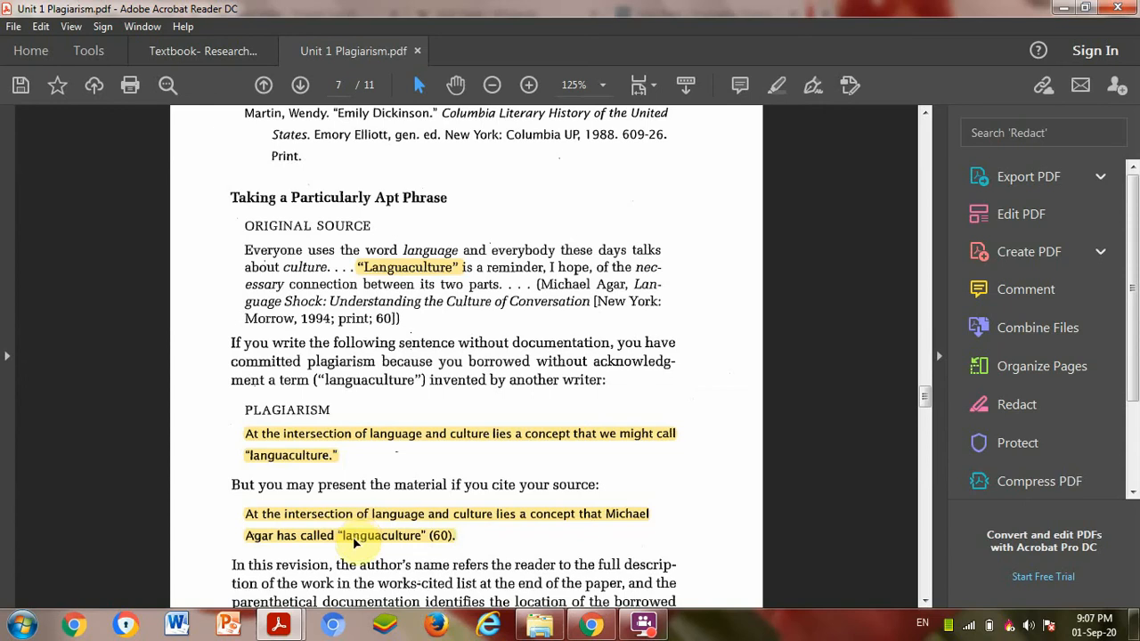
pyautogui.moveTo(445, 531)
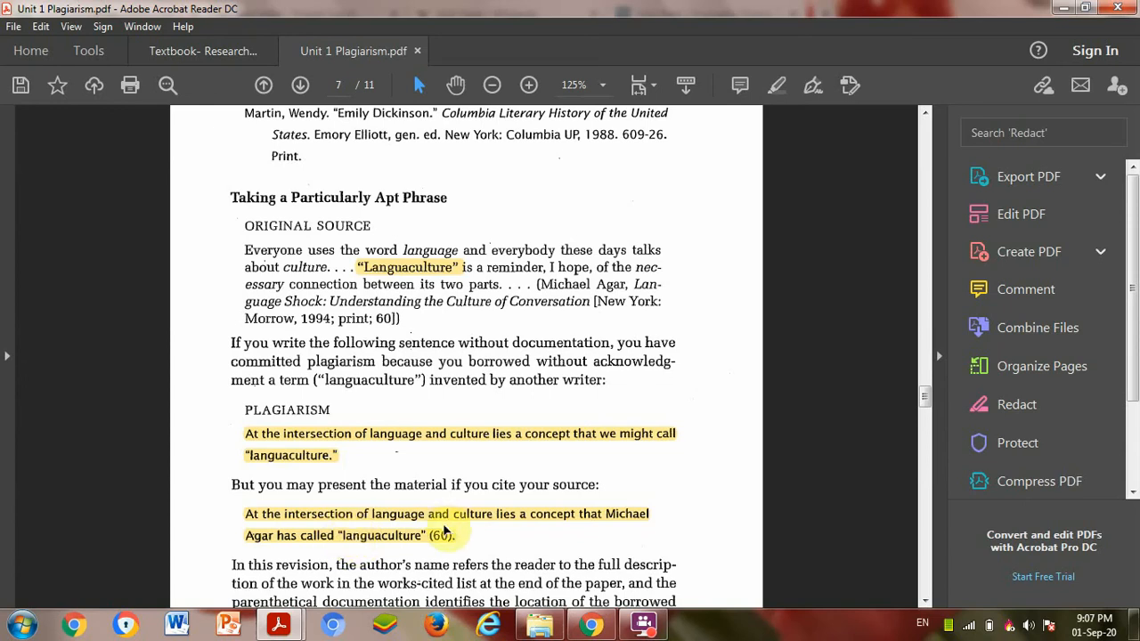
pyautogui.moveTo(457, 549)
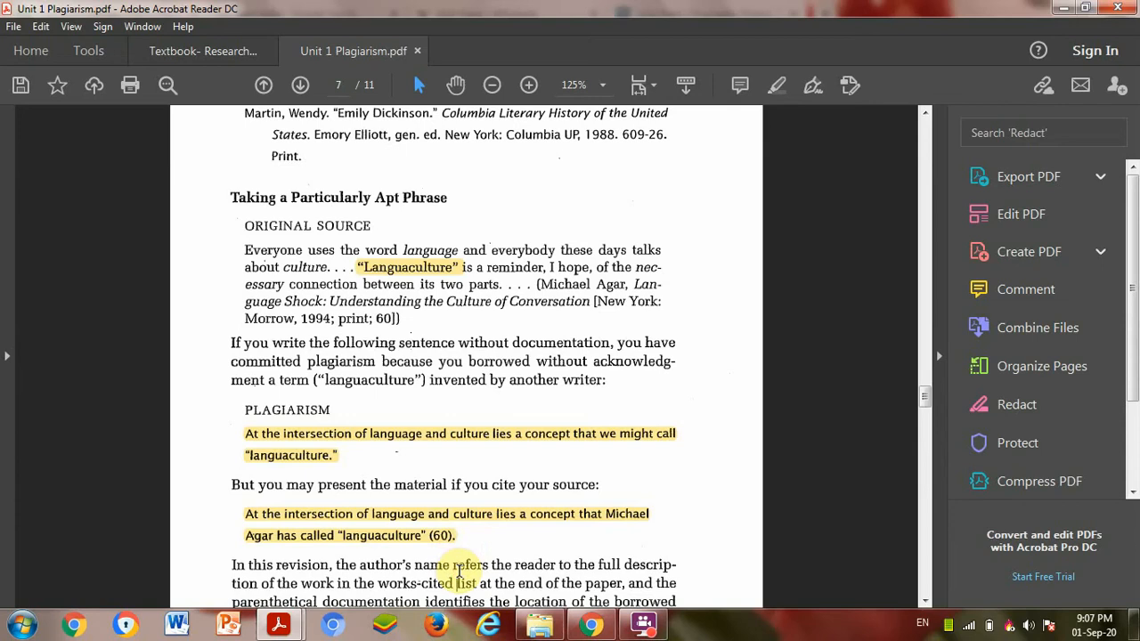
# Scroll to page 8 and highlight the Toffler works-cited entry for The Third Wave.
pyautogui.scroll(-3)
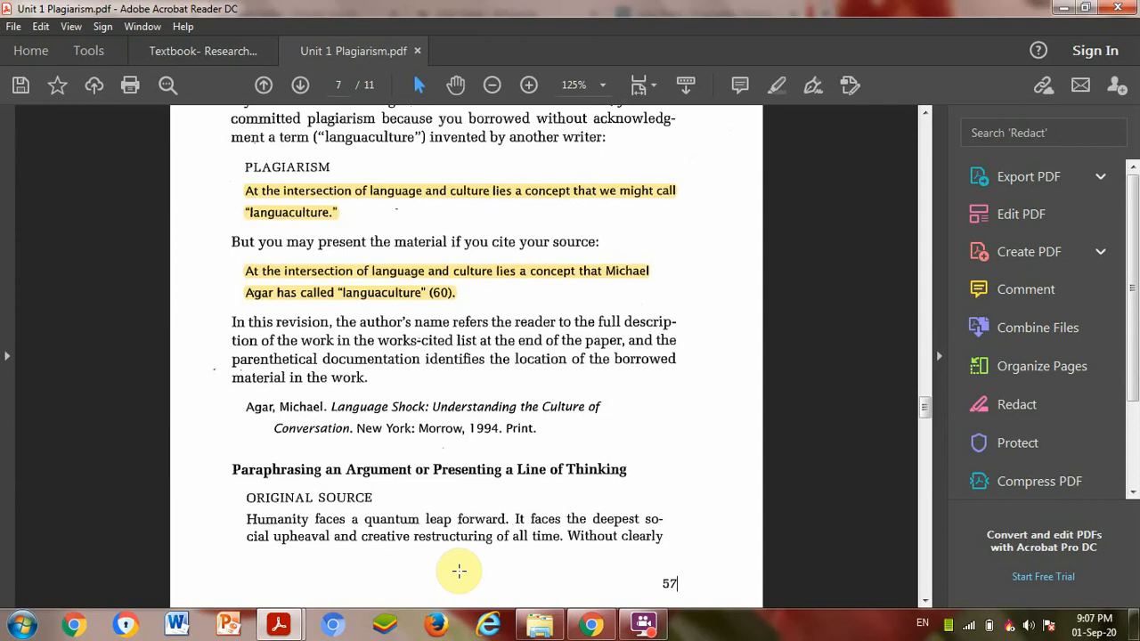
pyautogui.scroll(-3)
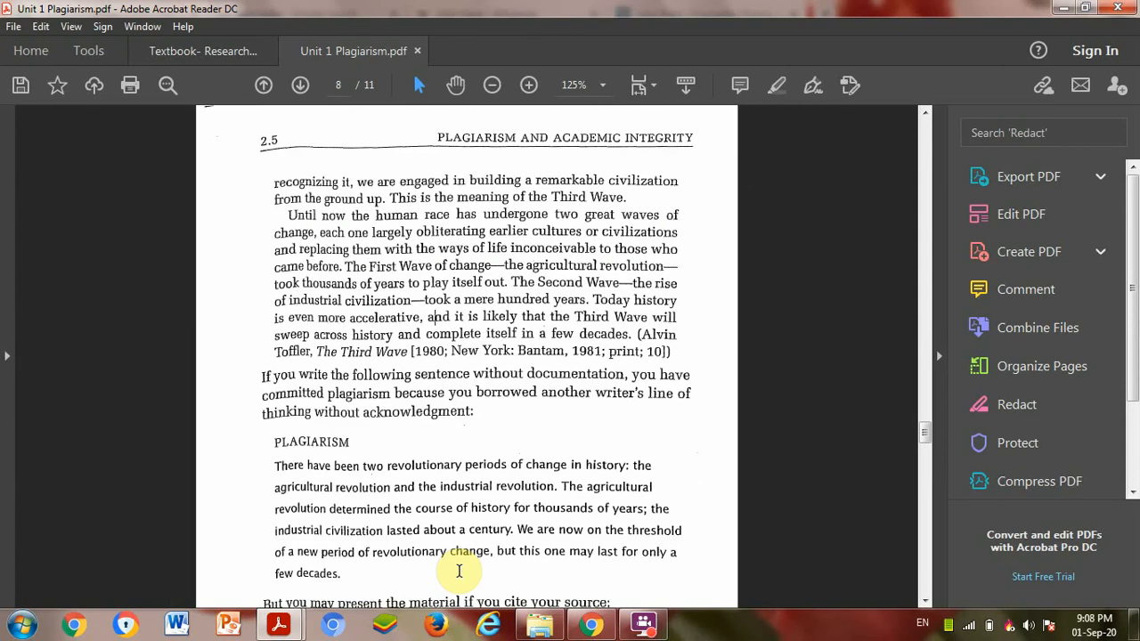
pyautogui.scroll(-3)
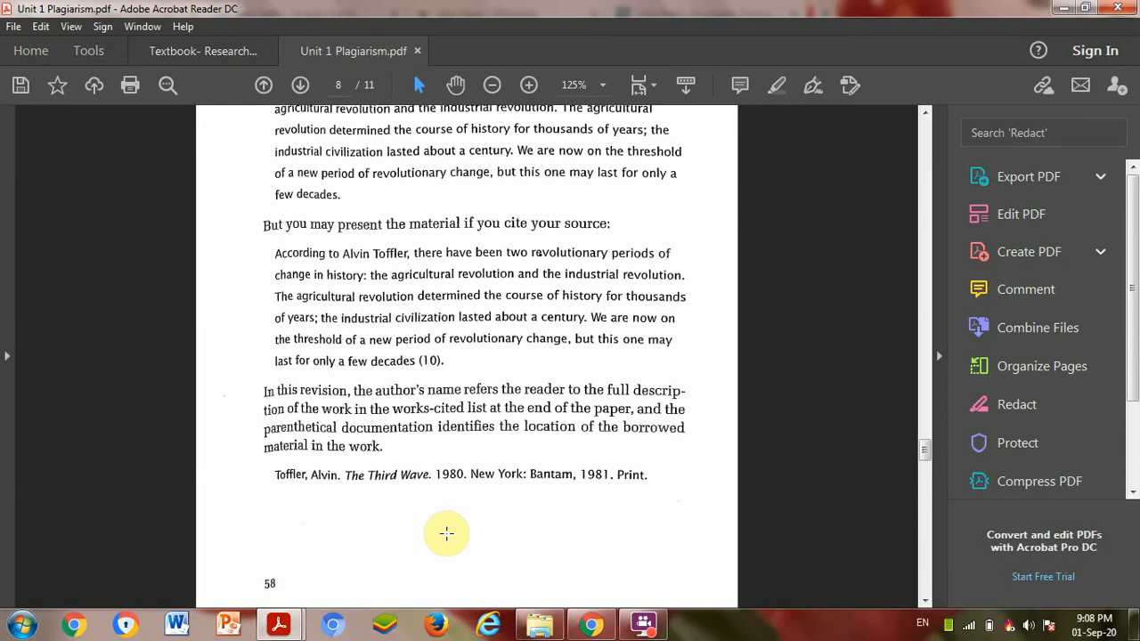
pyautogui.click(299, 86)
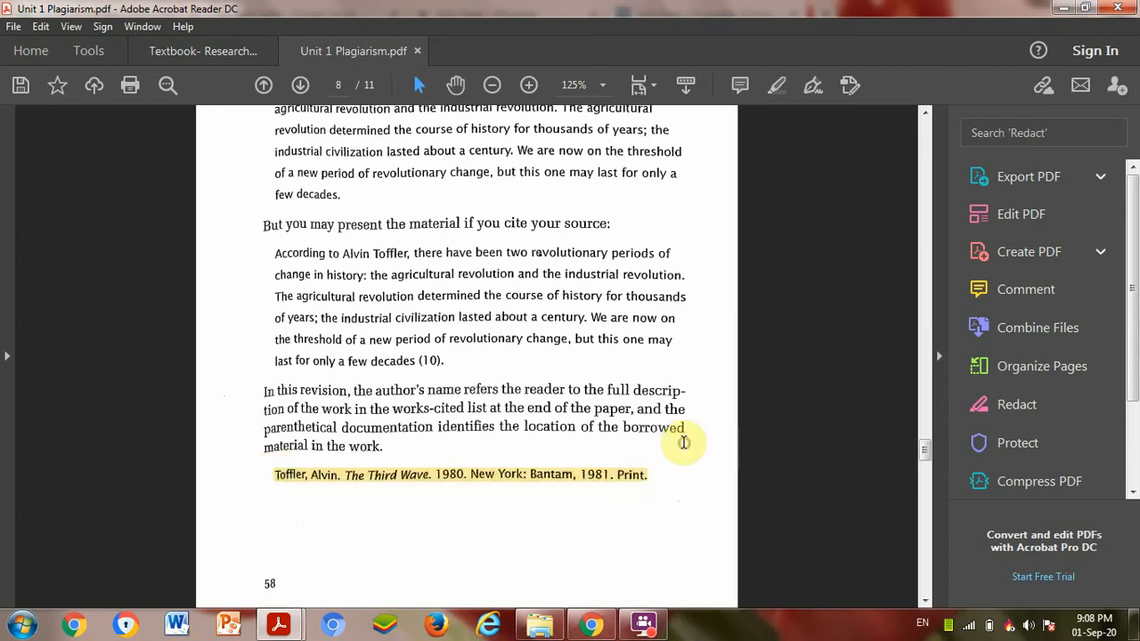
pyautogui.moveTo(638, 524)
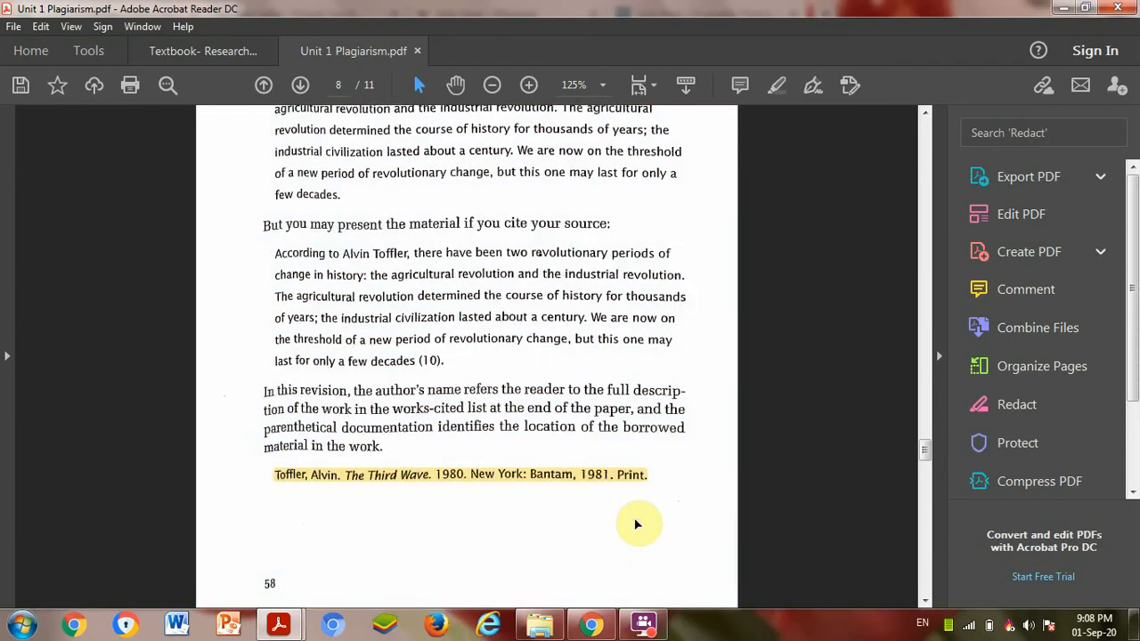
# Scroll through section 2.6 to page 9, section 2.7 "Related Issues".
pyautogui.scroll(-3)
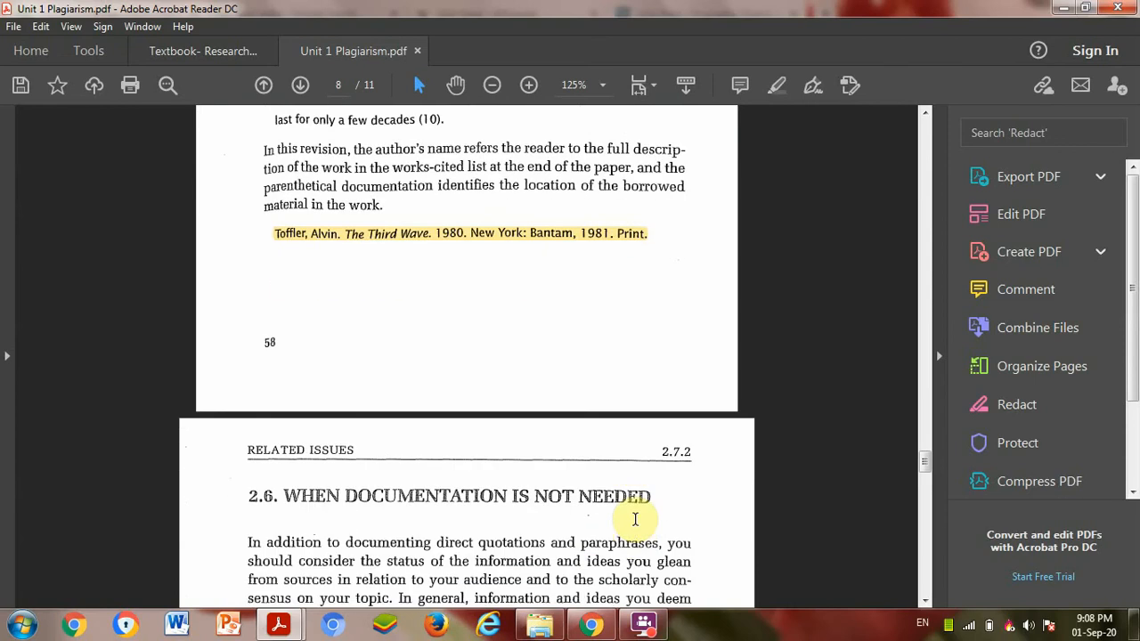
pyautogui.scroll(-3)
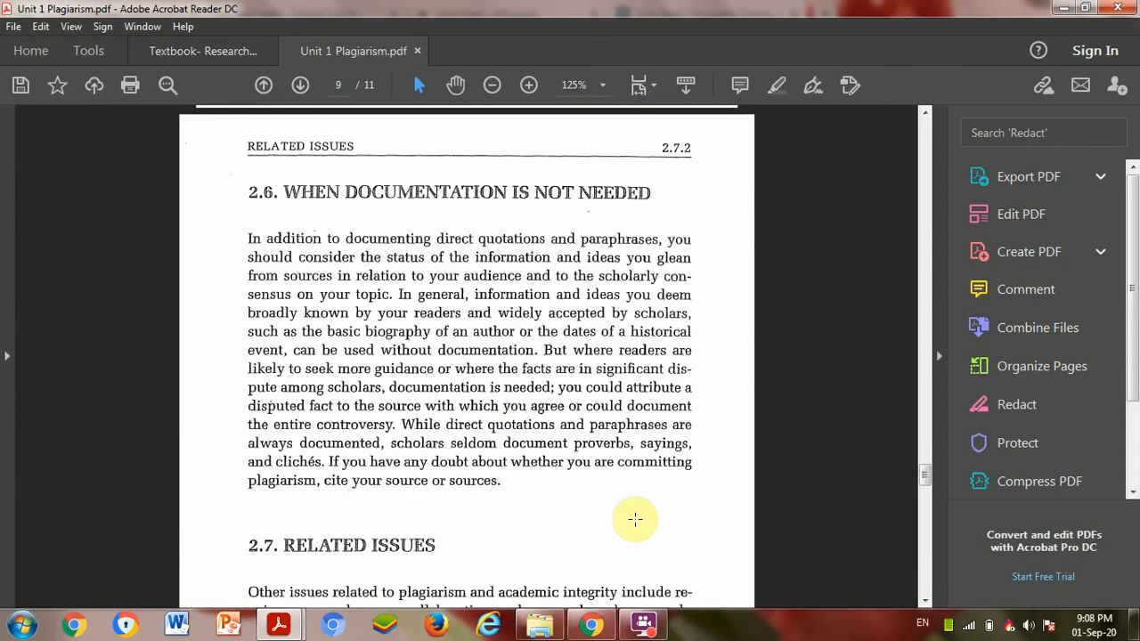
pyautogui.moveTo(538, 506)
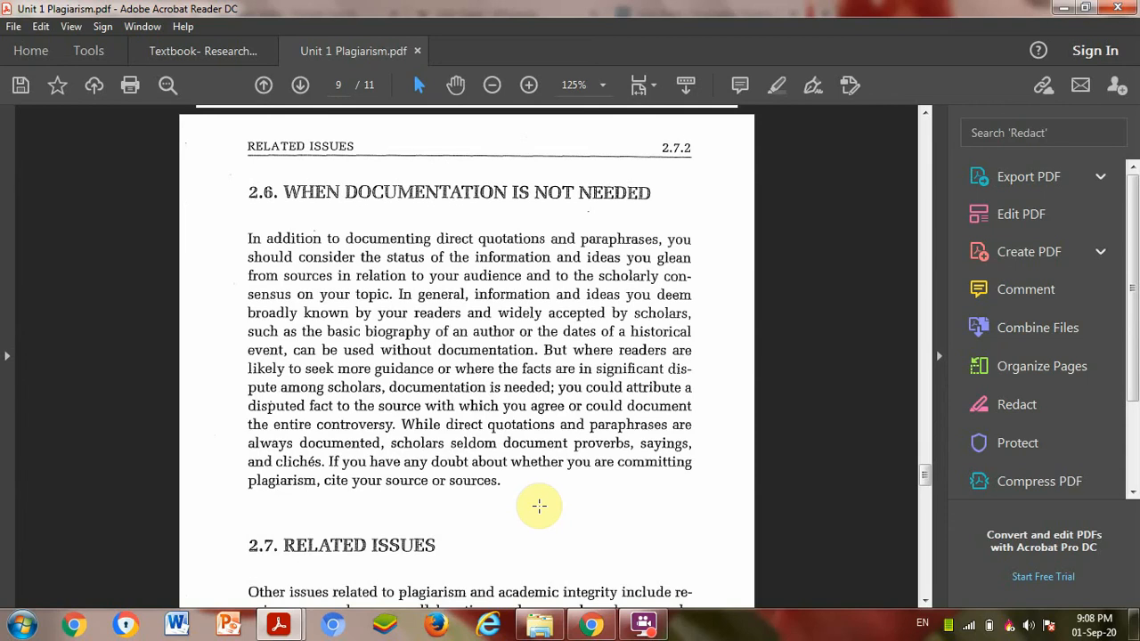
pyautogui.scroll(3)
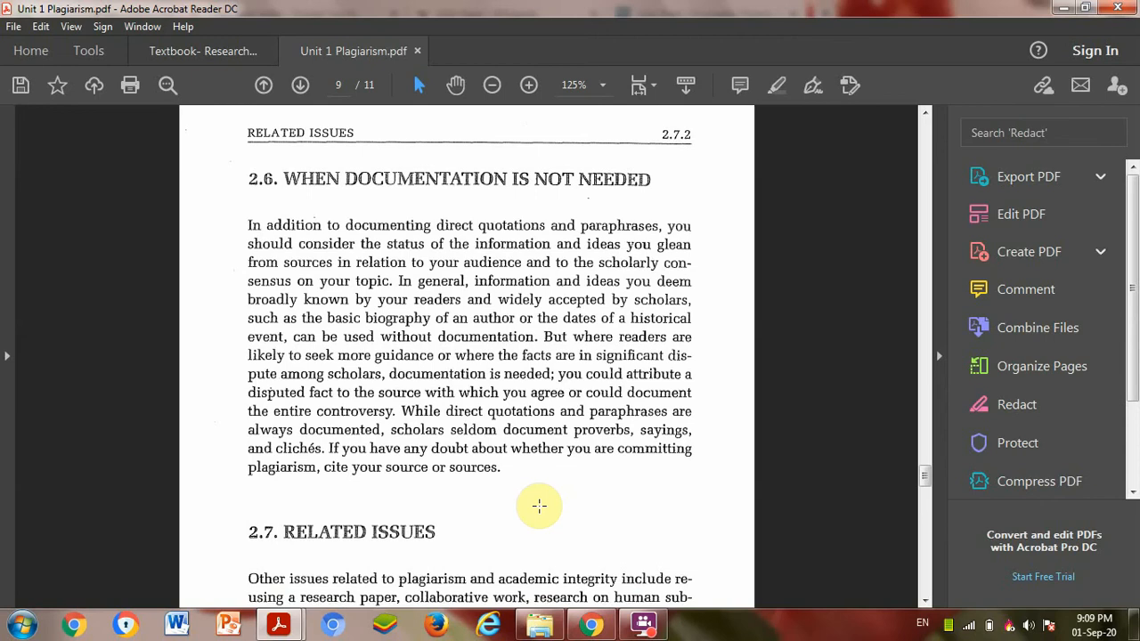
pyautogui.scroll(-3)
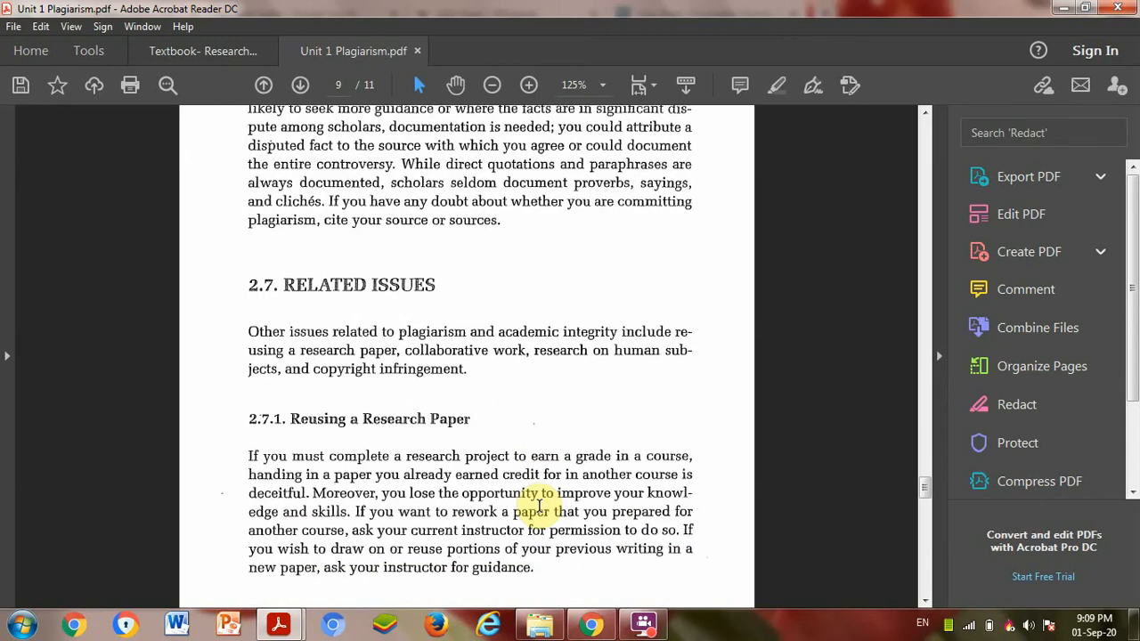
pyautogui.scroll(-3)
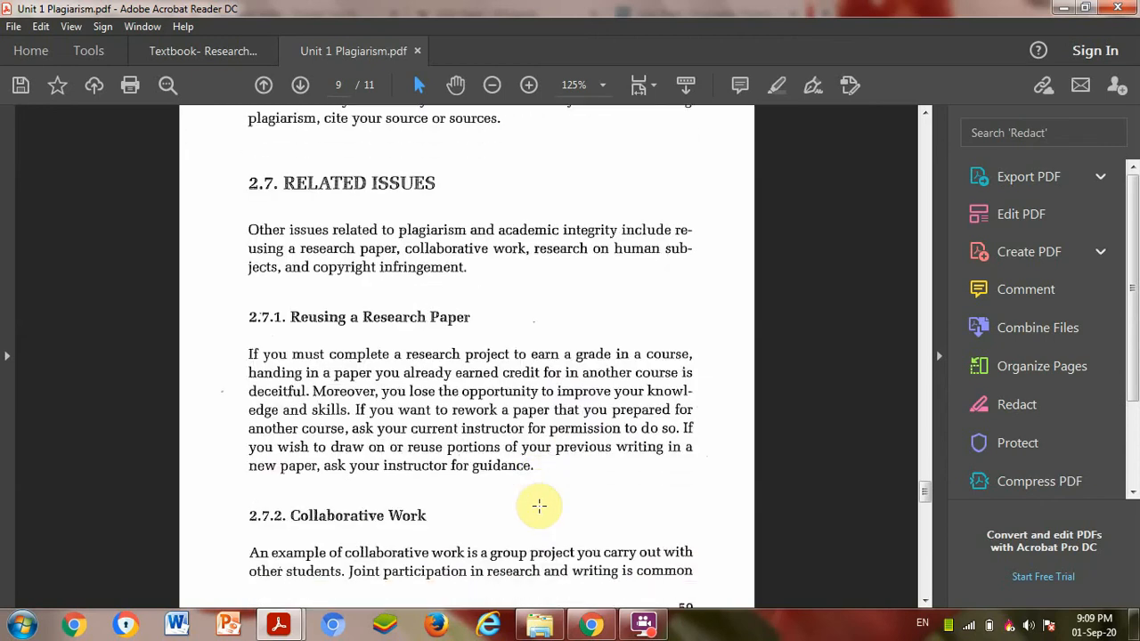
pyautogui.scroll(3)
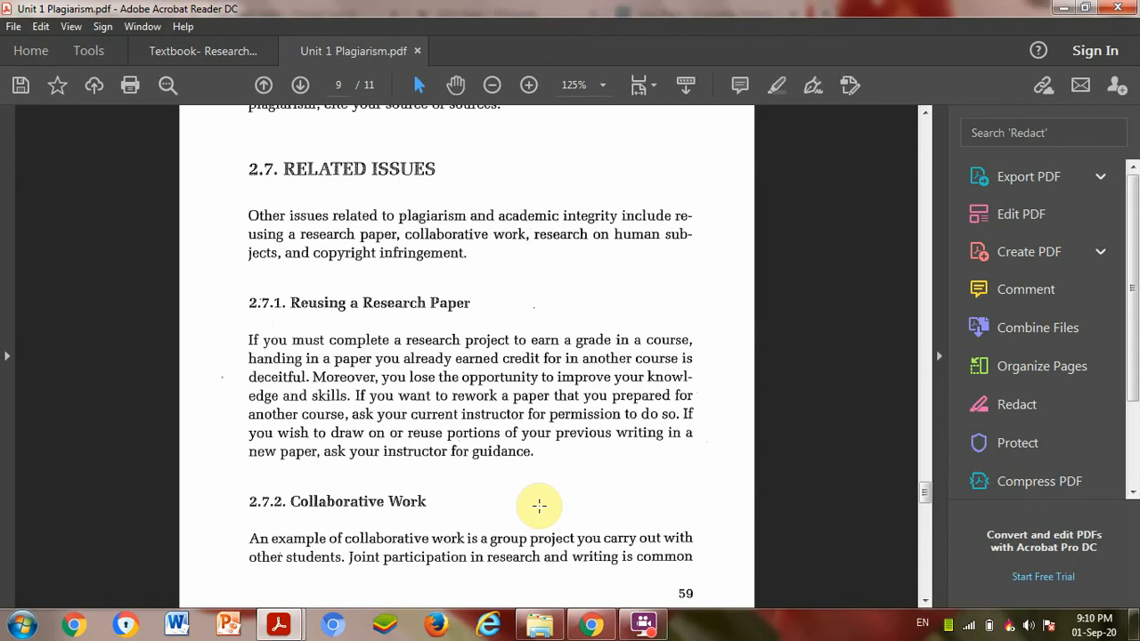
# Scroll through sections 2.7.2–2.7.4 and 2.8 "Summing Up" to the final page 11.
pyautogui.scroll(3)
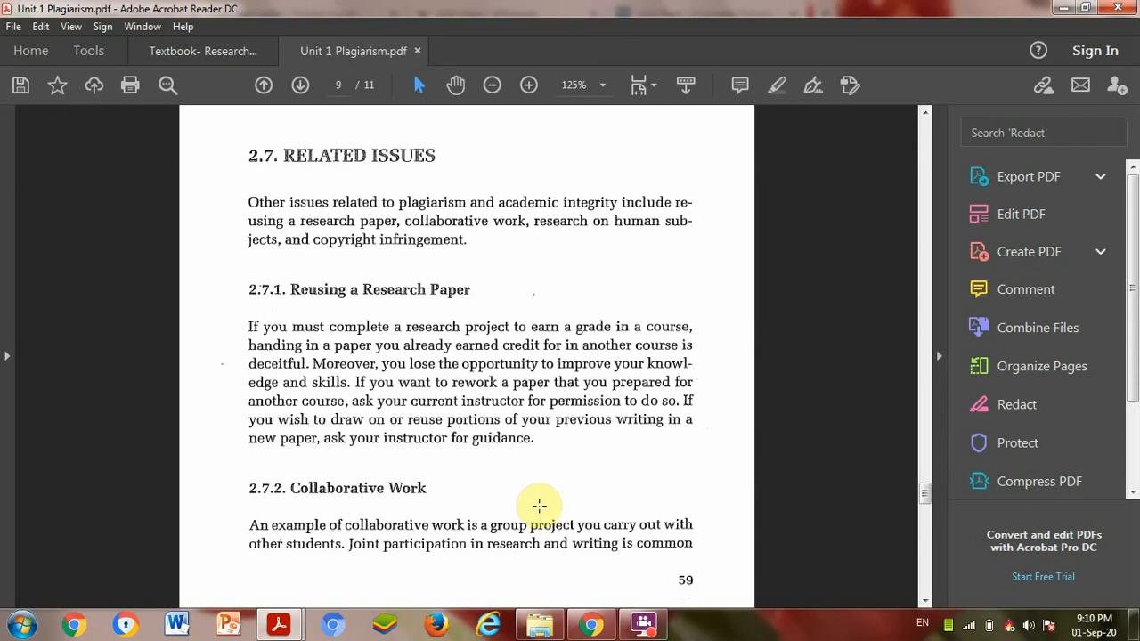
pyautogui.scroll(-3)
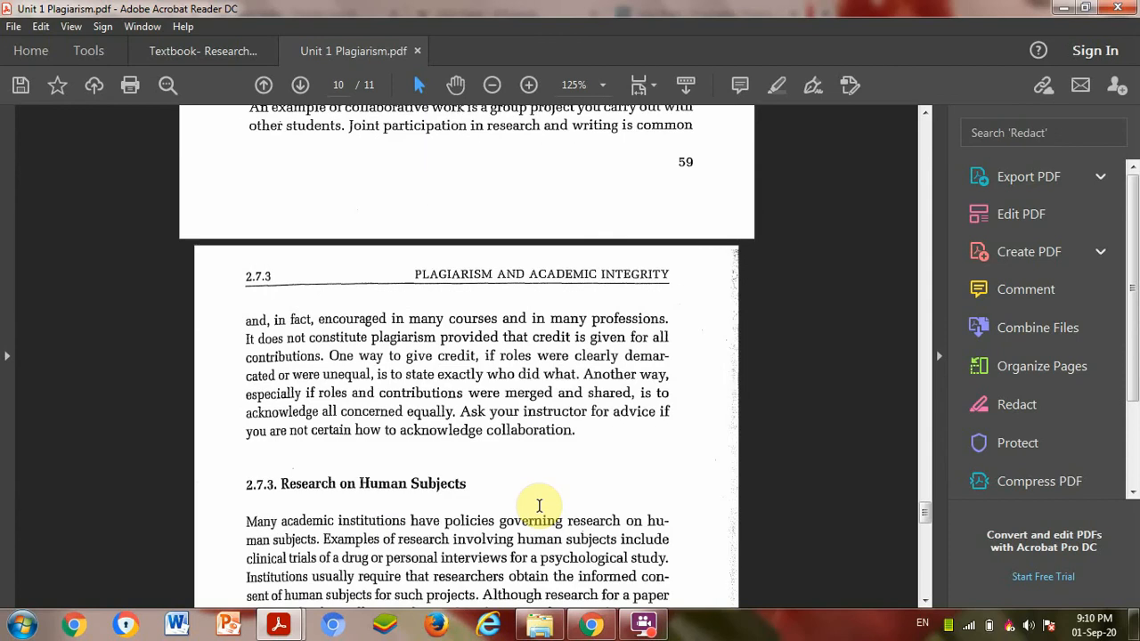
pyautogui.scroll(3)
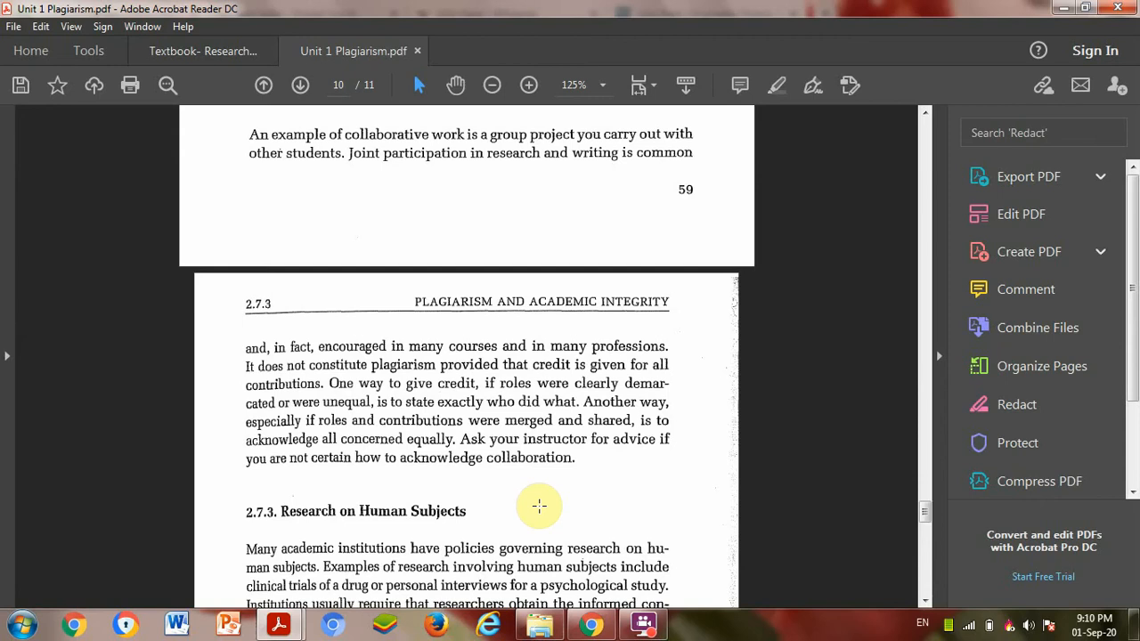
pyautogui.scroll(-3)
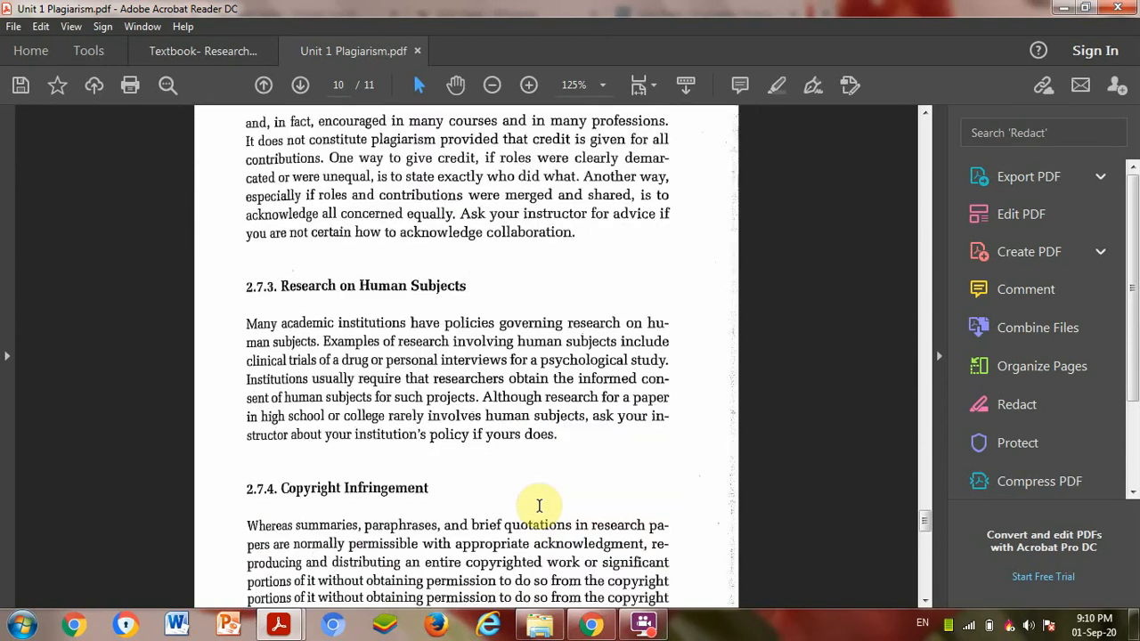
pyautogui.scroll(-3)
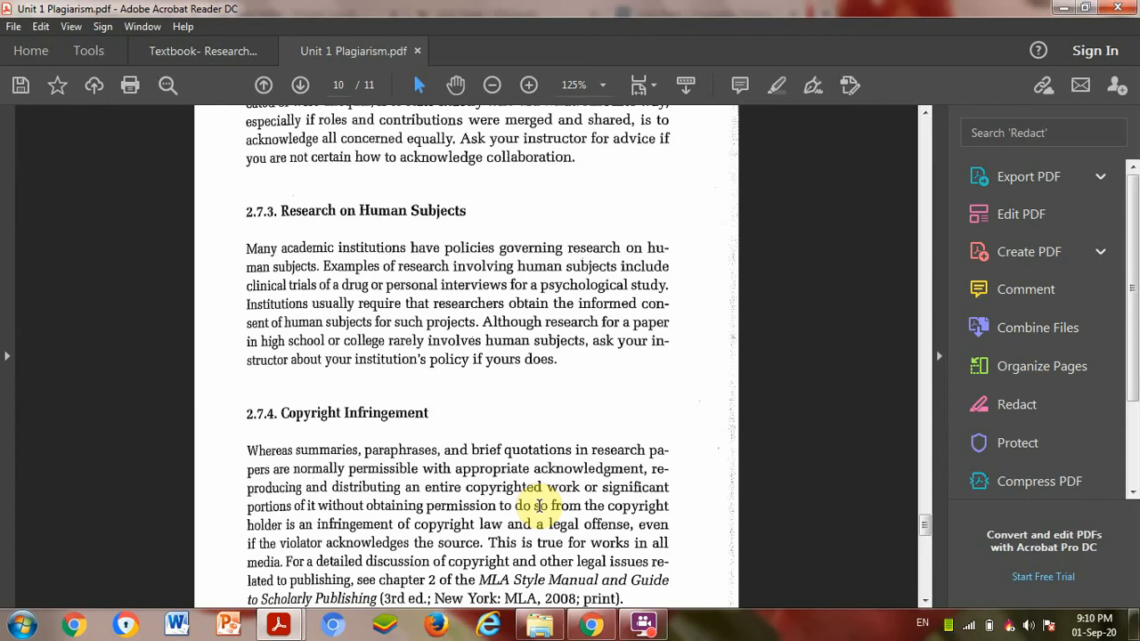
pyautogui.scroll(-3)
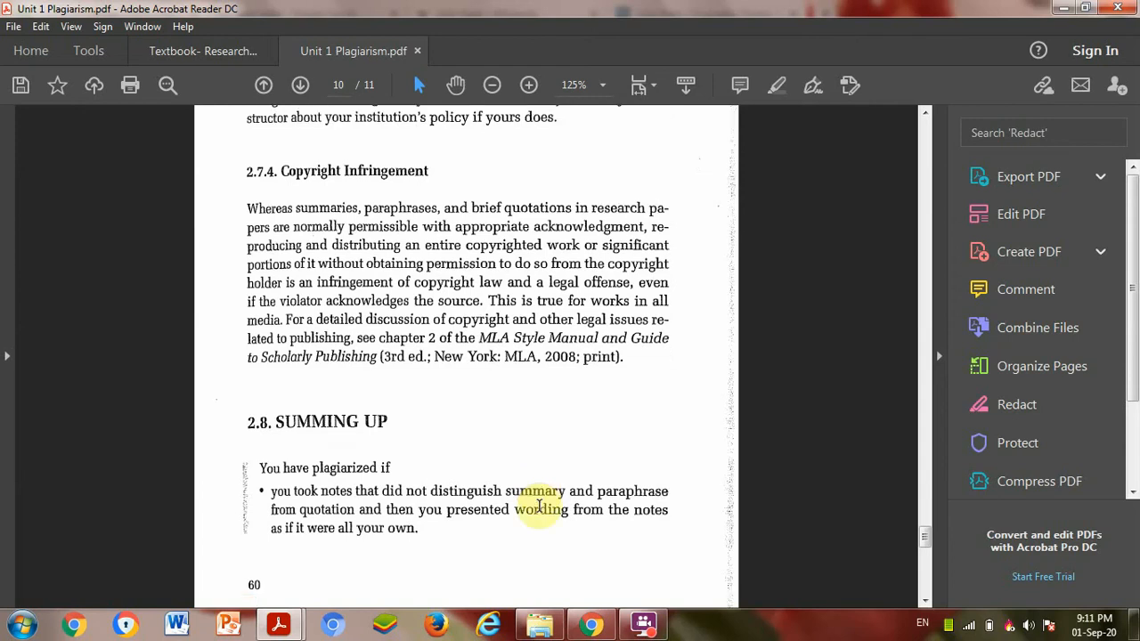
pyautogui.scroll(-3)
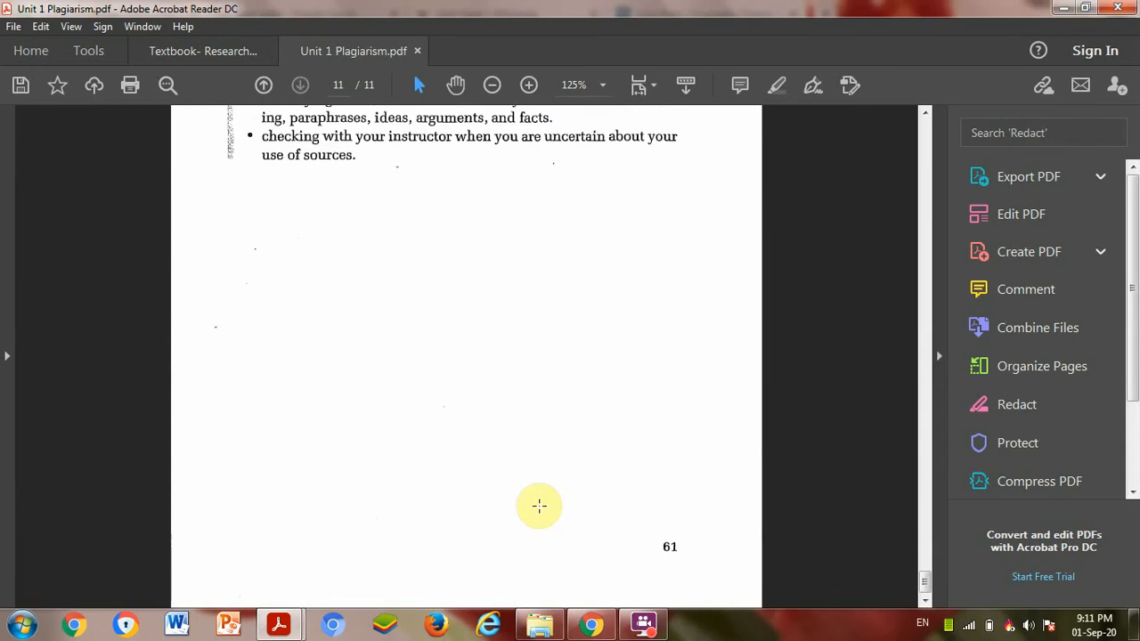
pyautogui.moveTo(514, 11)
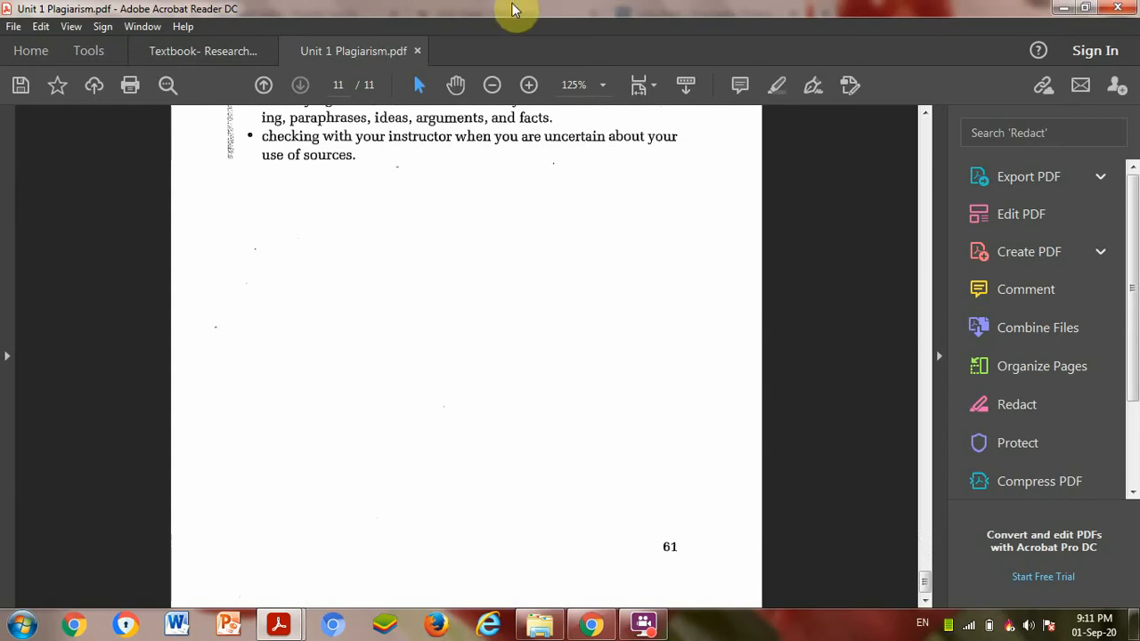
pyautogui.moveTo(536, 288)
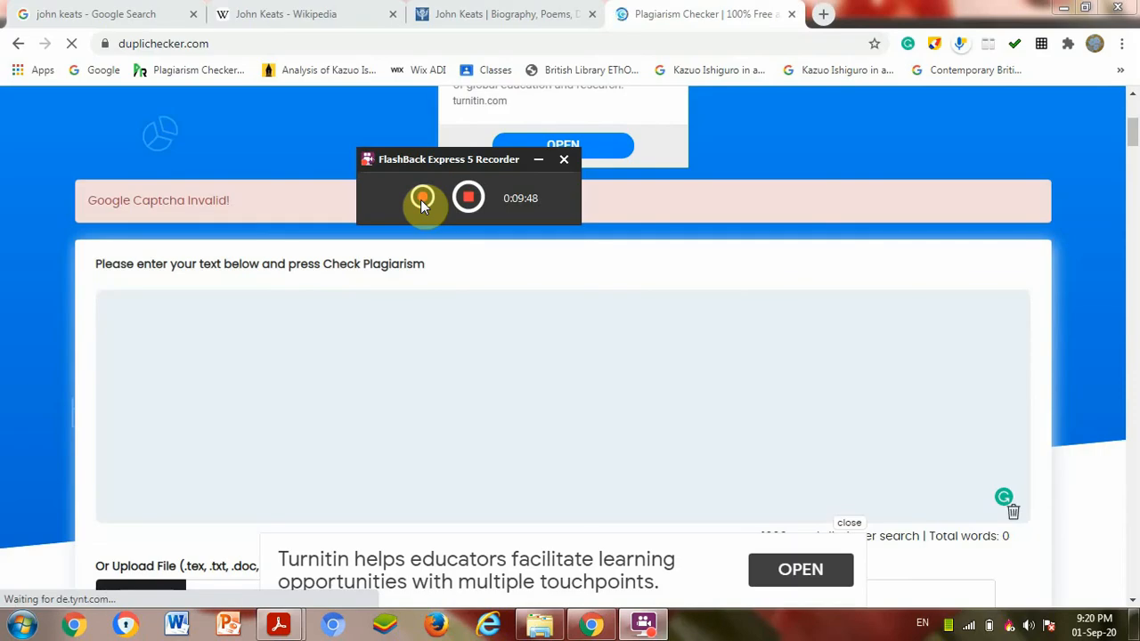
# Browse the 'john keats' Google results, then bring up the John Keats Wikipedia article.
pyautogui.click(424, 197)
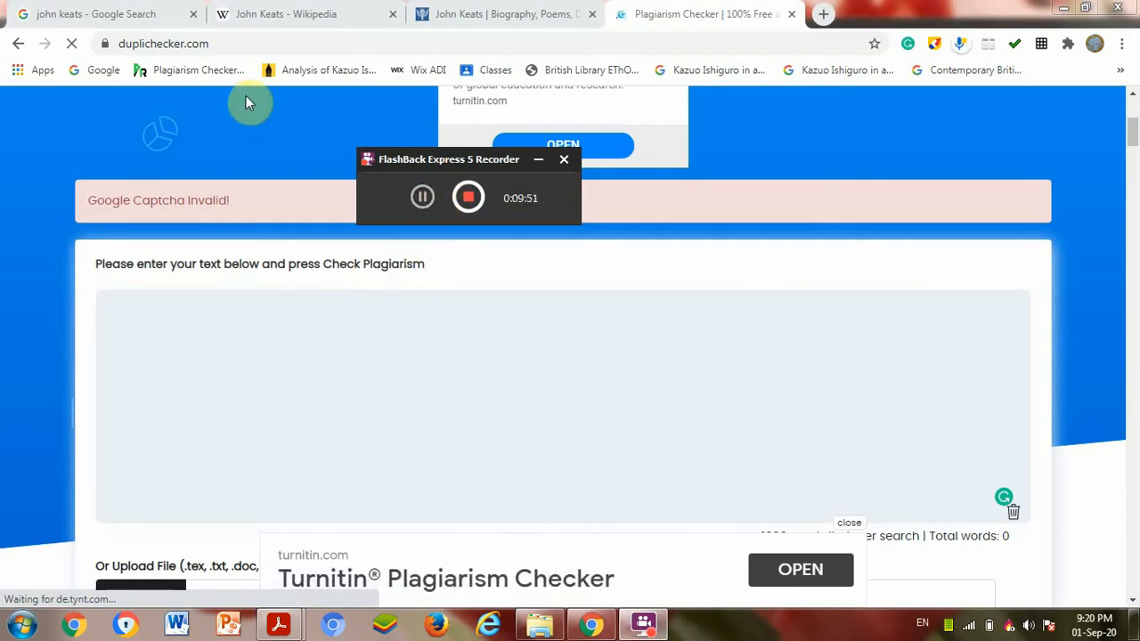
pyautogui.click(93, 14)
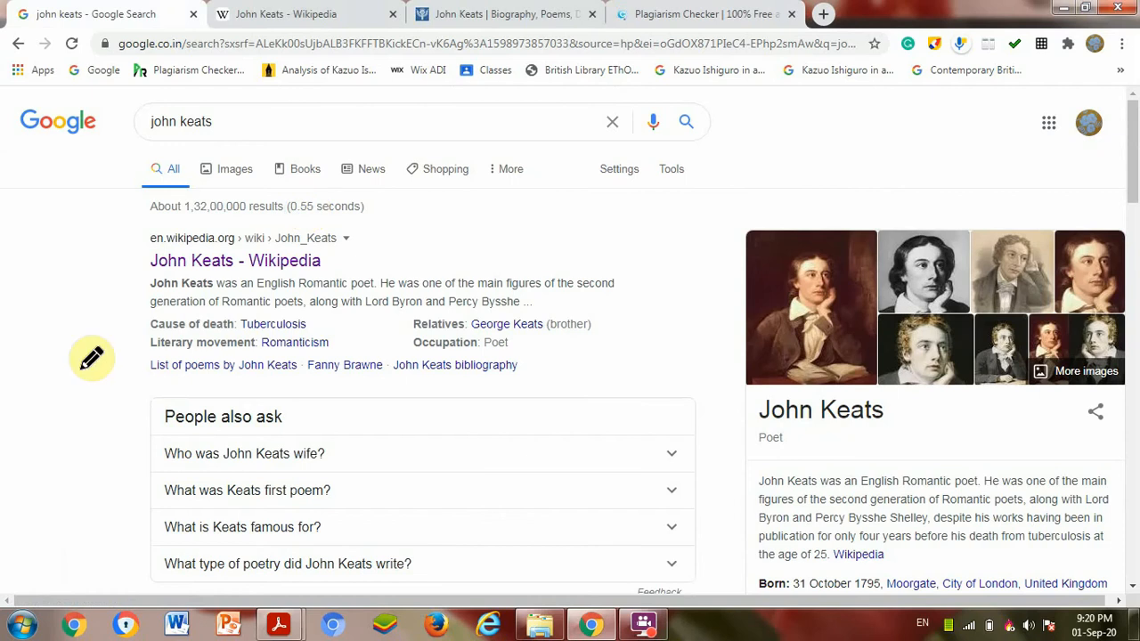
pyautogui.moveTo(128, 283)
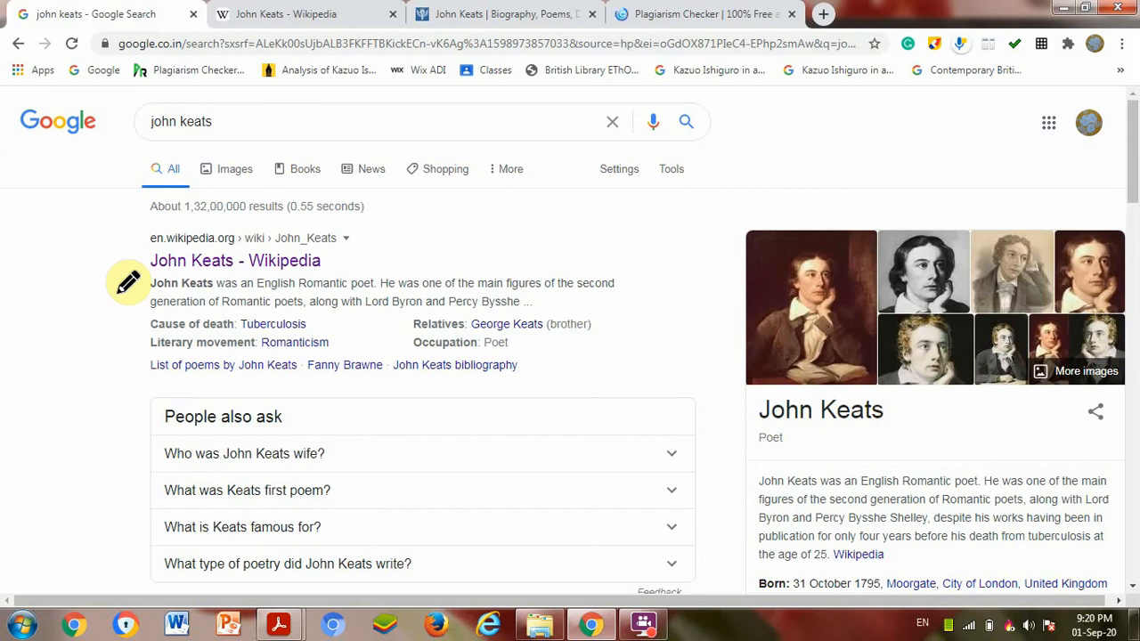
pyautogui.moveTo(144, 98)
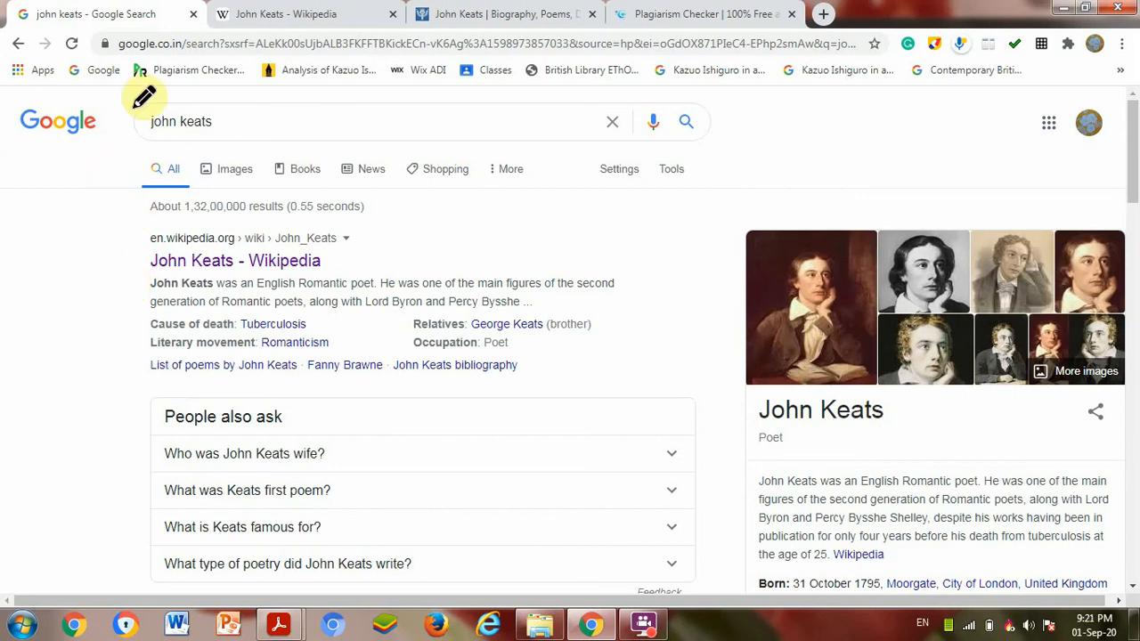
pyautogui.moveTo(67, 274)
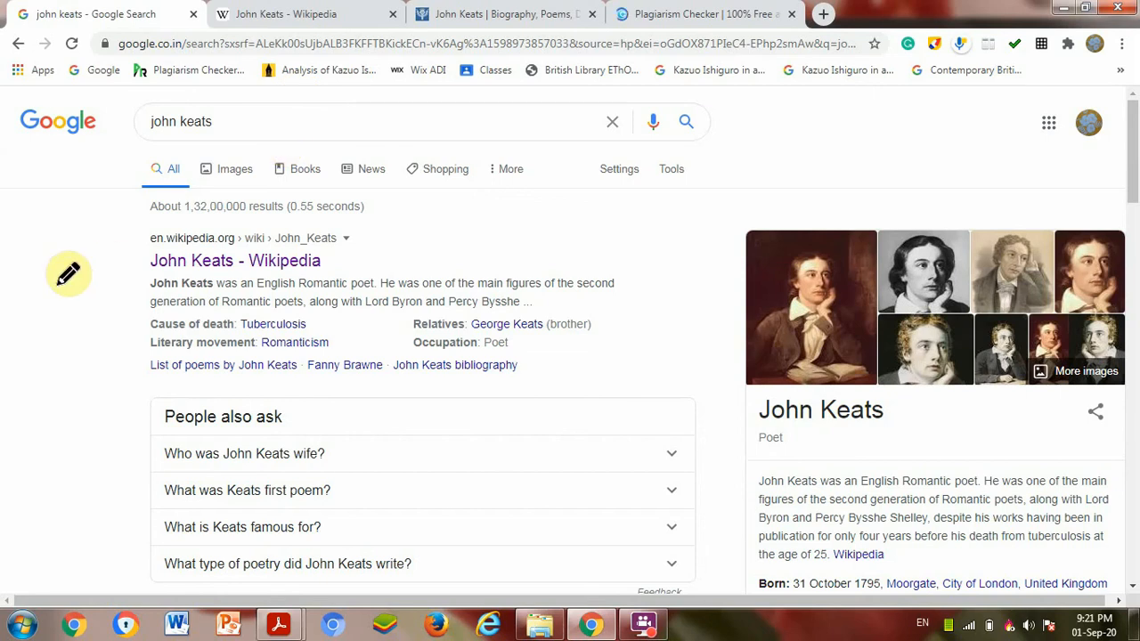
pyautogui.scroll(-3)
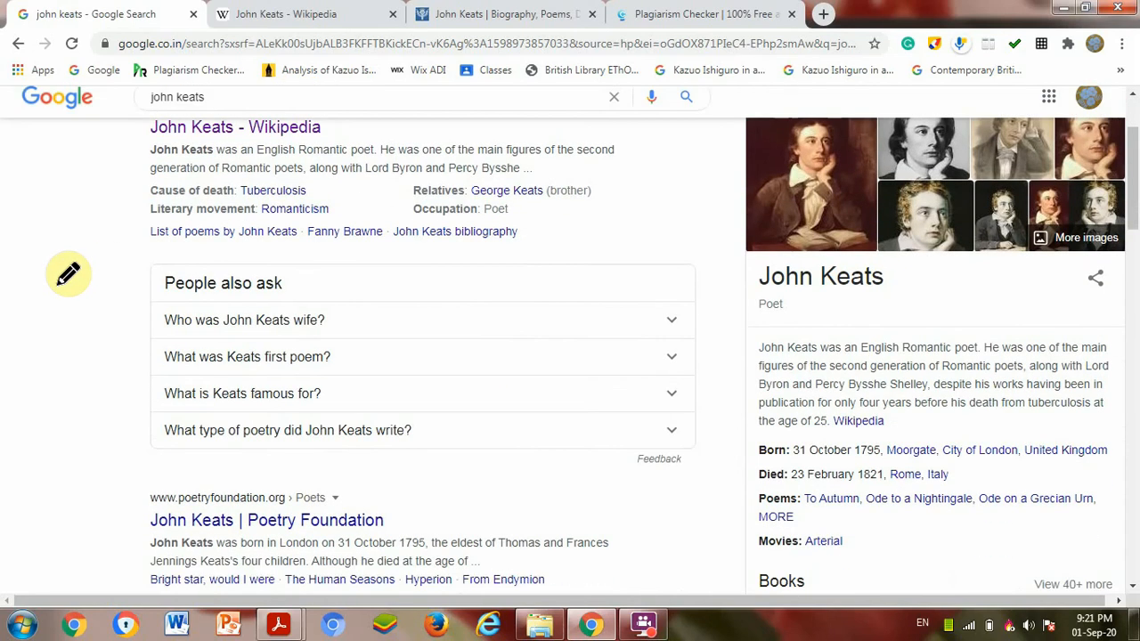
pyautogui.scroll(-3)
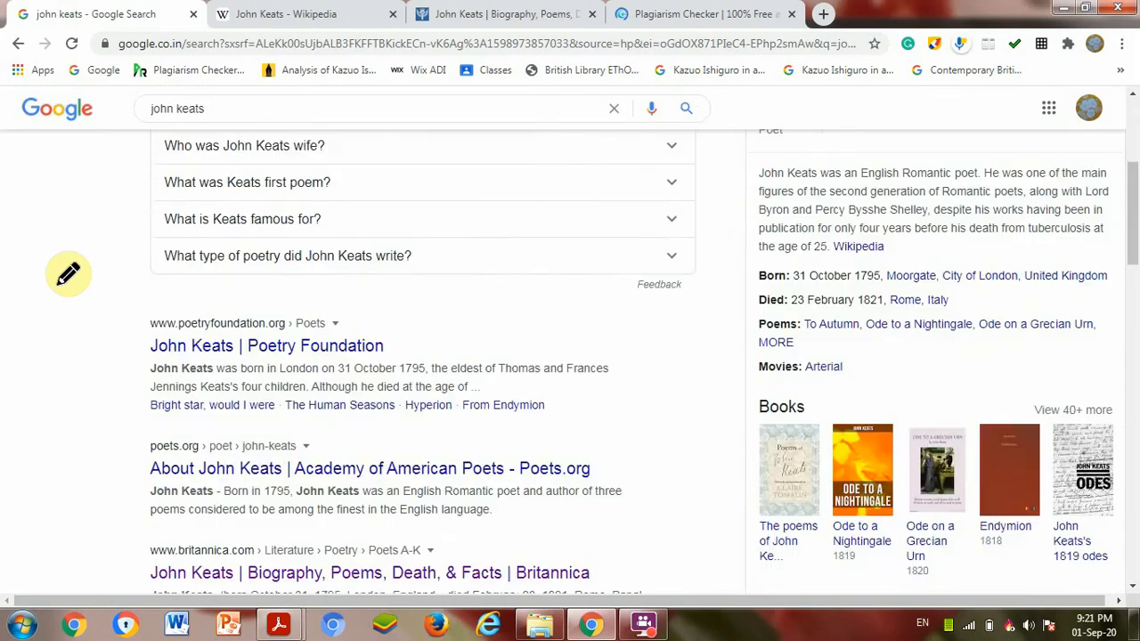
pyautogui.click(285, 15)
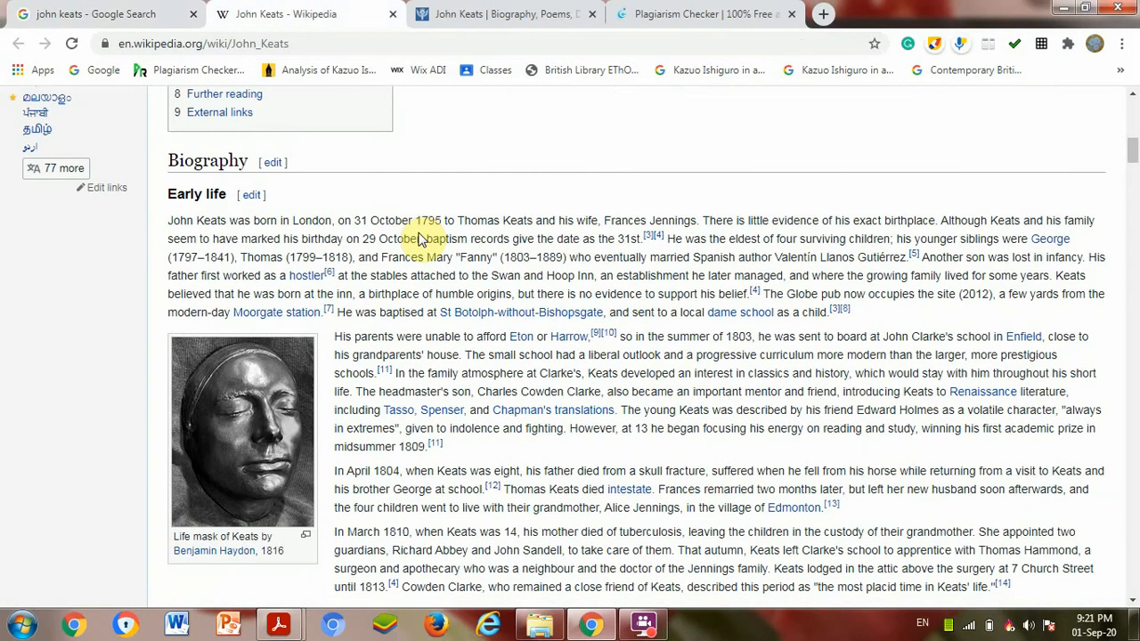
# Copy the 'His parents were unable to afford Eton or Harrow' paragraph and return to DupliChecker.
pyautogui.scroll(-3)
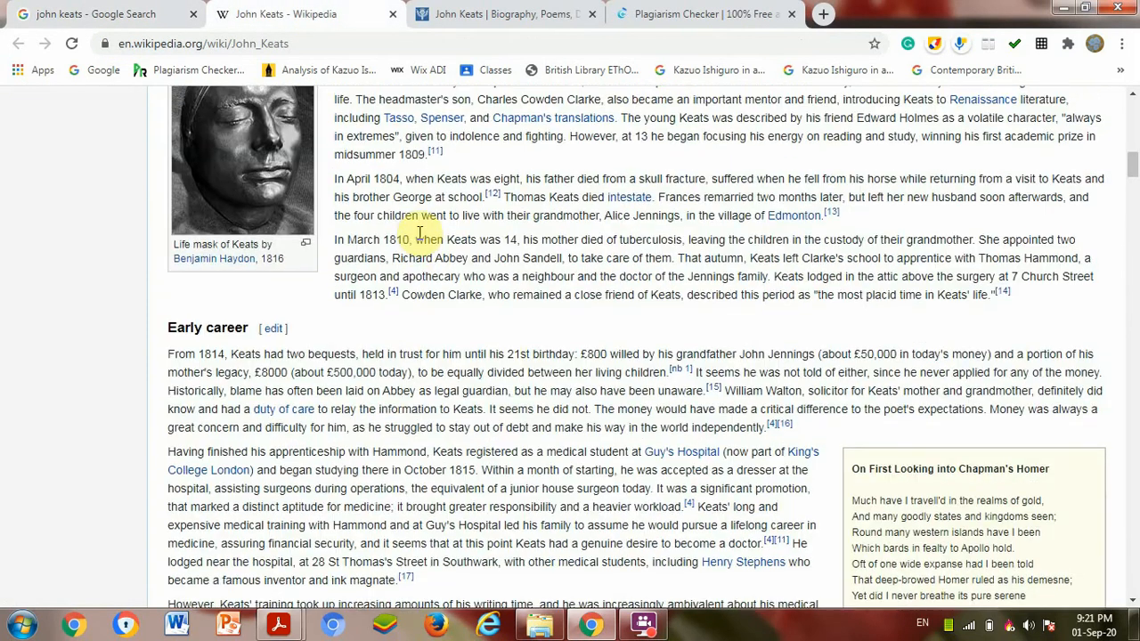
pyautogui.scroll(3)
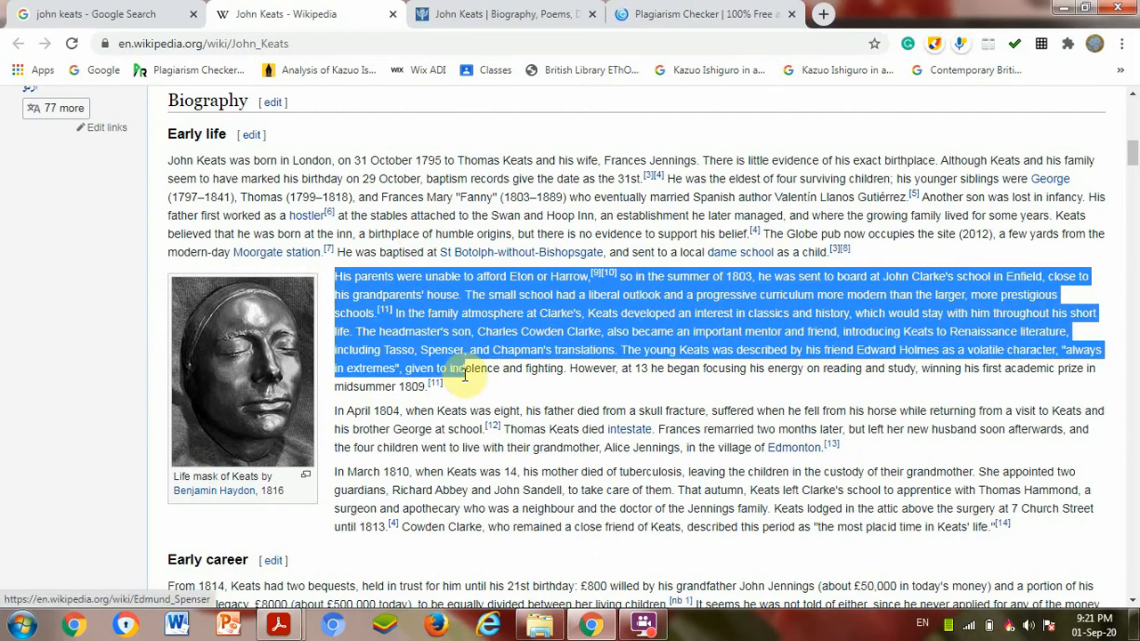
pyautogui.rightClick(464, 374)
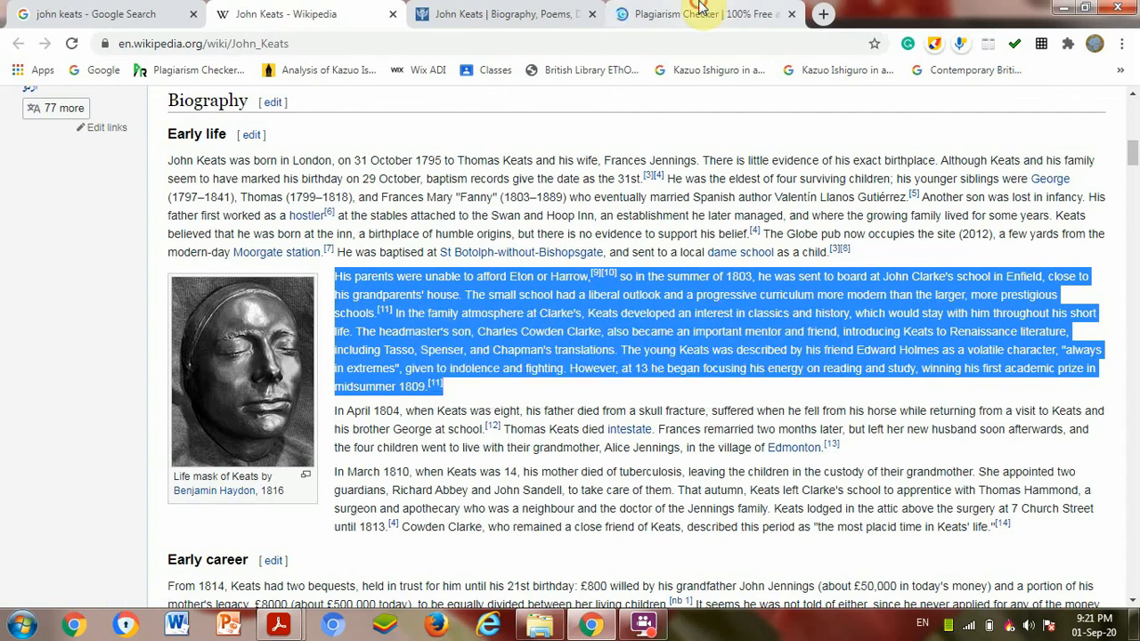
pyautogui.click(695, 15)
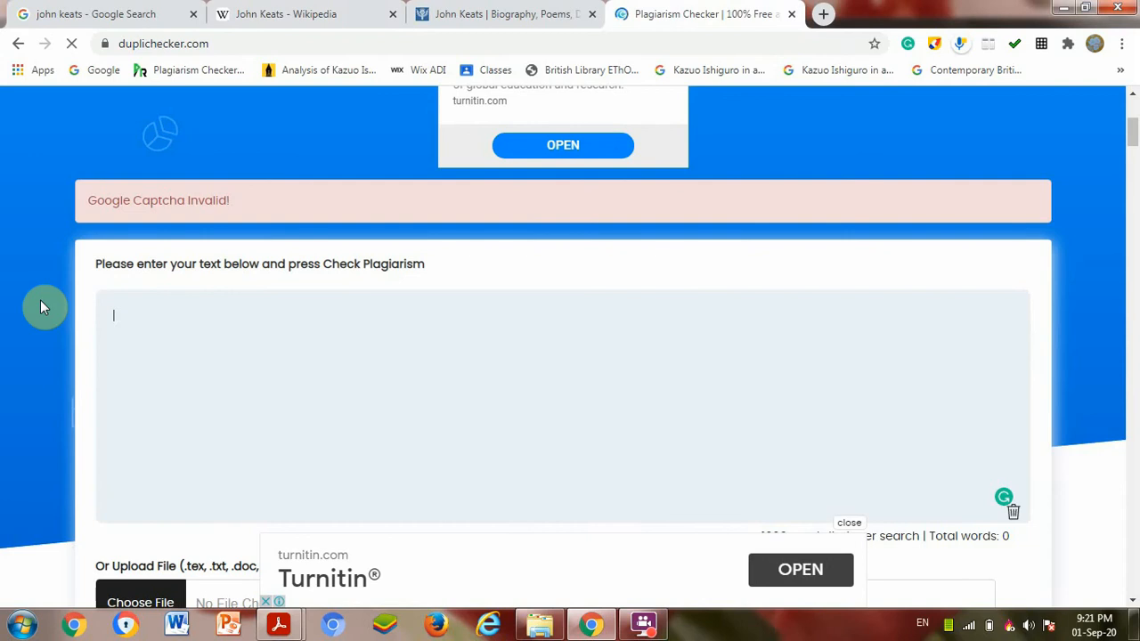
pyautogui.moveTo(282, 360)
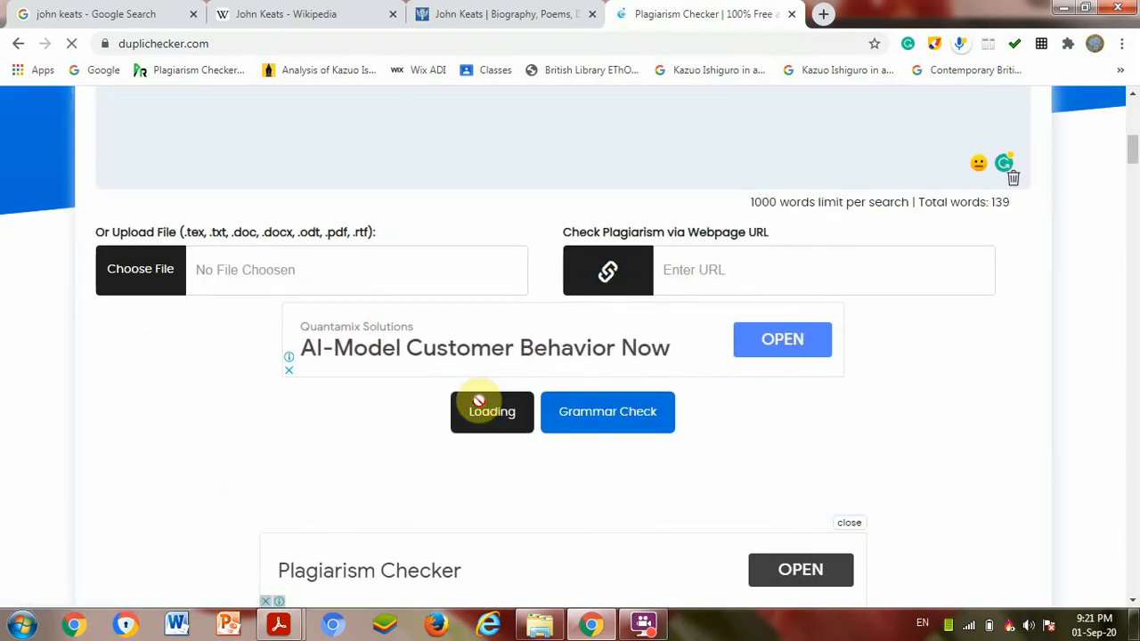
pyautogui.moveTo(506, 15)
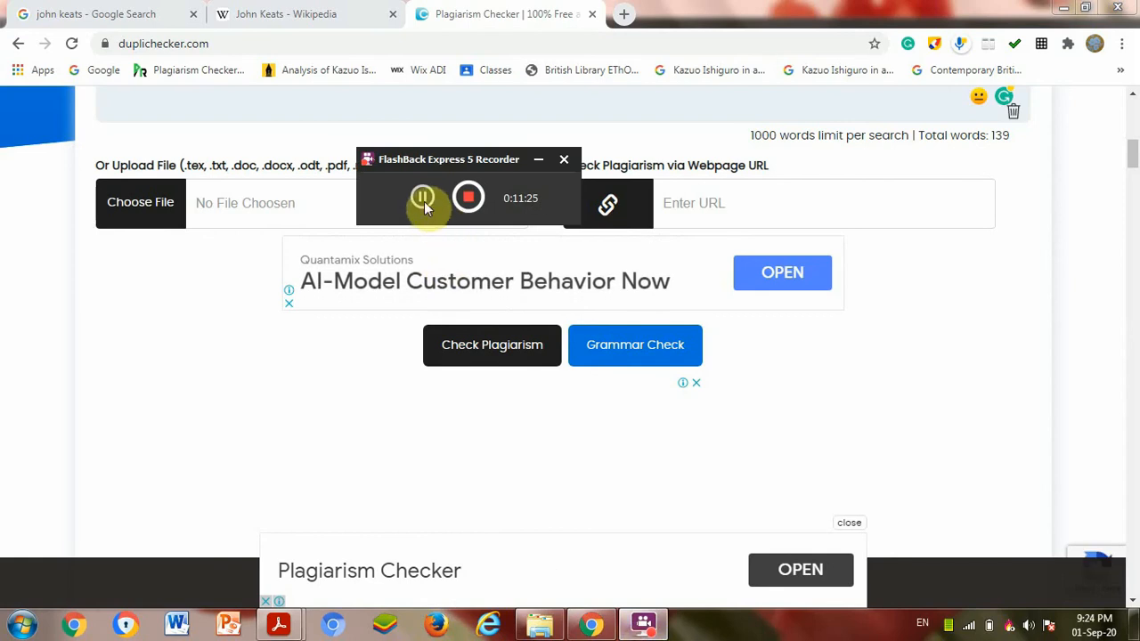
# Reveal the Results section: 100% plagiarism, 0% unique, 5 sources found for the 139 words.
pyautogui.click(492, 345)
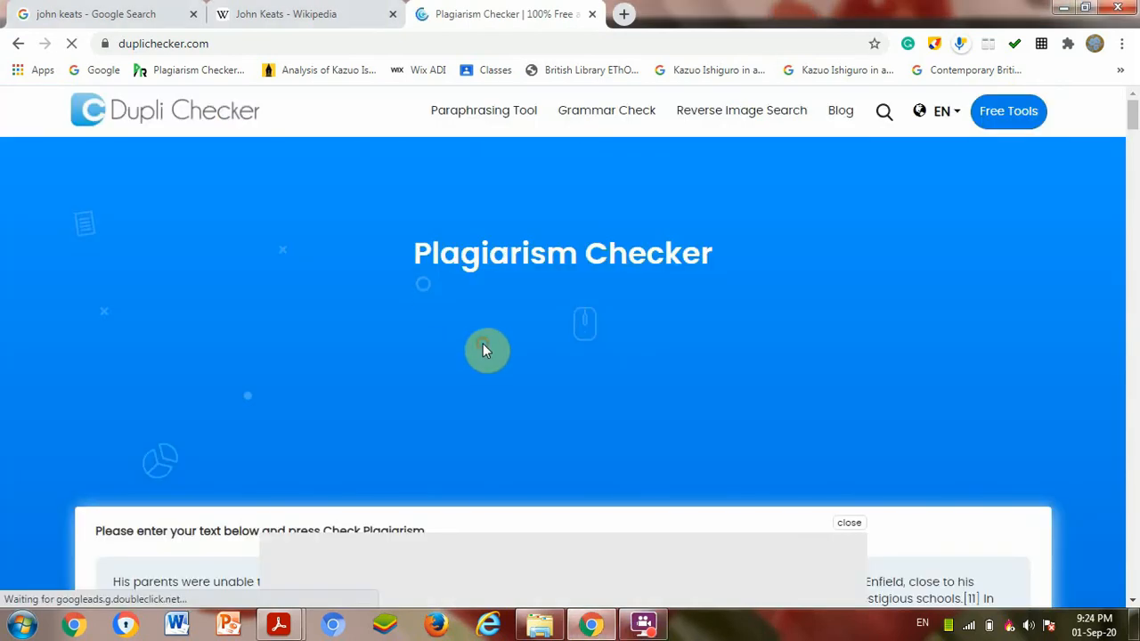
pyautogui.scroll(-3)
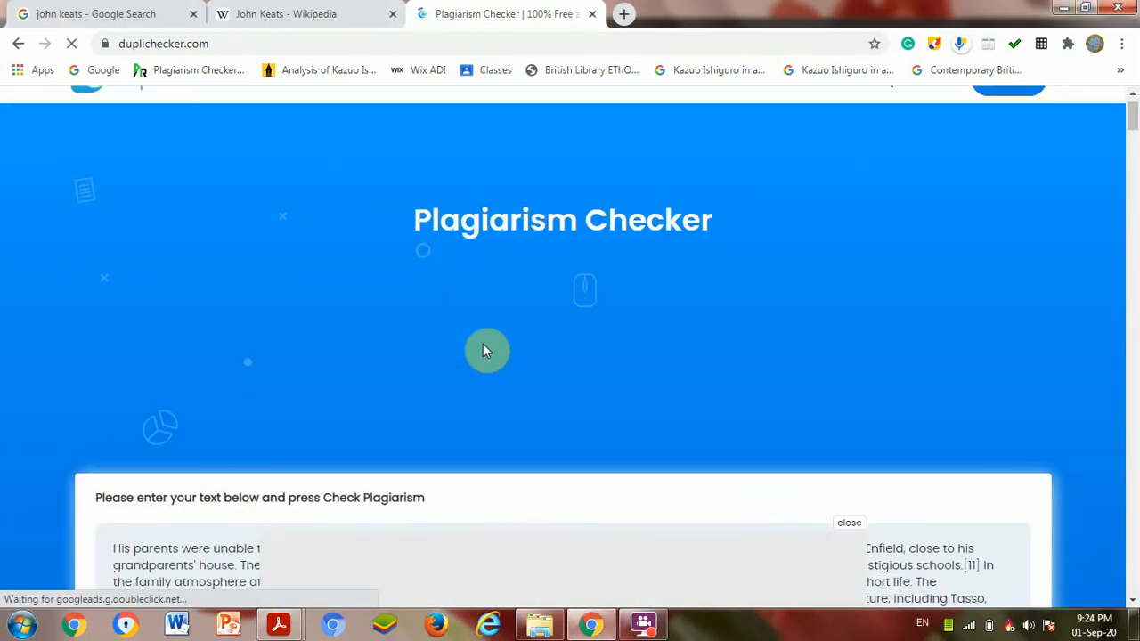
pyautogui.scroll(-3)
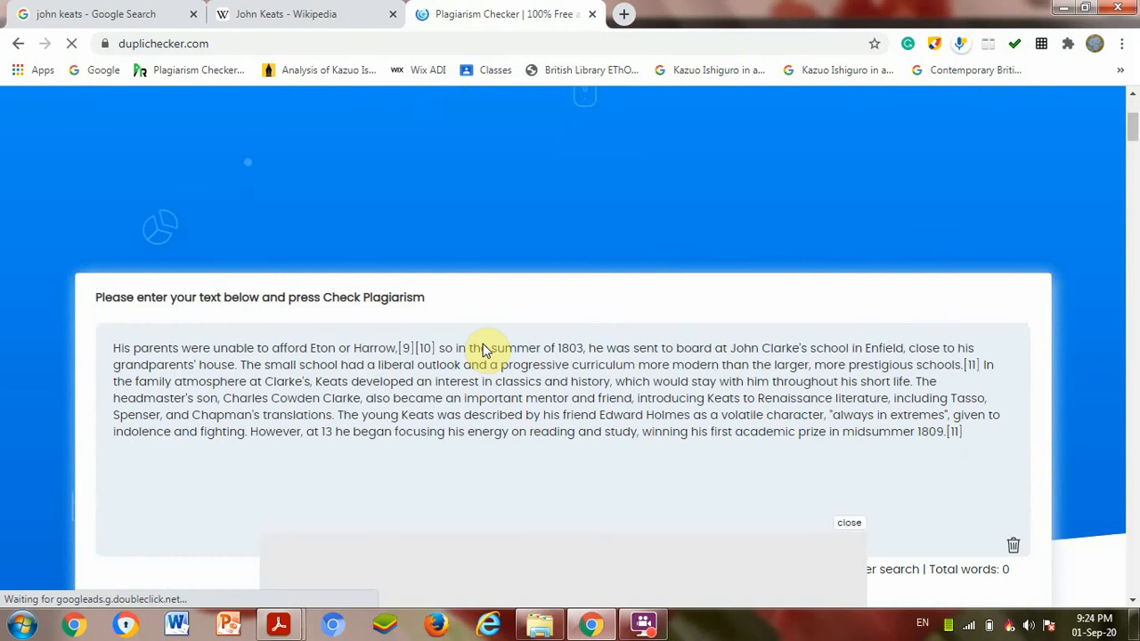
pyautogui.scroll(-3)
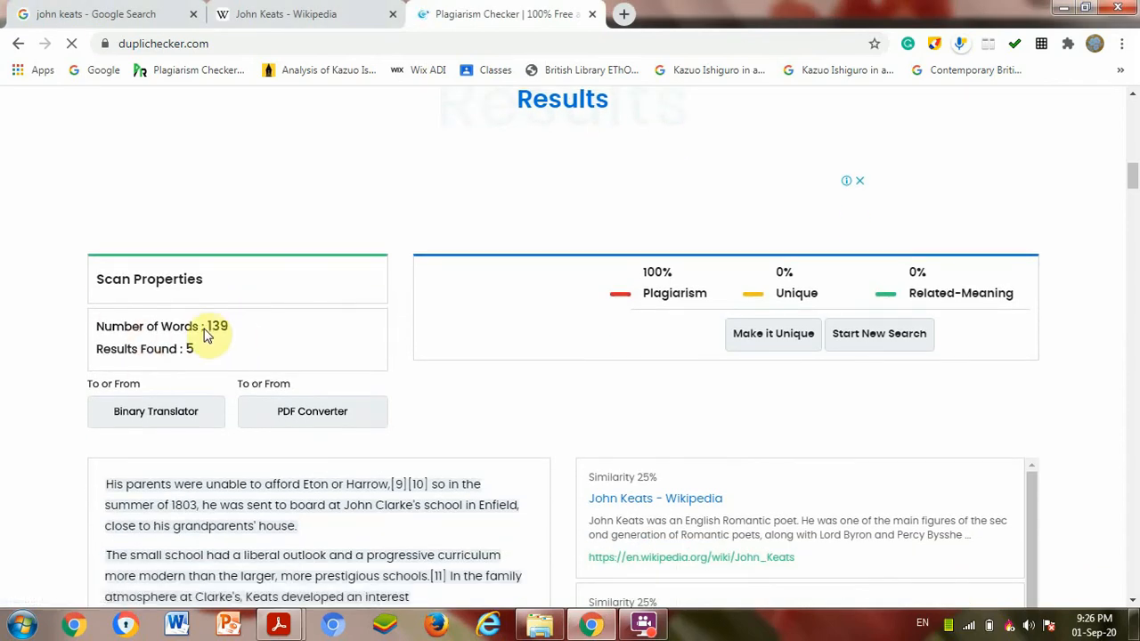
pyautogui.moveTo(188, 358)
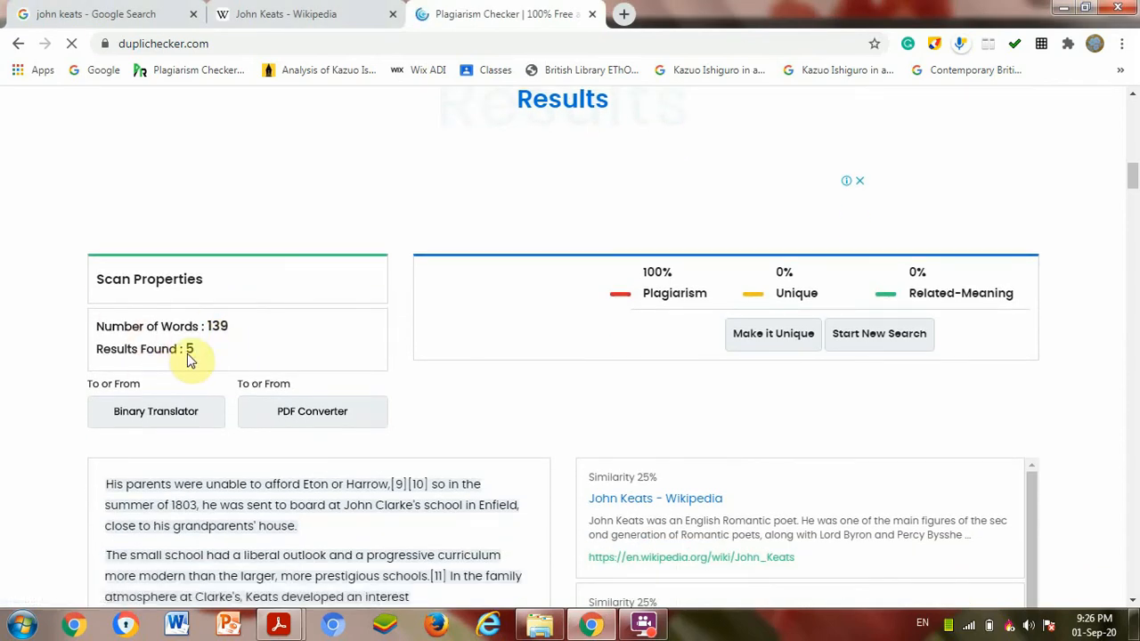
pyautogui.moveTo(691, 312)
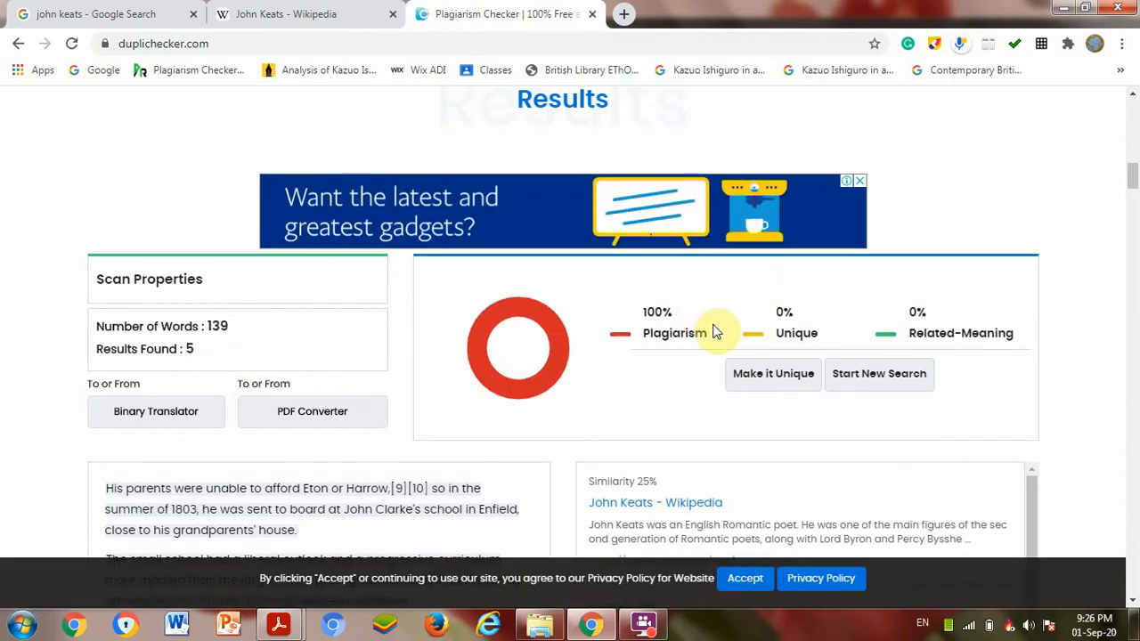
pyautogui.moveTo(851, 278)
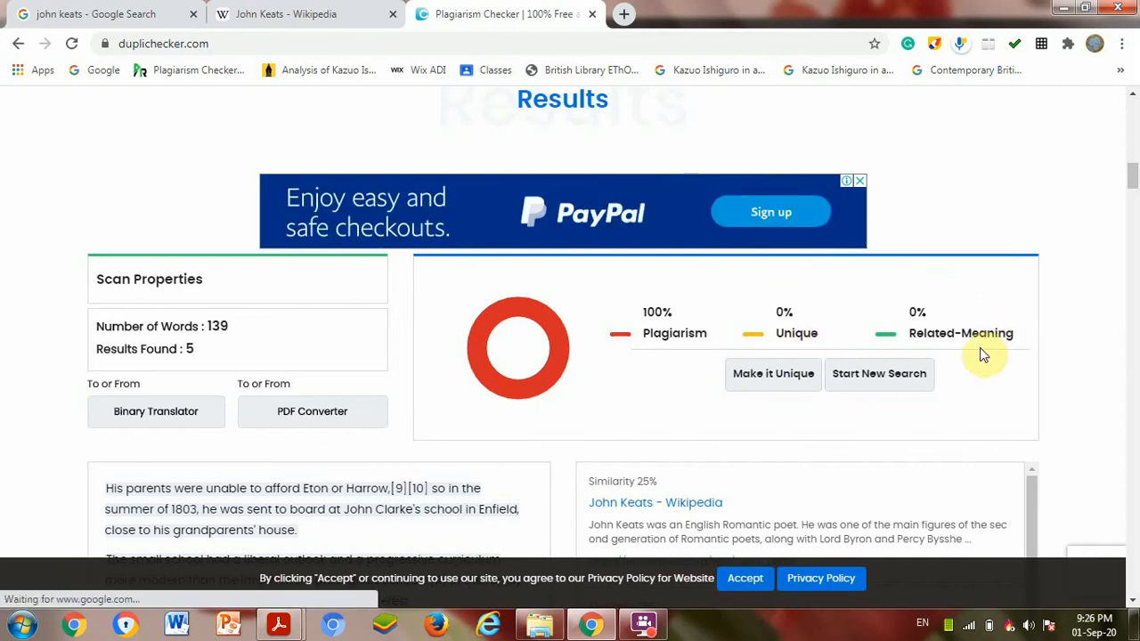
pyautogui.moveTo(984, 347)
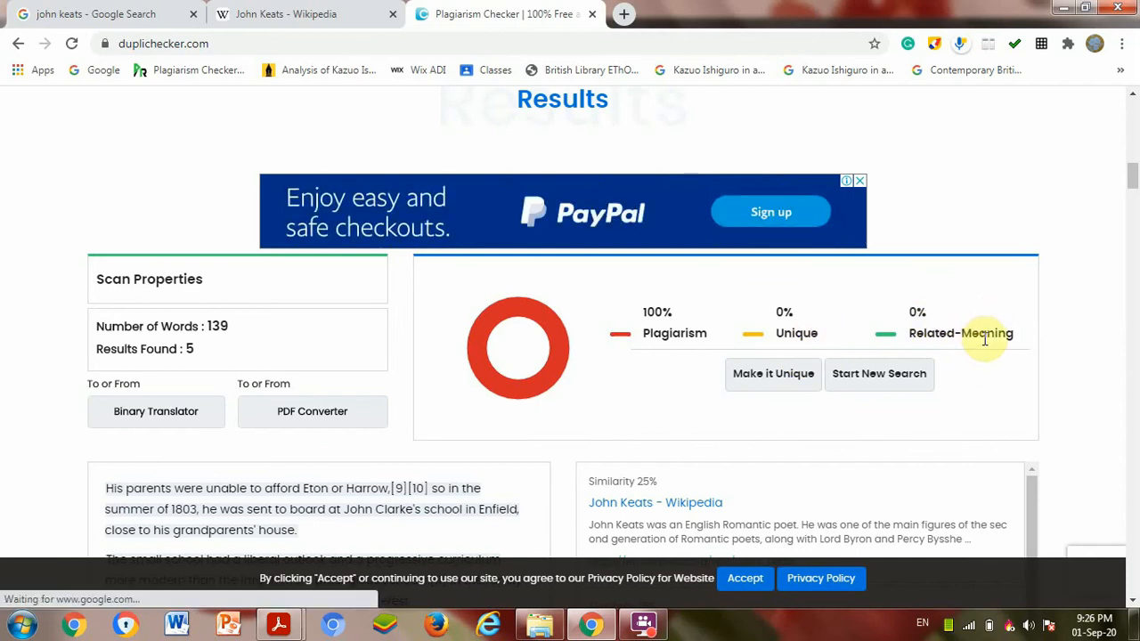
pyautogui.scroll(-3)
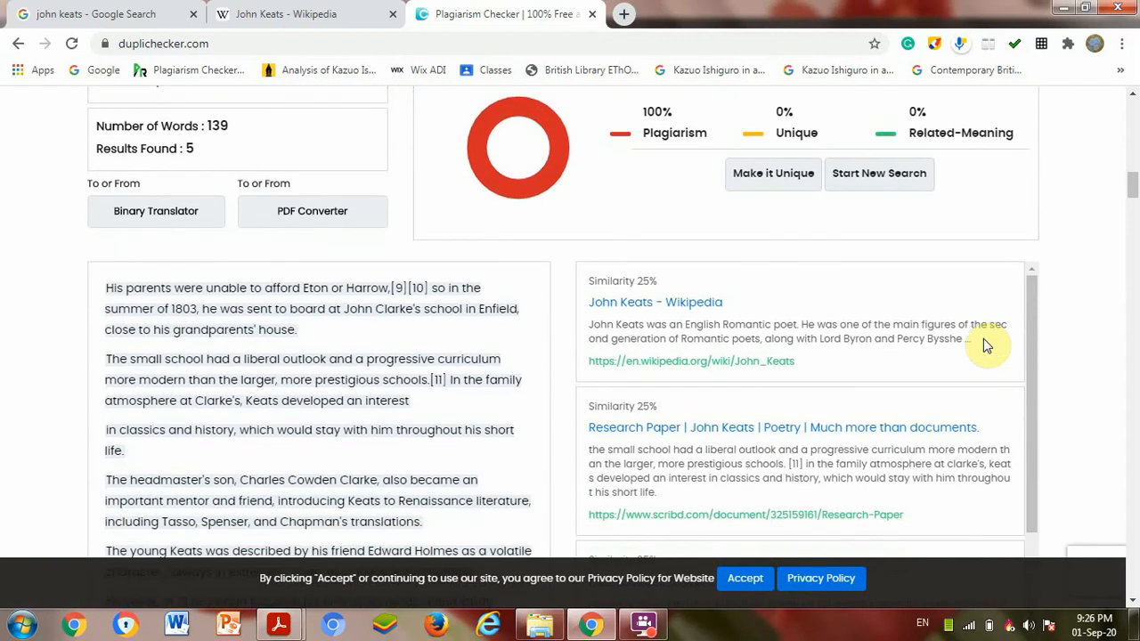
pyautogui.scroll(-3)
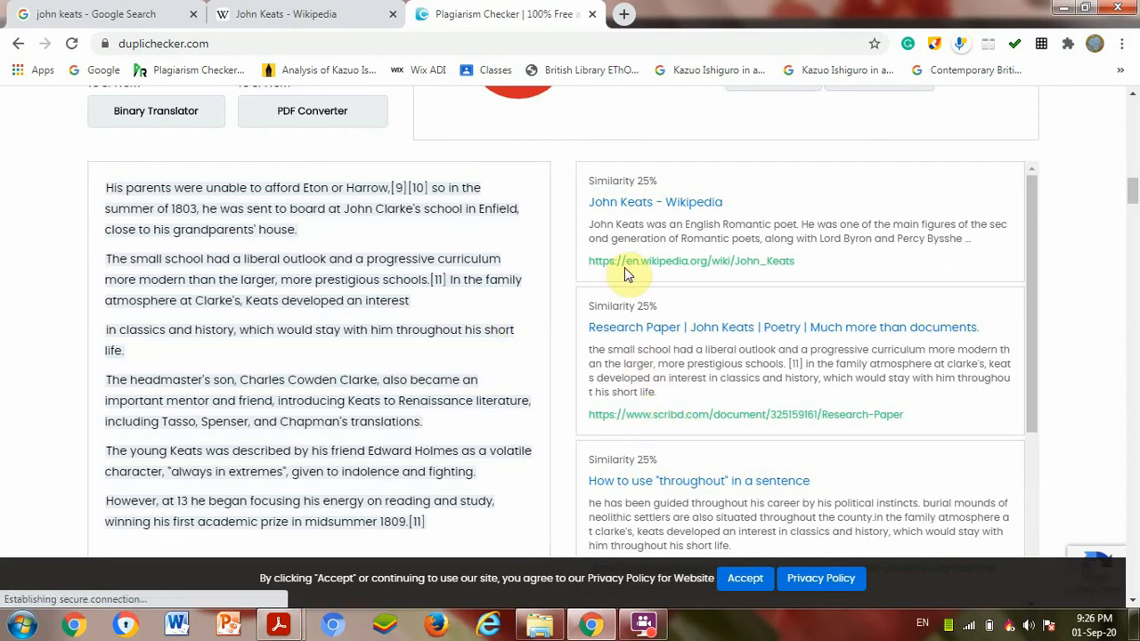
pyautogui.moveTo(615, 267)
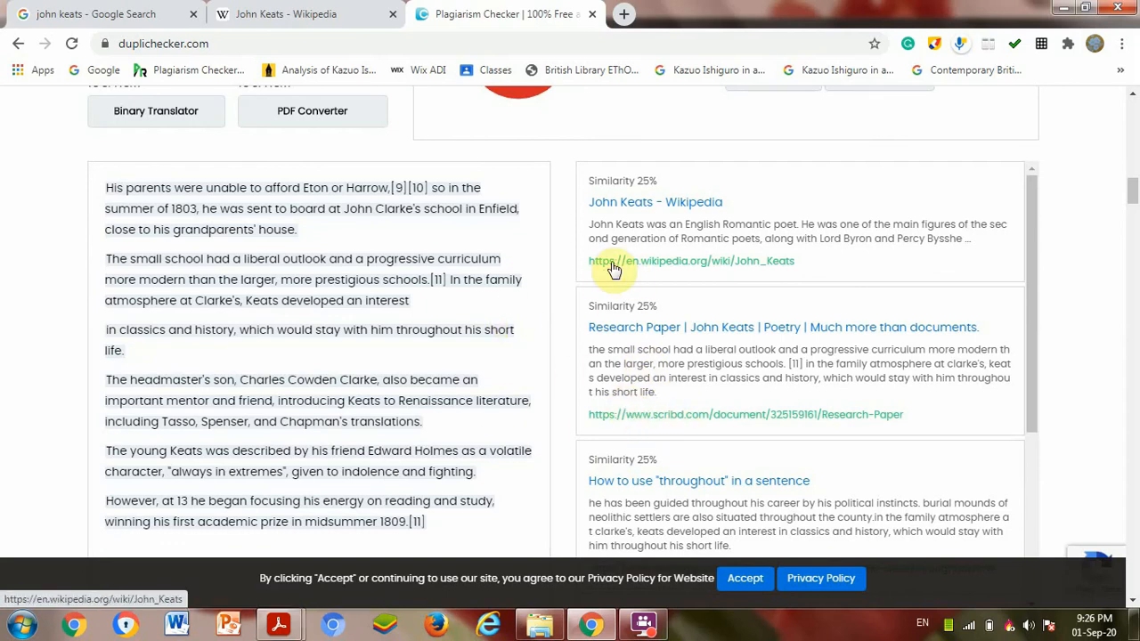
pyautogui.scroll(3)
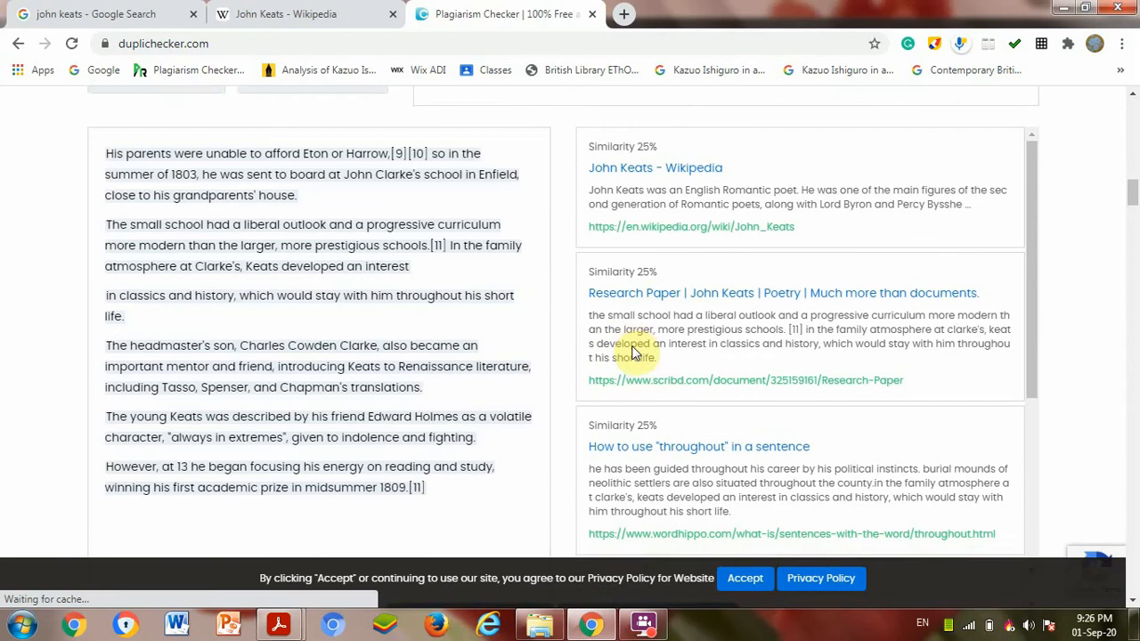
pyautogui.scroll(-3)
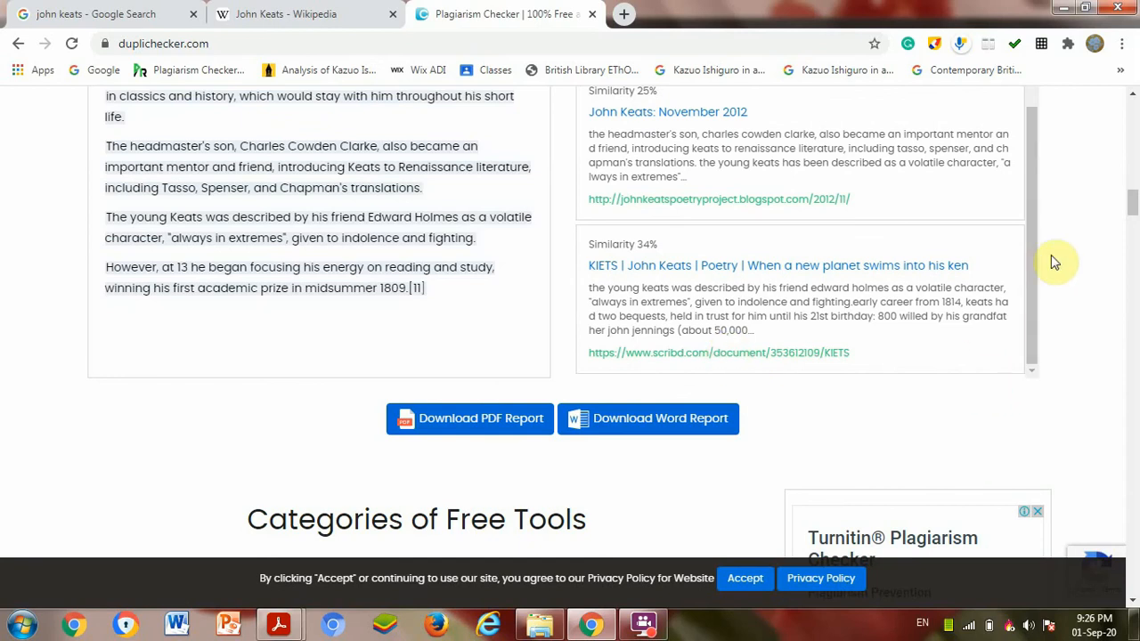
pyautogui.moveTo(1031, 259)
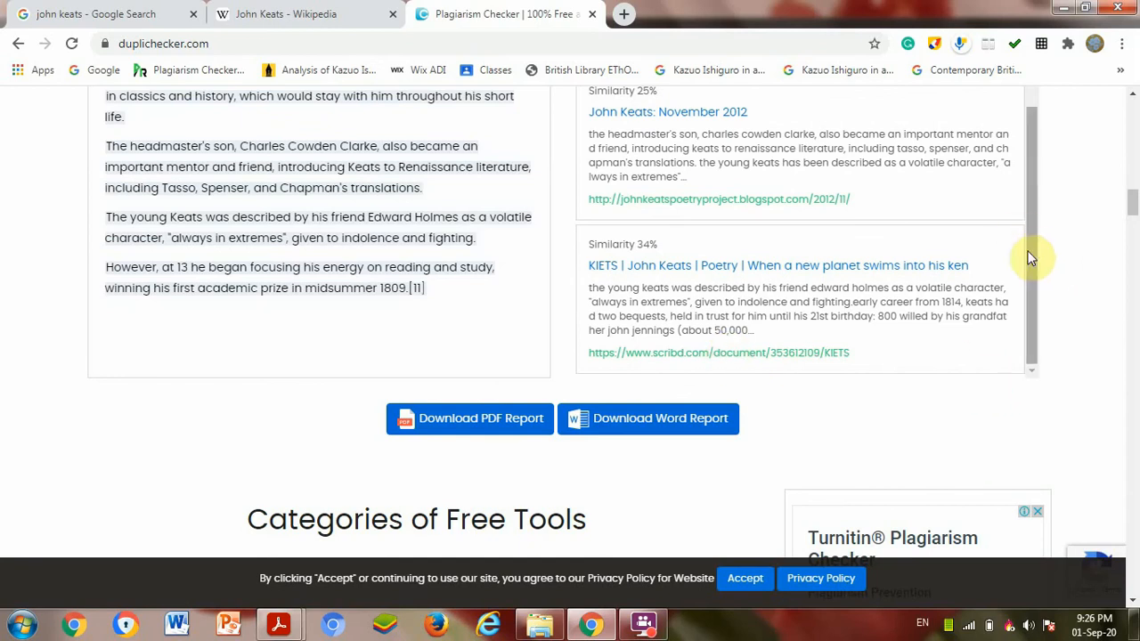
pyautogui.scroll(3)
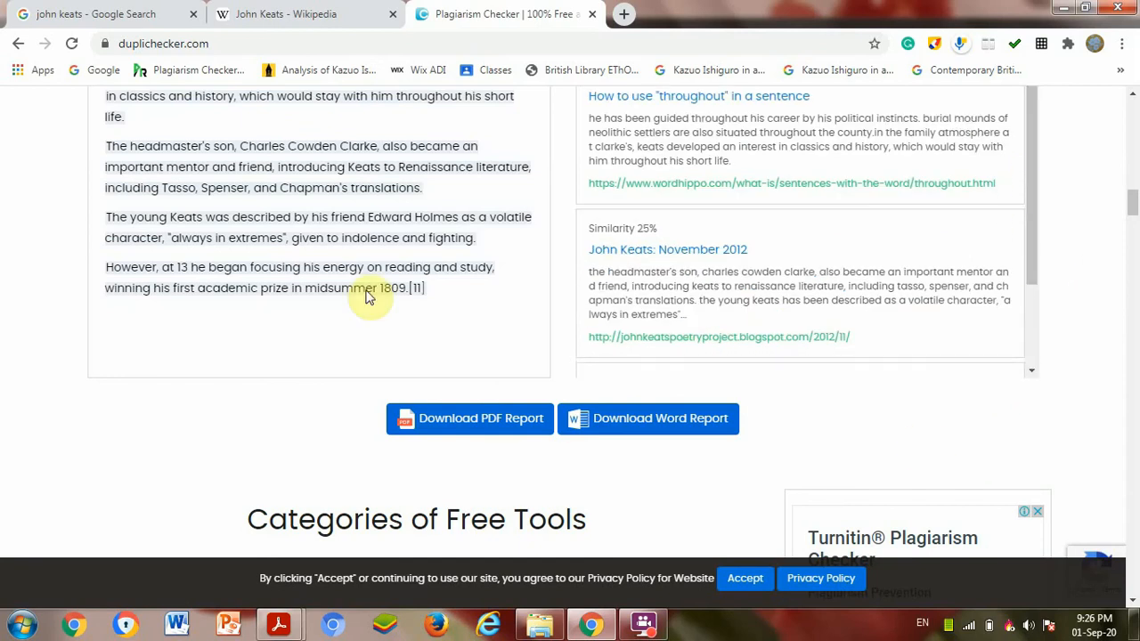
pyautogui.moveTo(410, 248)
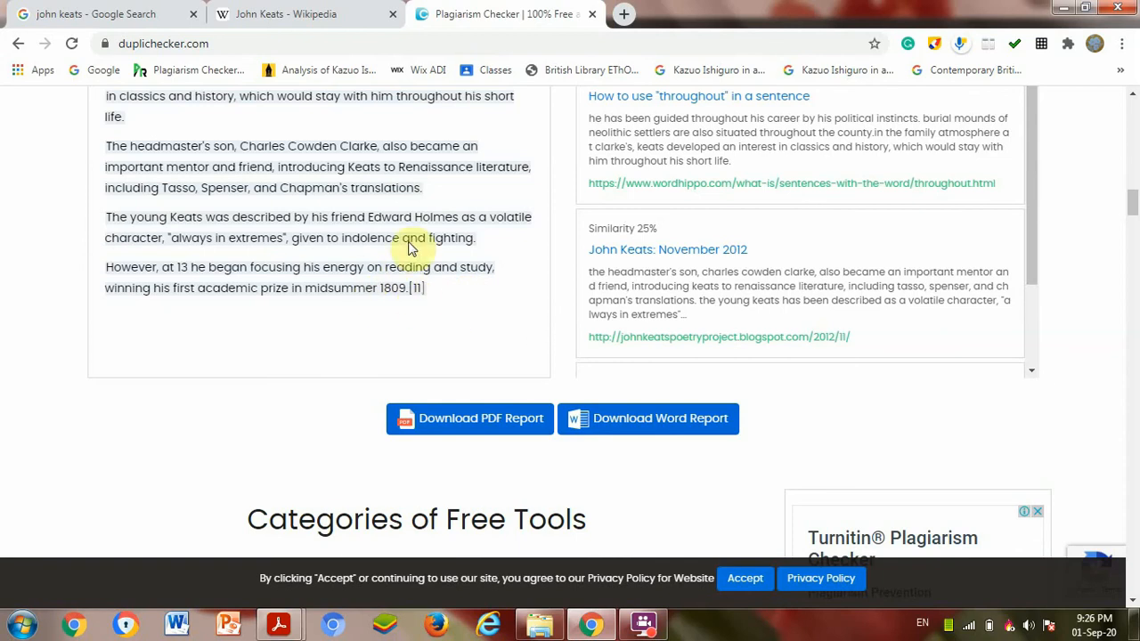
pyautogui.moveTo(722, 132)
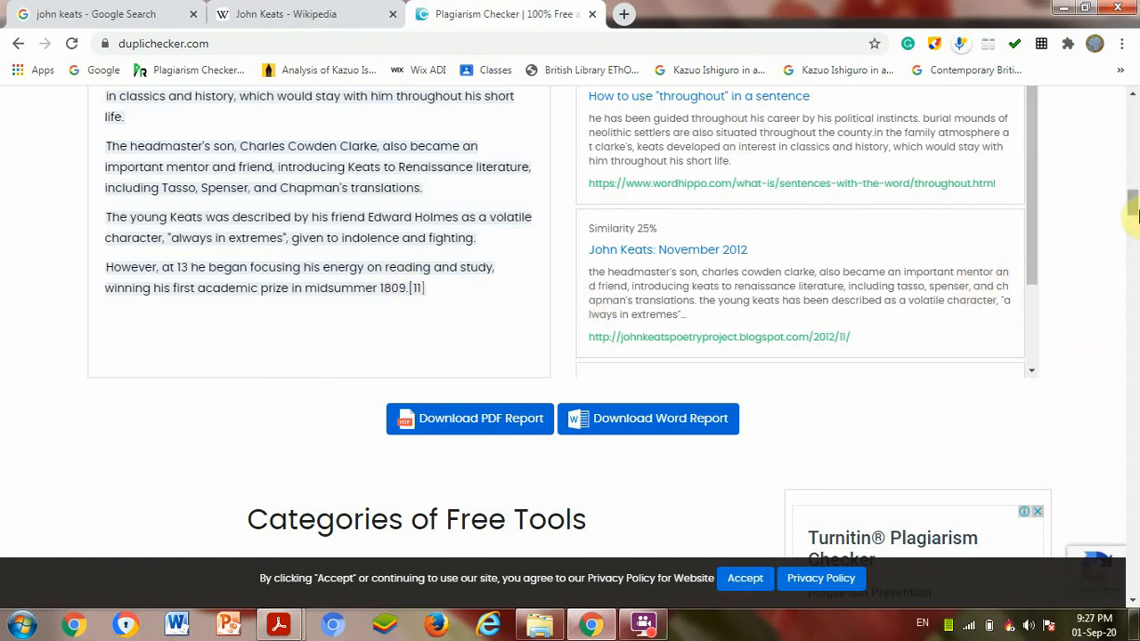
pyautogui.scroll(3)
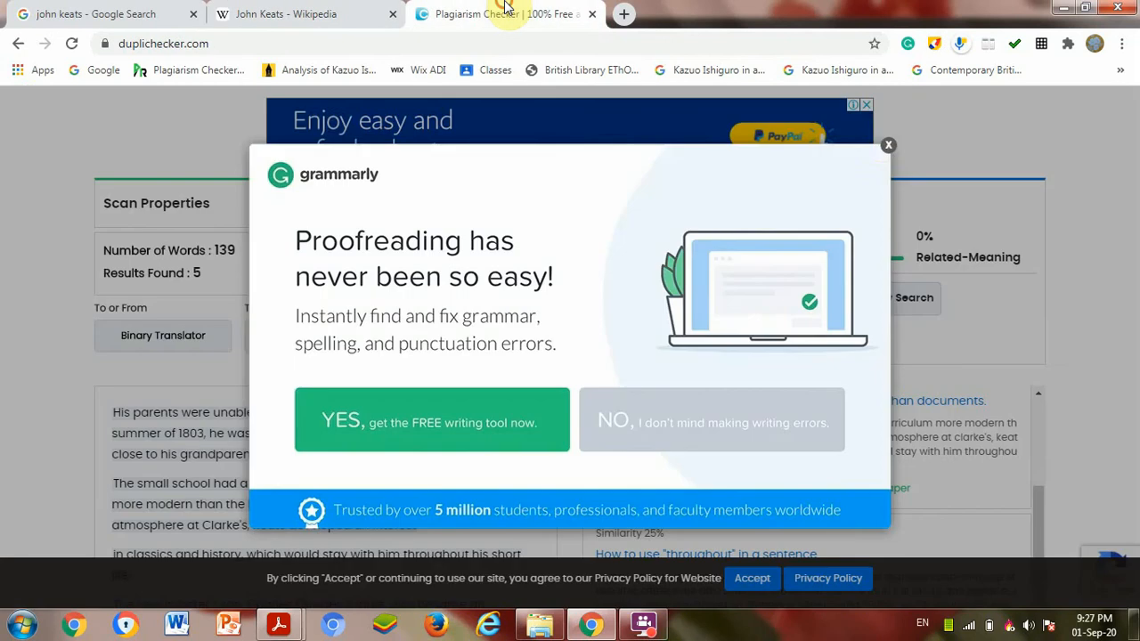
# Dismiss the Grammarly pop-up and compare the Wikipedia paragraph against the 100% plagiarism result.
pyautogui.click(887, 144)
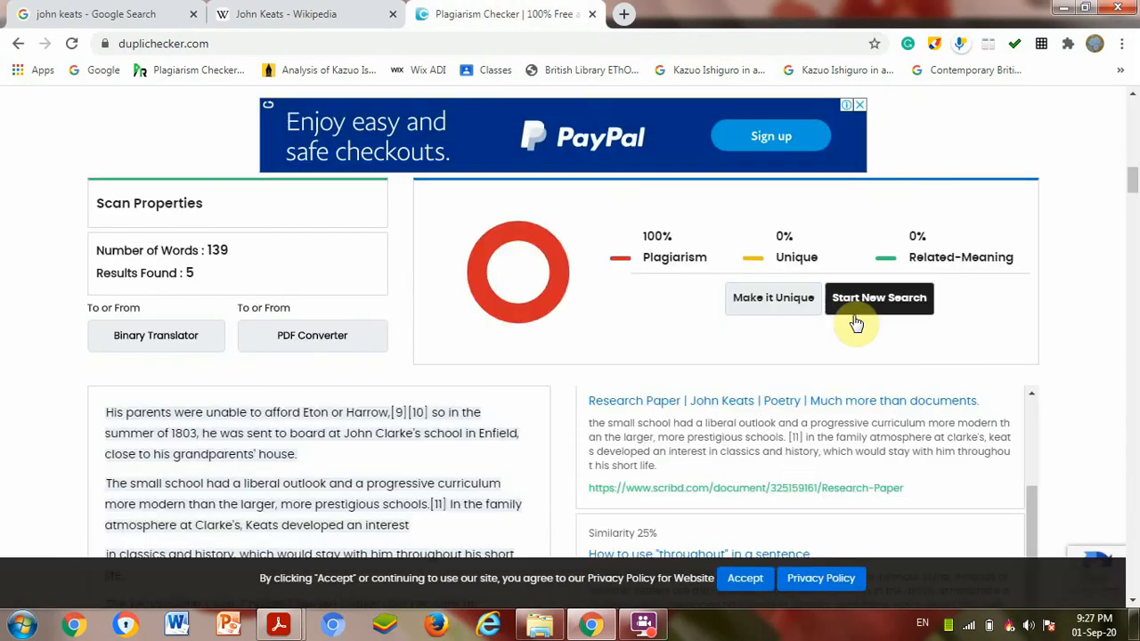
pyautogui.moveTo(802, 390)
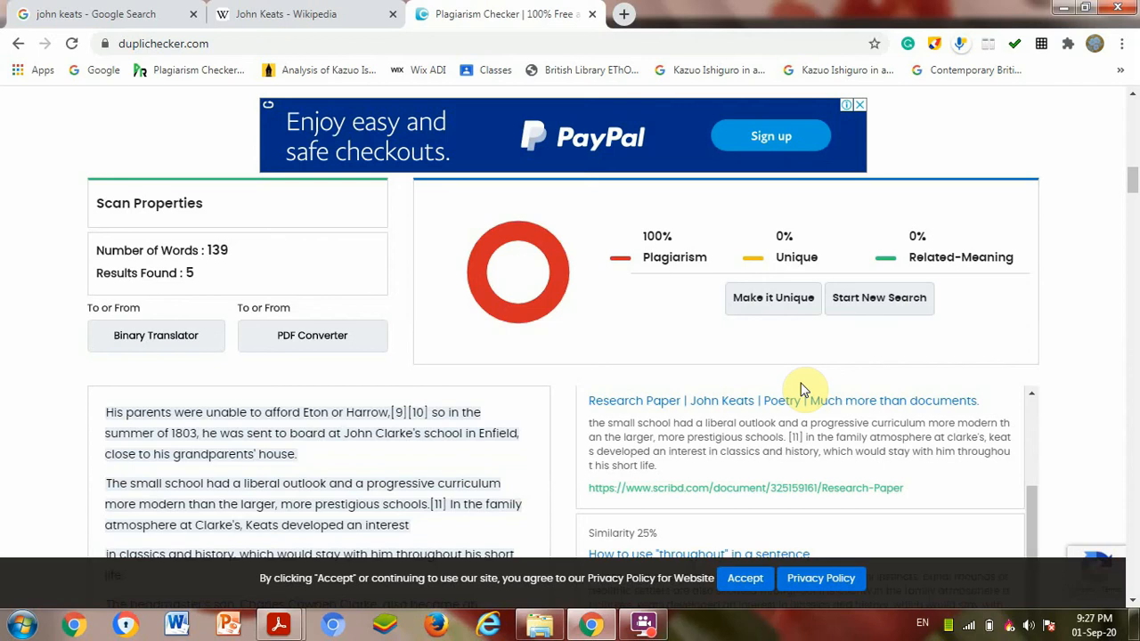
pyautogui.moveTo(693, 288)
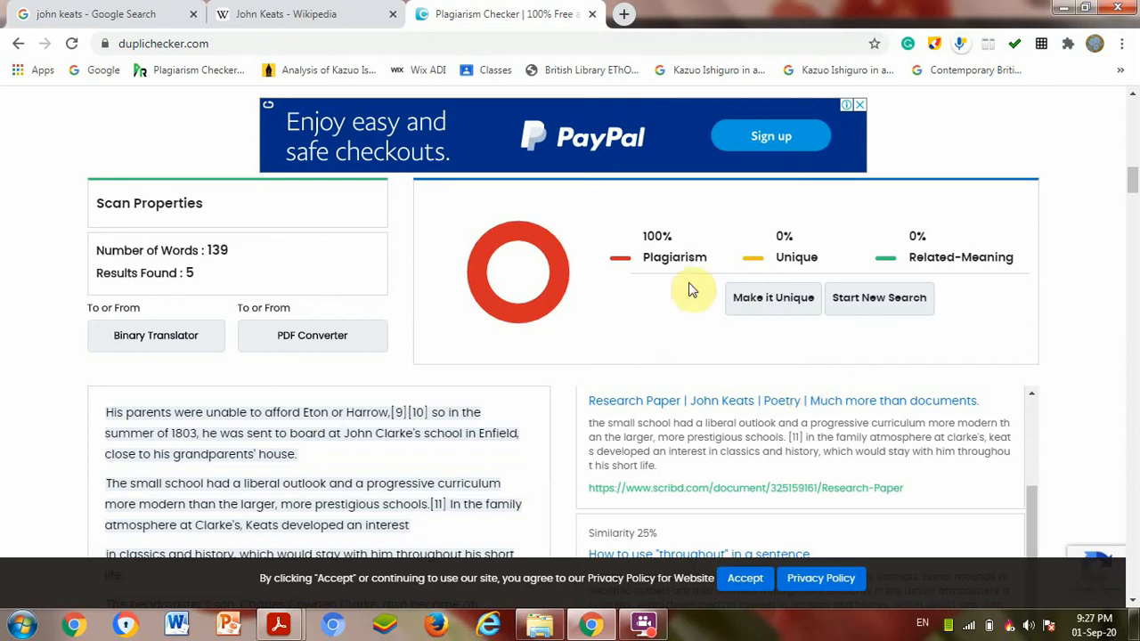
pyautogui.moveTo(115, 55)
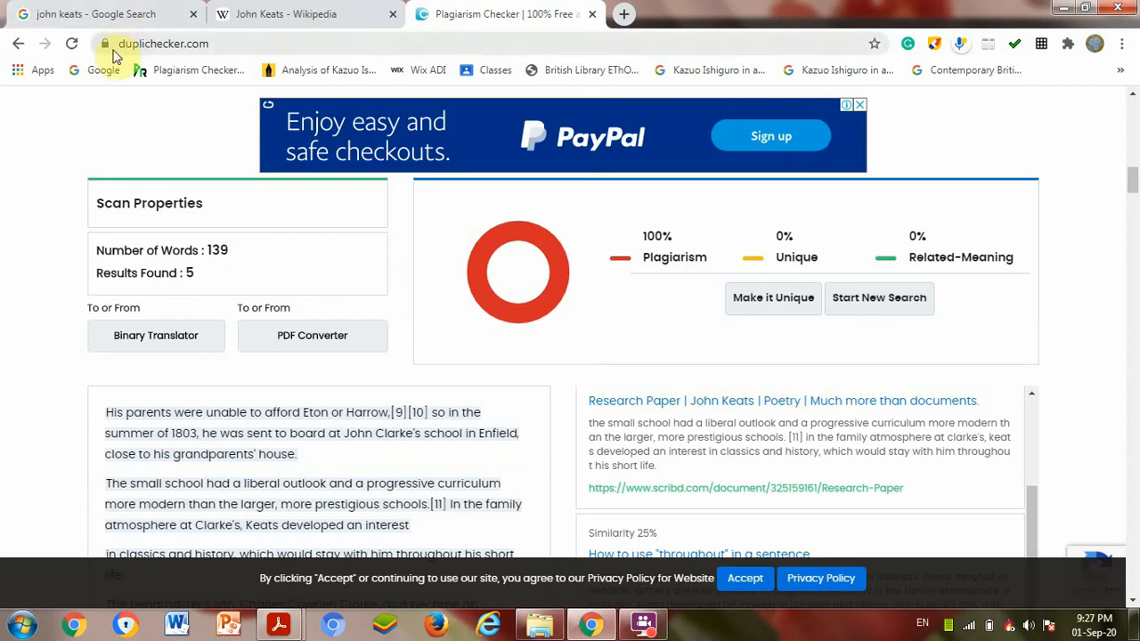
pyautogui.moveTo(164, 43)
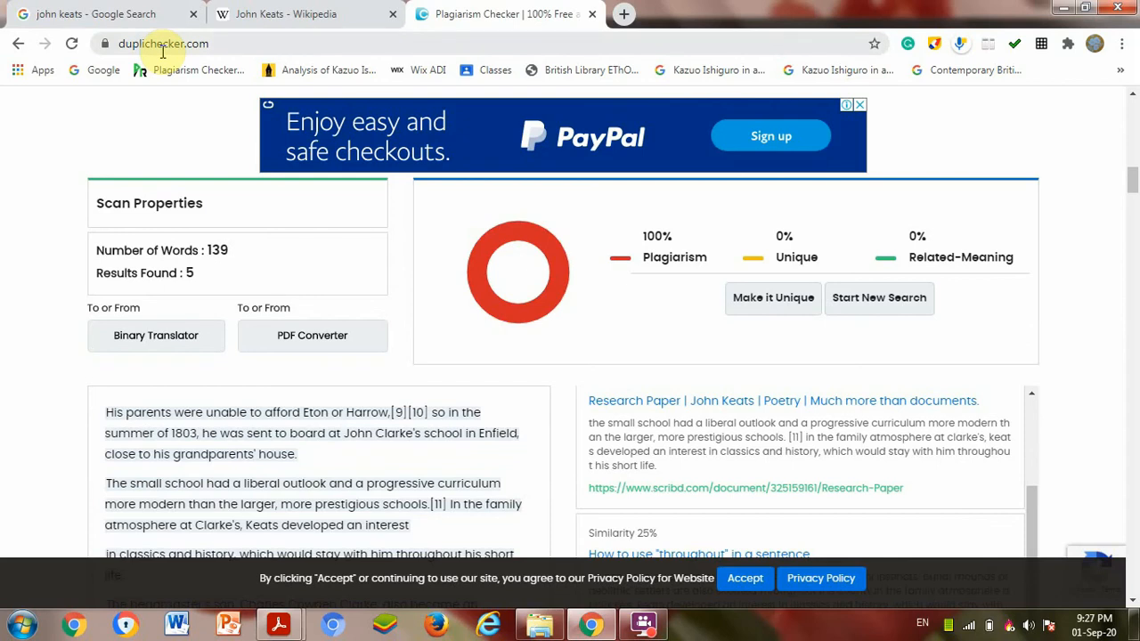
pyautogui.moveTo(174, 103)
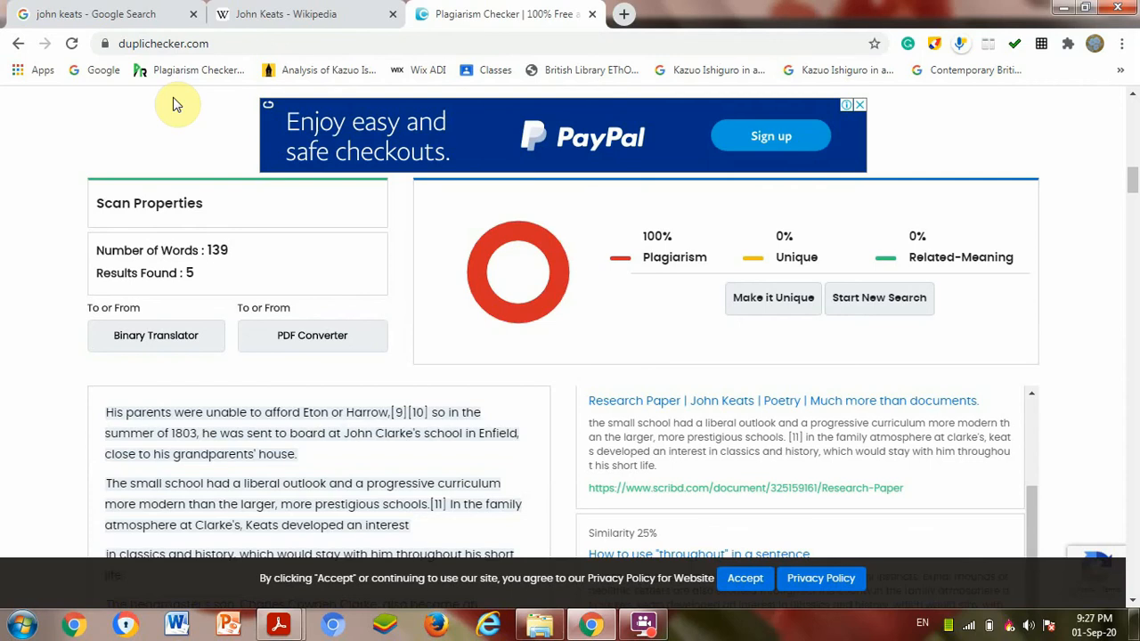
pyautogui.moveTo(187, 132)
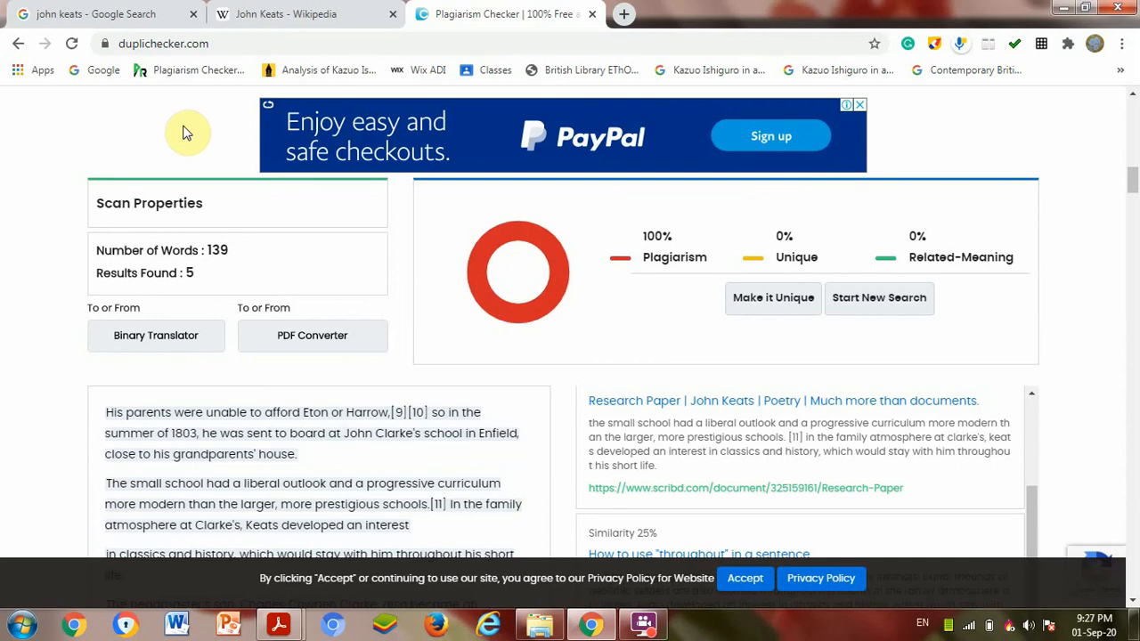
pyautogui.moveTo(709, 259)
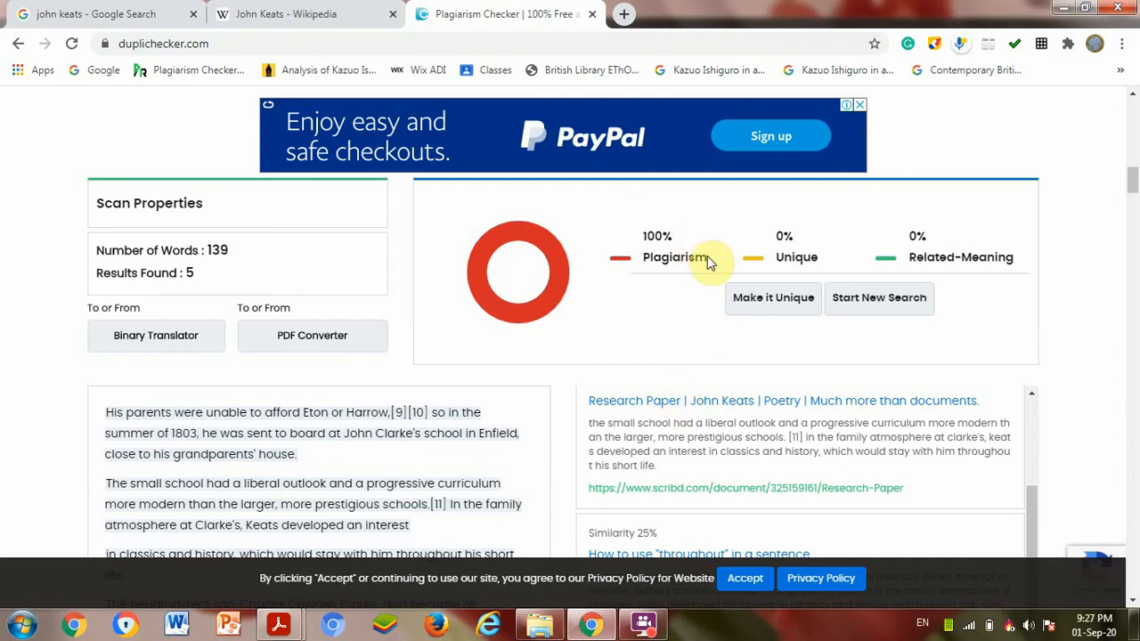
pyautogui.moveTo(811, 277)
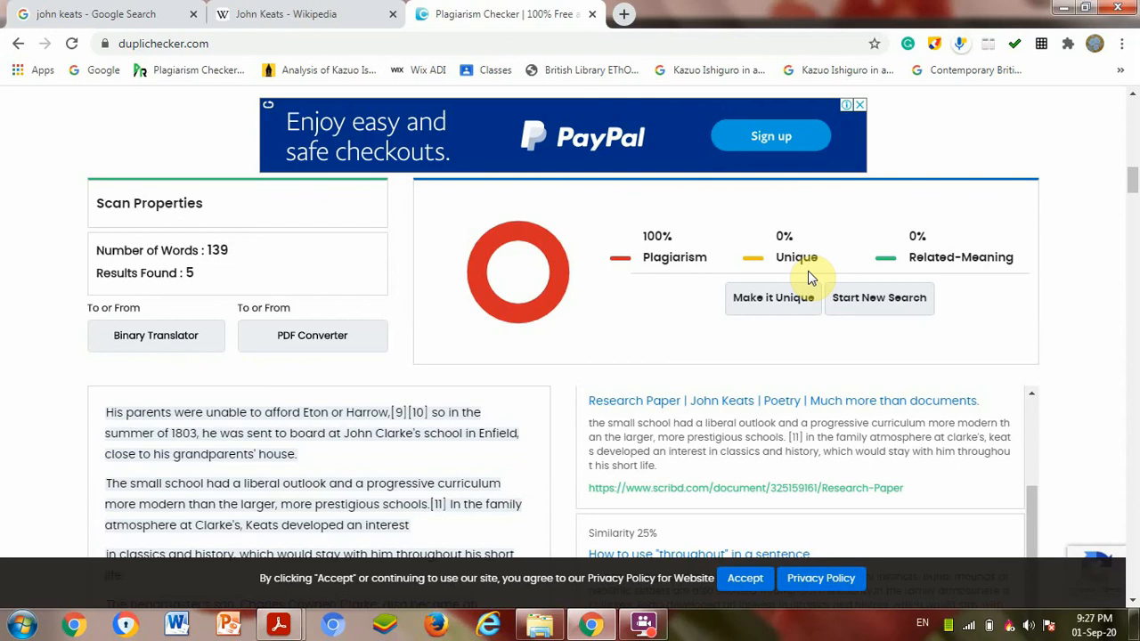
pyautogui.moveTo(687, 257)
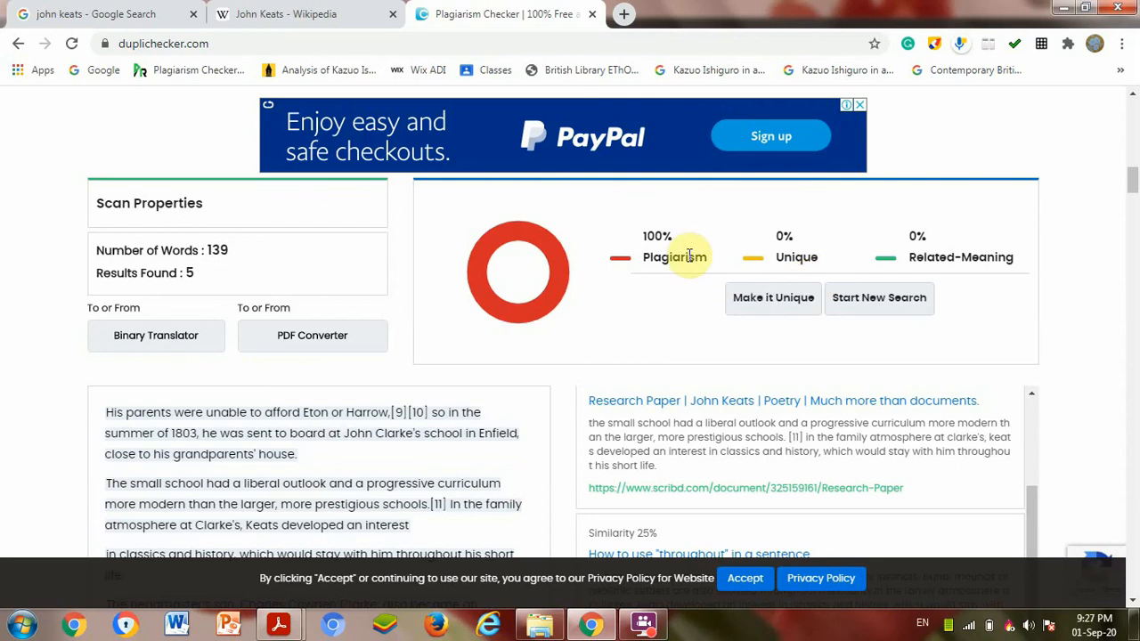
pyautogui.moveTo(577, 50)
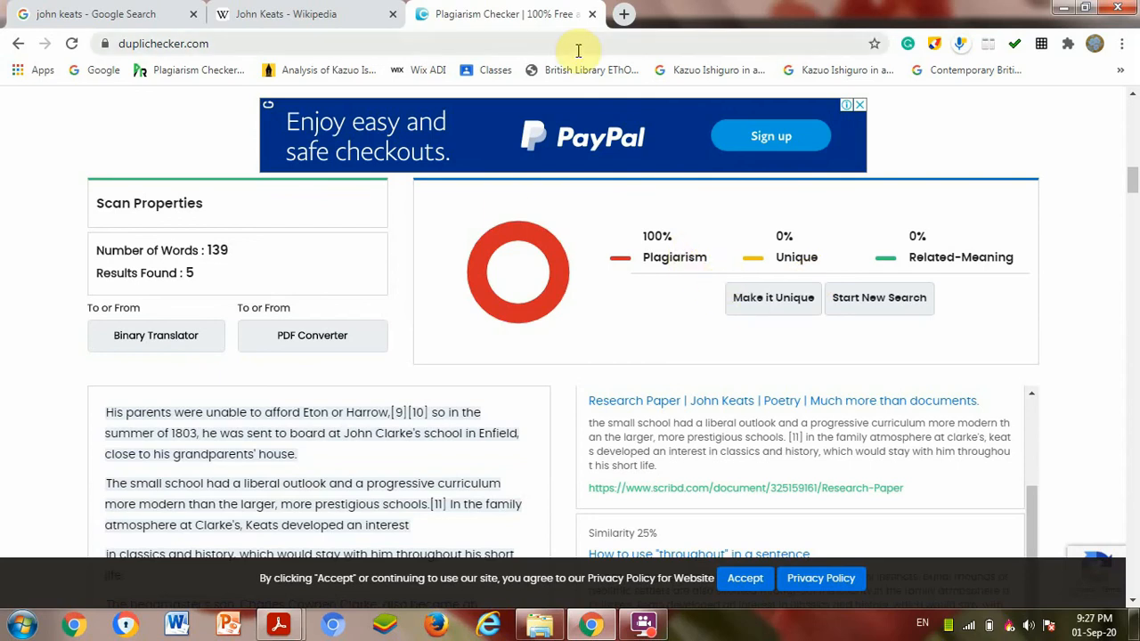
pyautogui.click(303, 14)
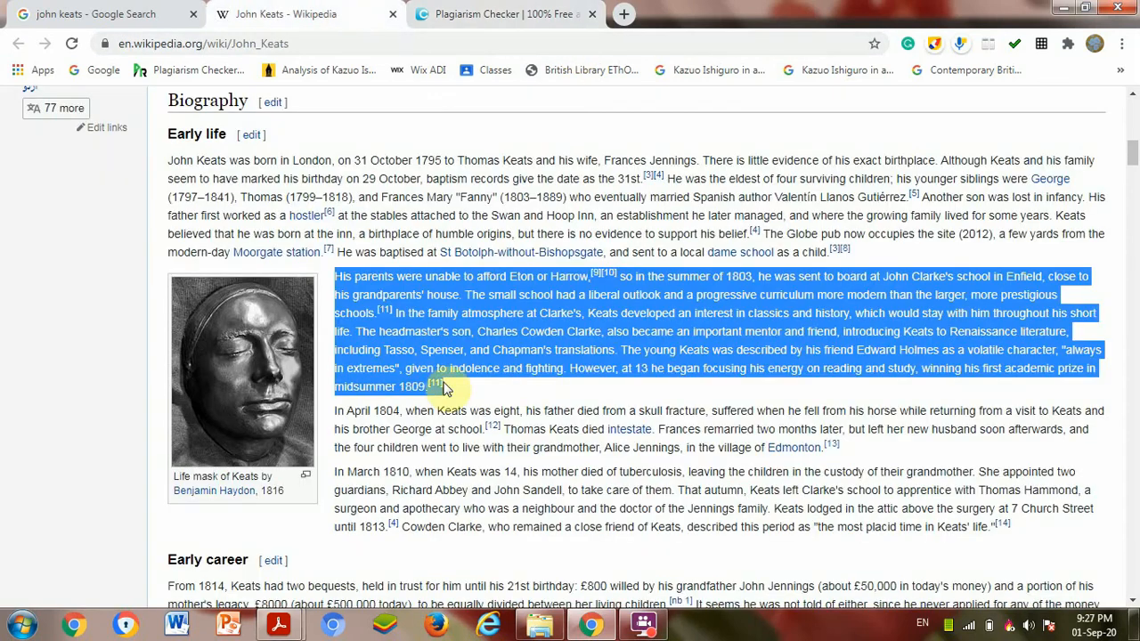
pyautogui.click(503, 14)
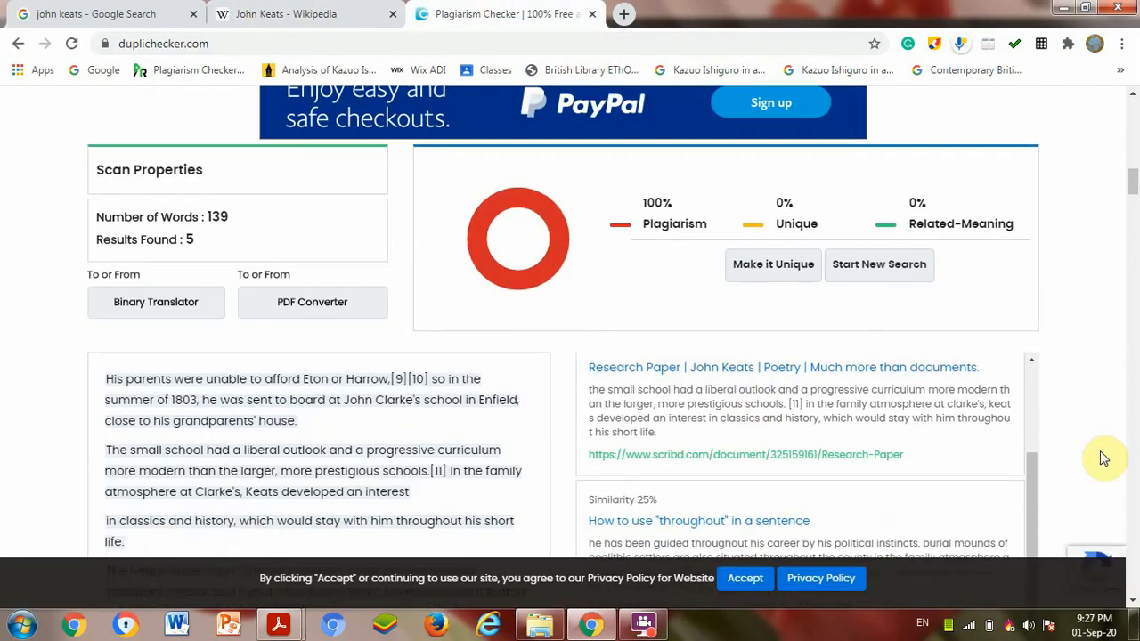
pyautogui.scroll(-3)
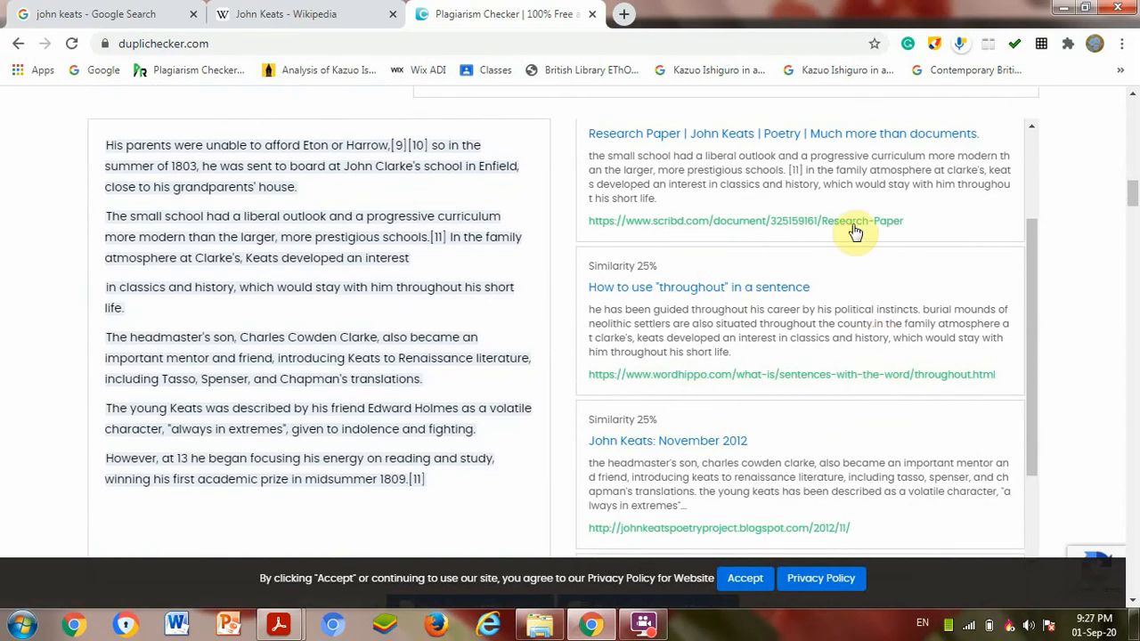
pyautogui.moveTo(709, 203)
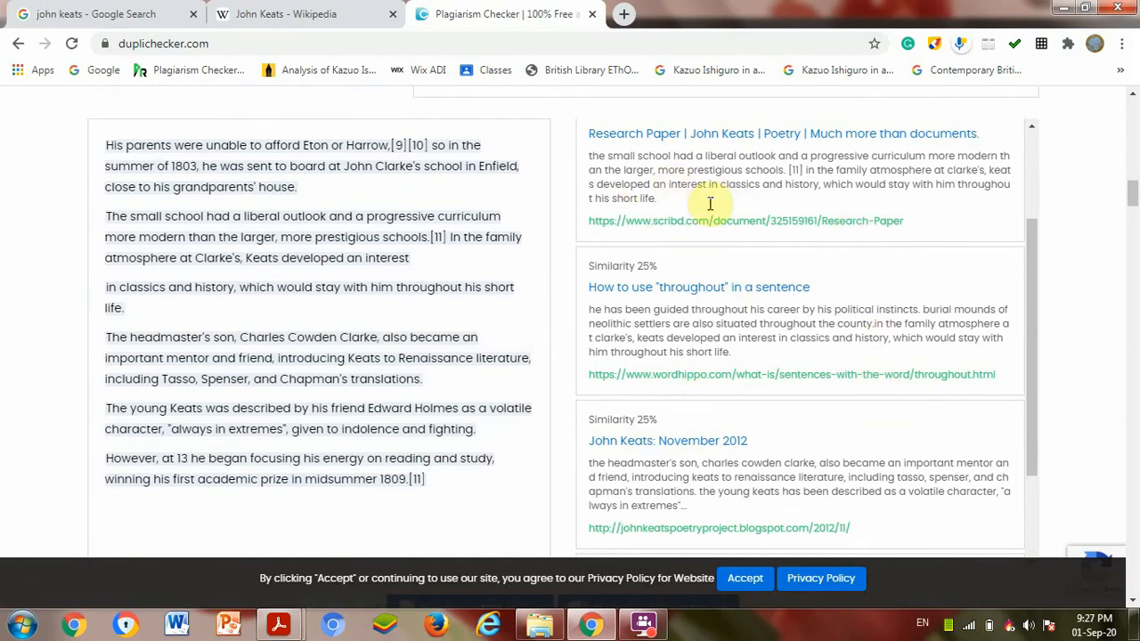
pyautogui.moveTo(732, 231)
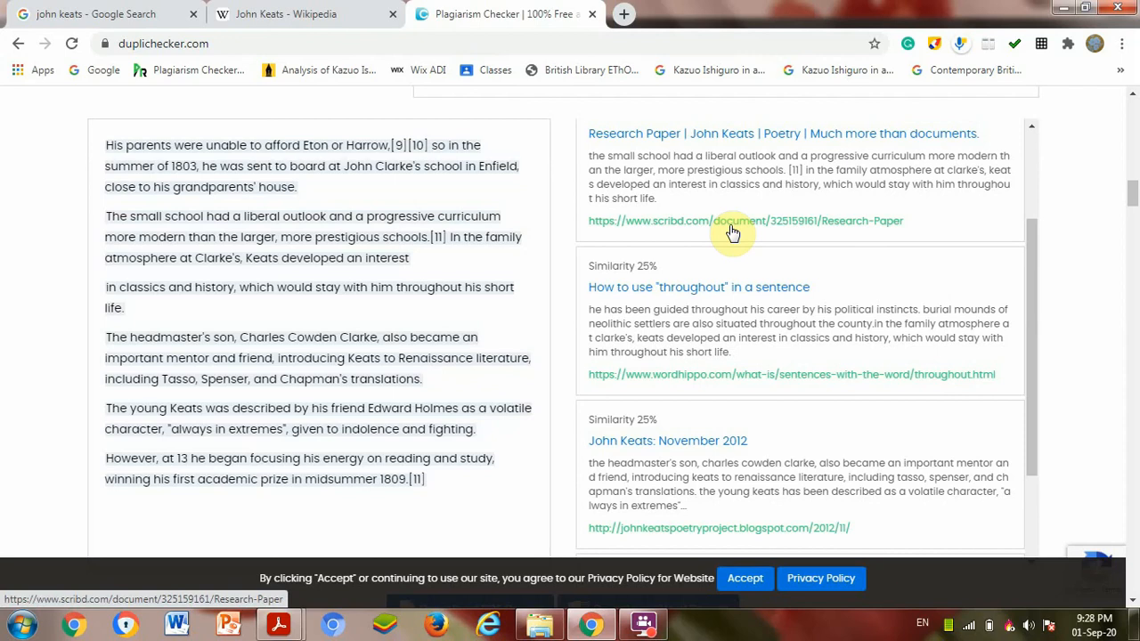
pyautogui.moveTo(578, 568)
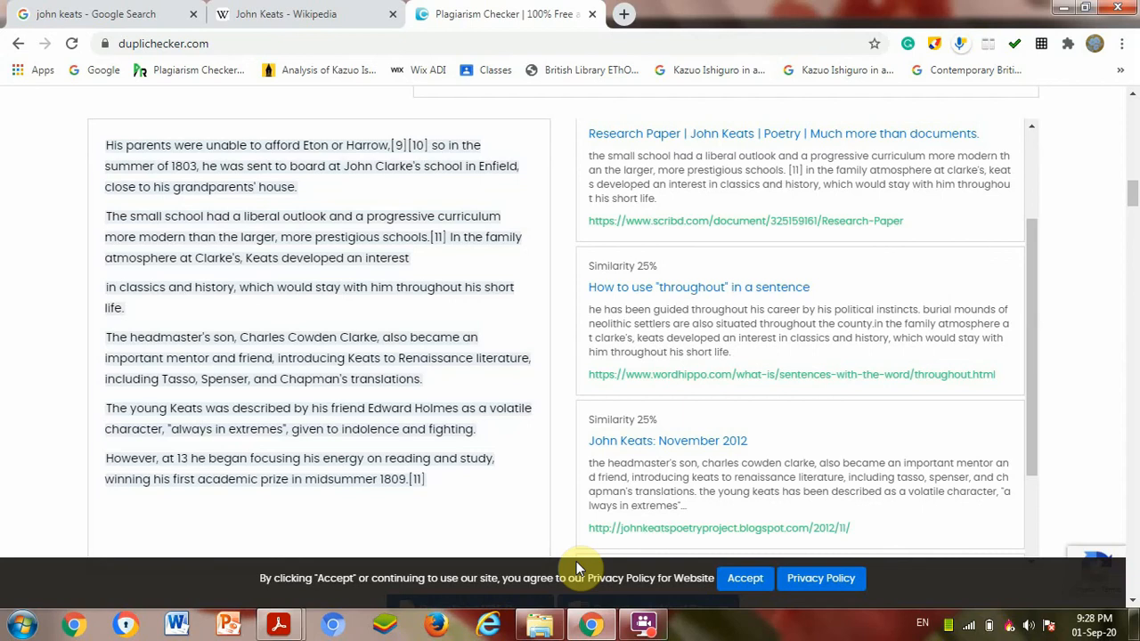
pyautogui.moveTo(663, 609)
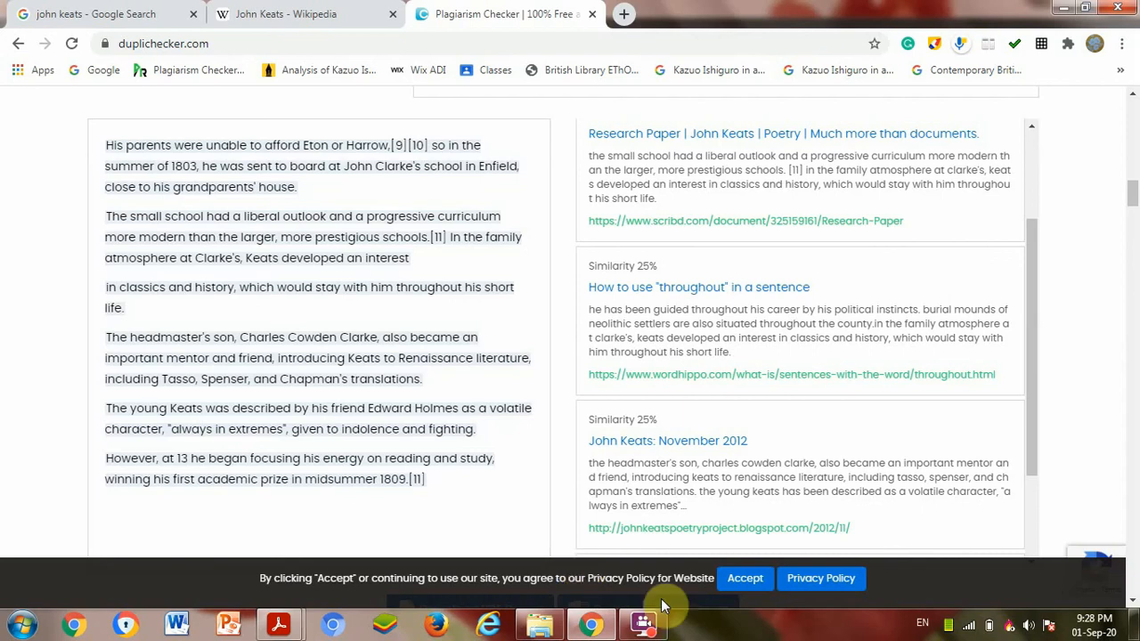
pyautogui.click(643, 621)
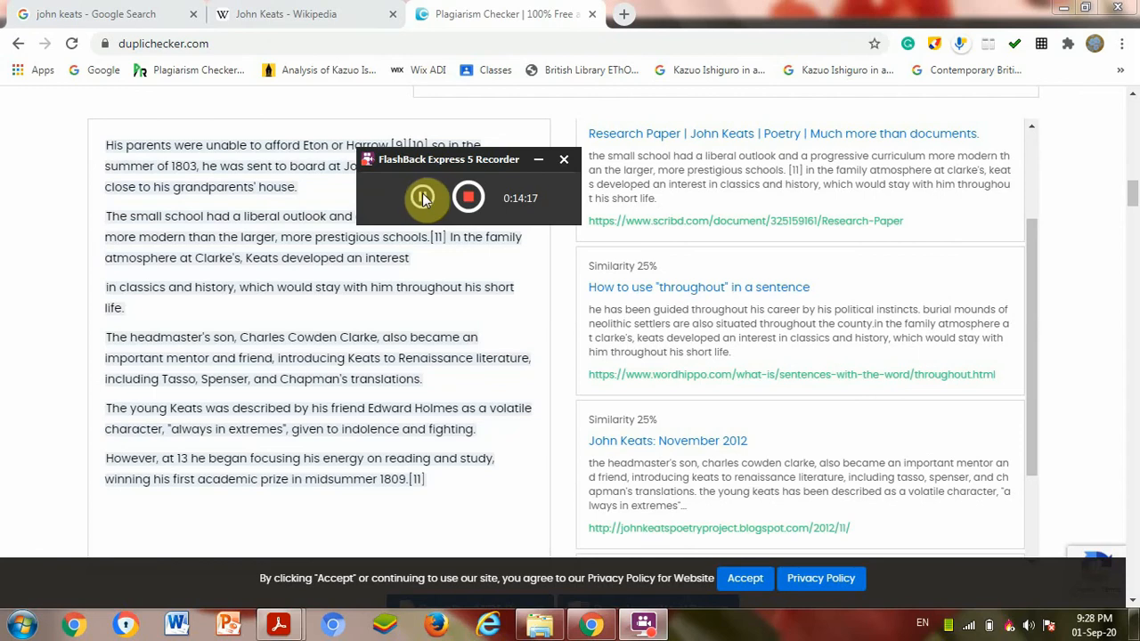